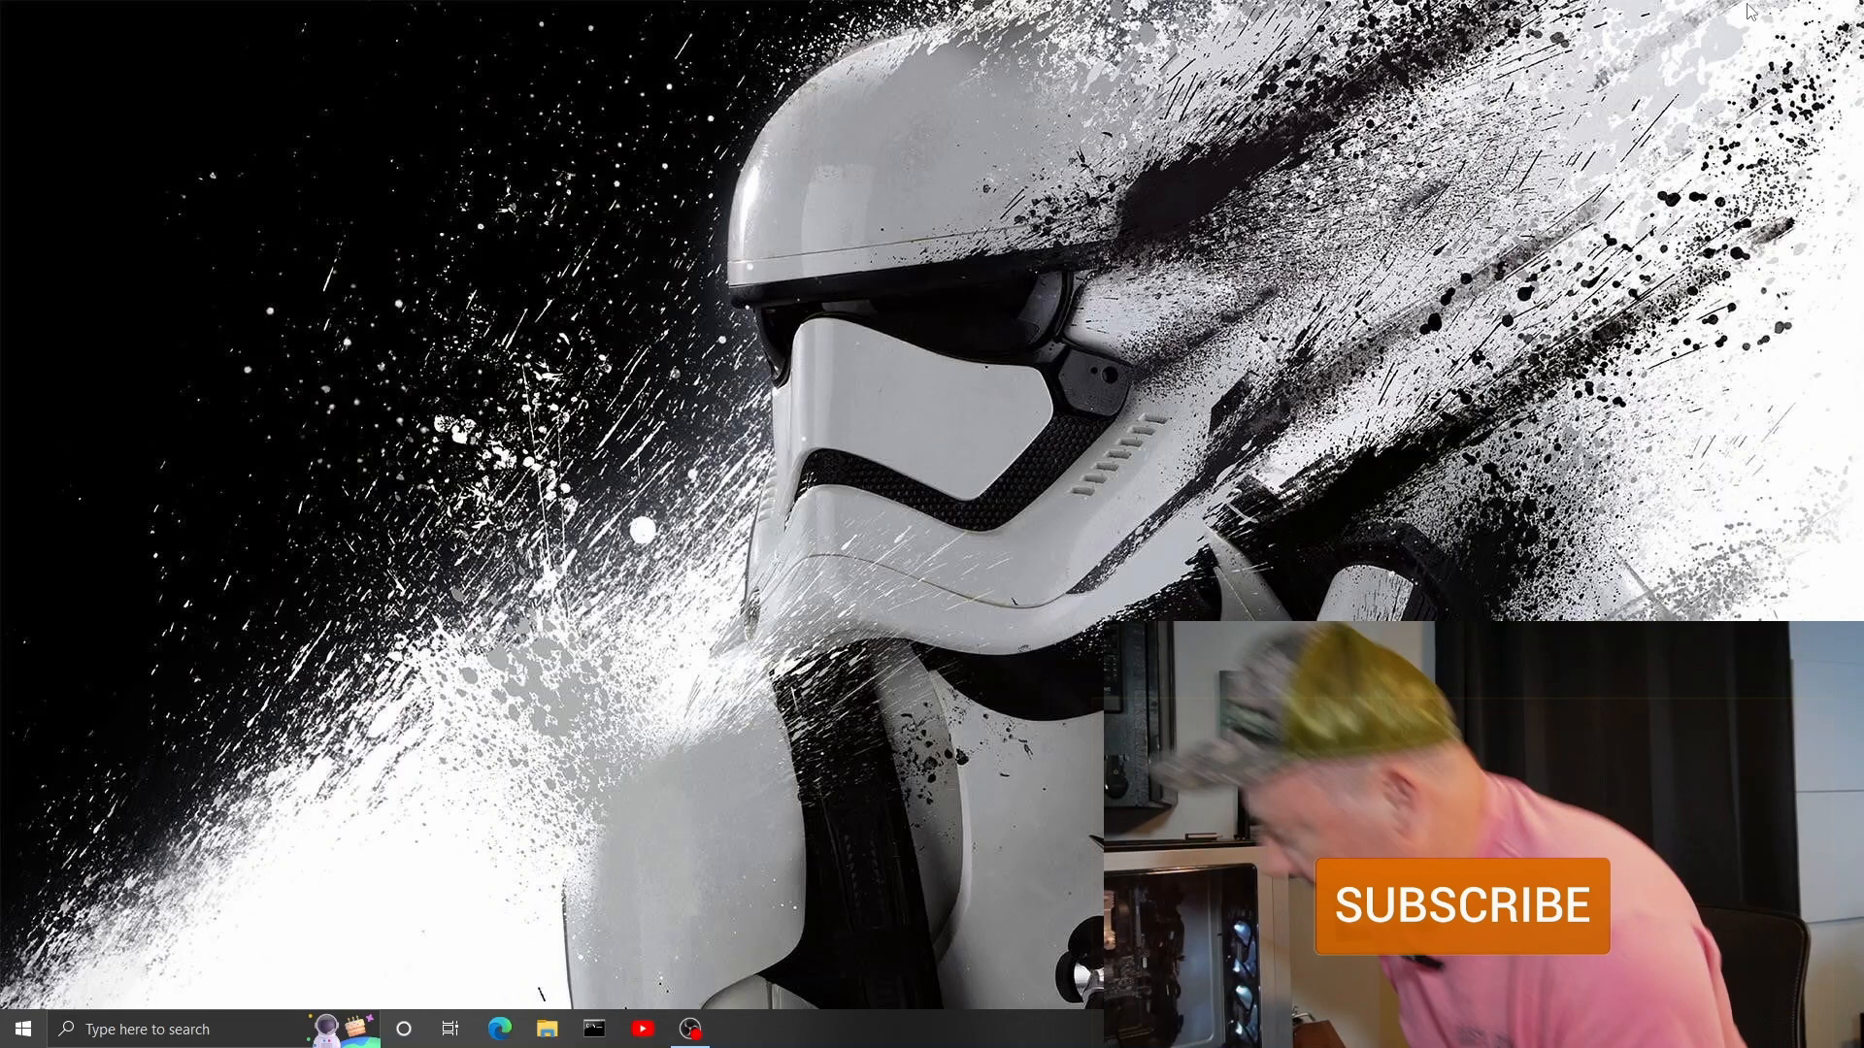
Launch Edge, go to google.com, search for Ventoy and reach ventoy.net.
{"action": "left_click", "coordinate": [1463, 905]}
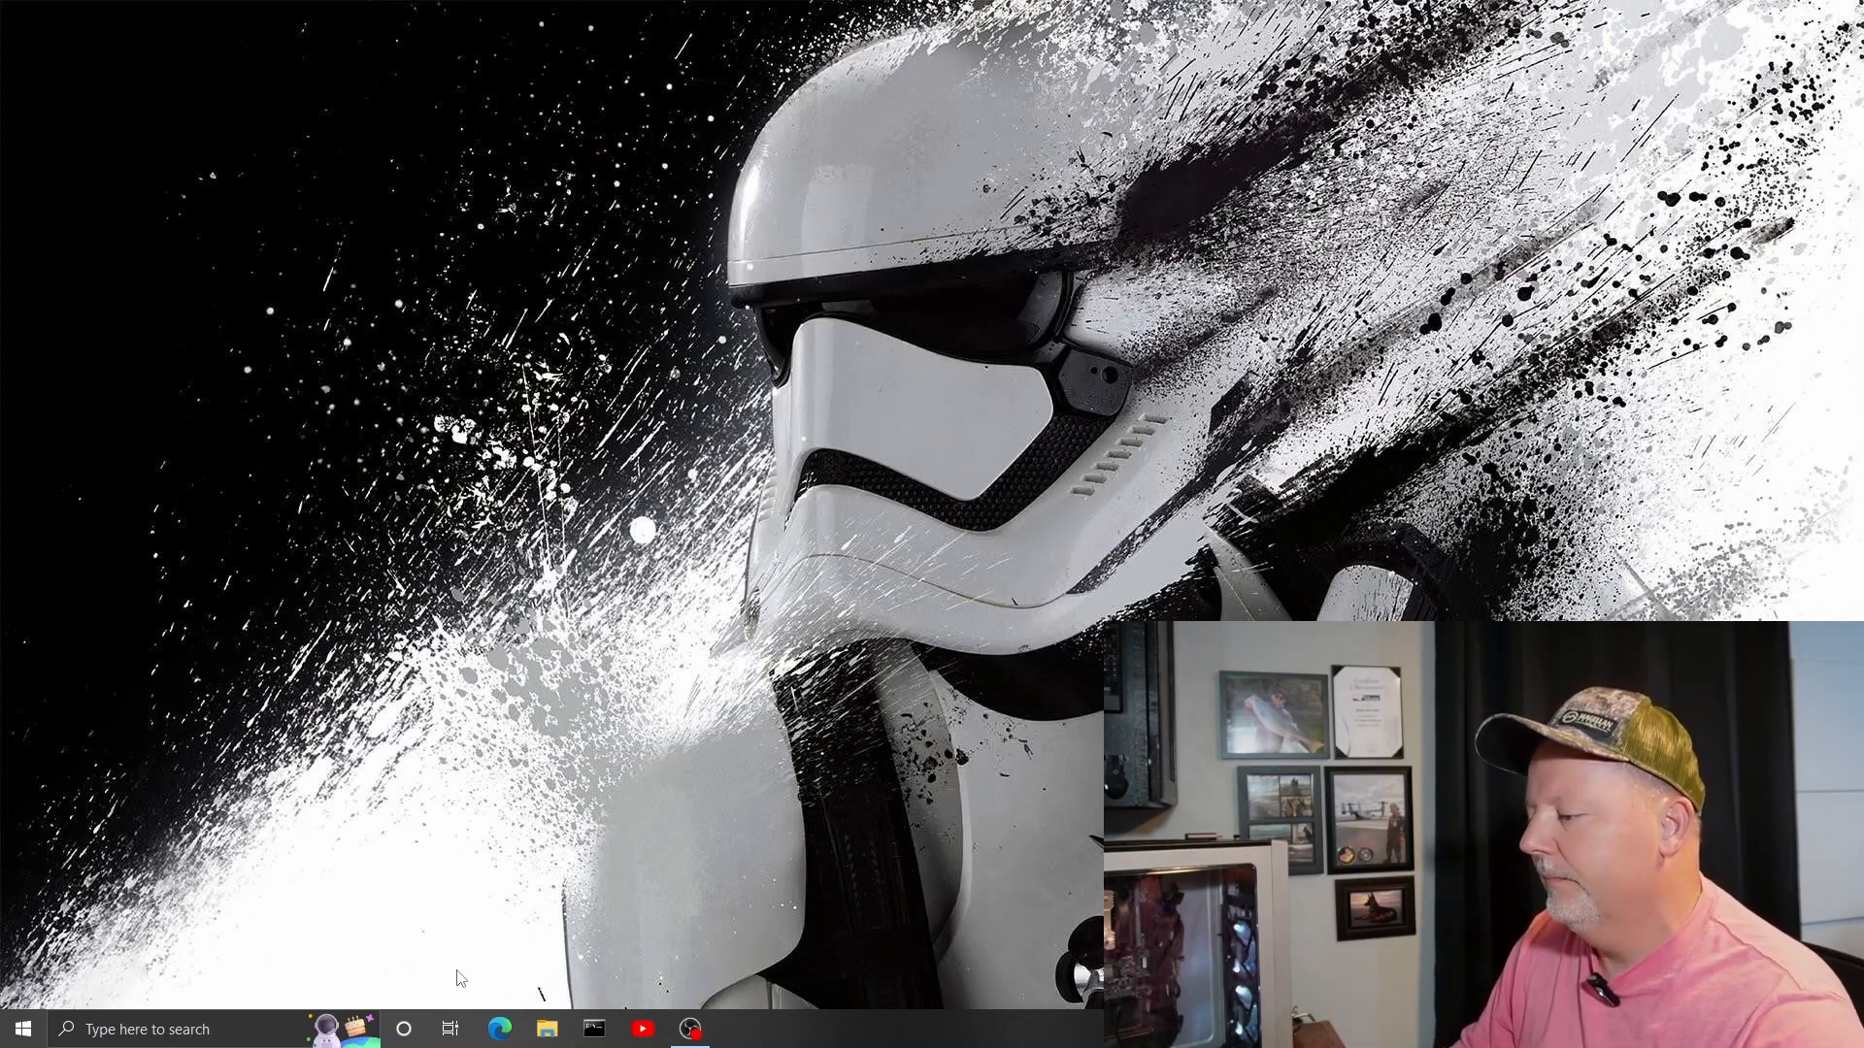
{"action": "left_click", "coordinate": [499, 1029]}
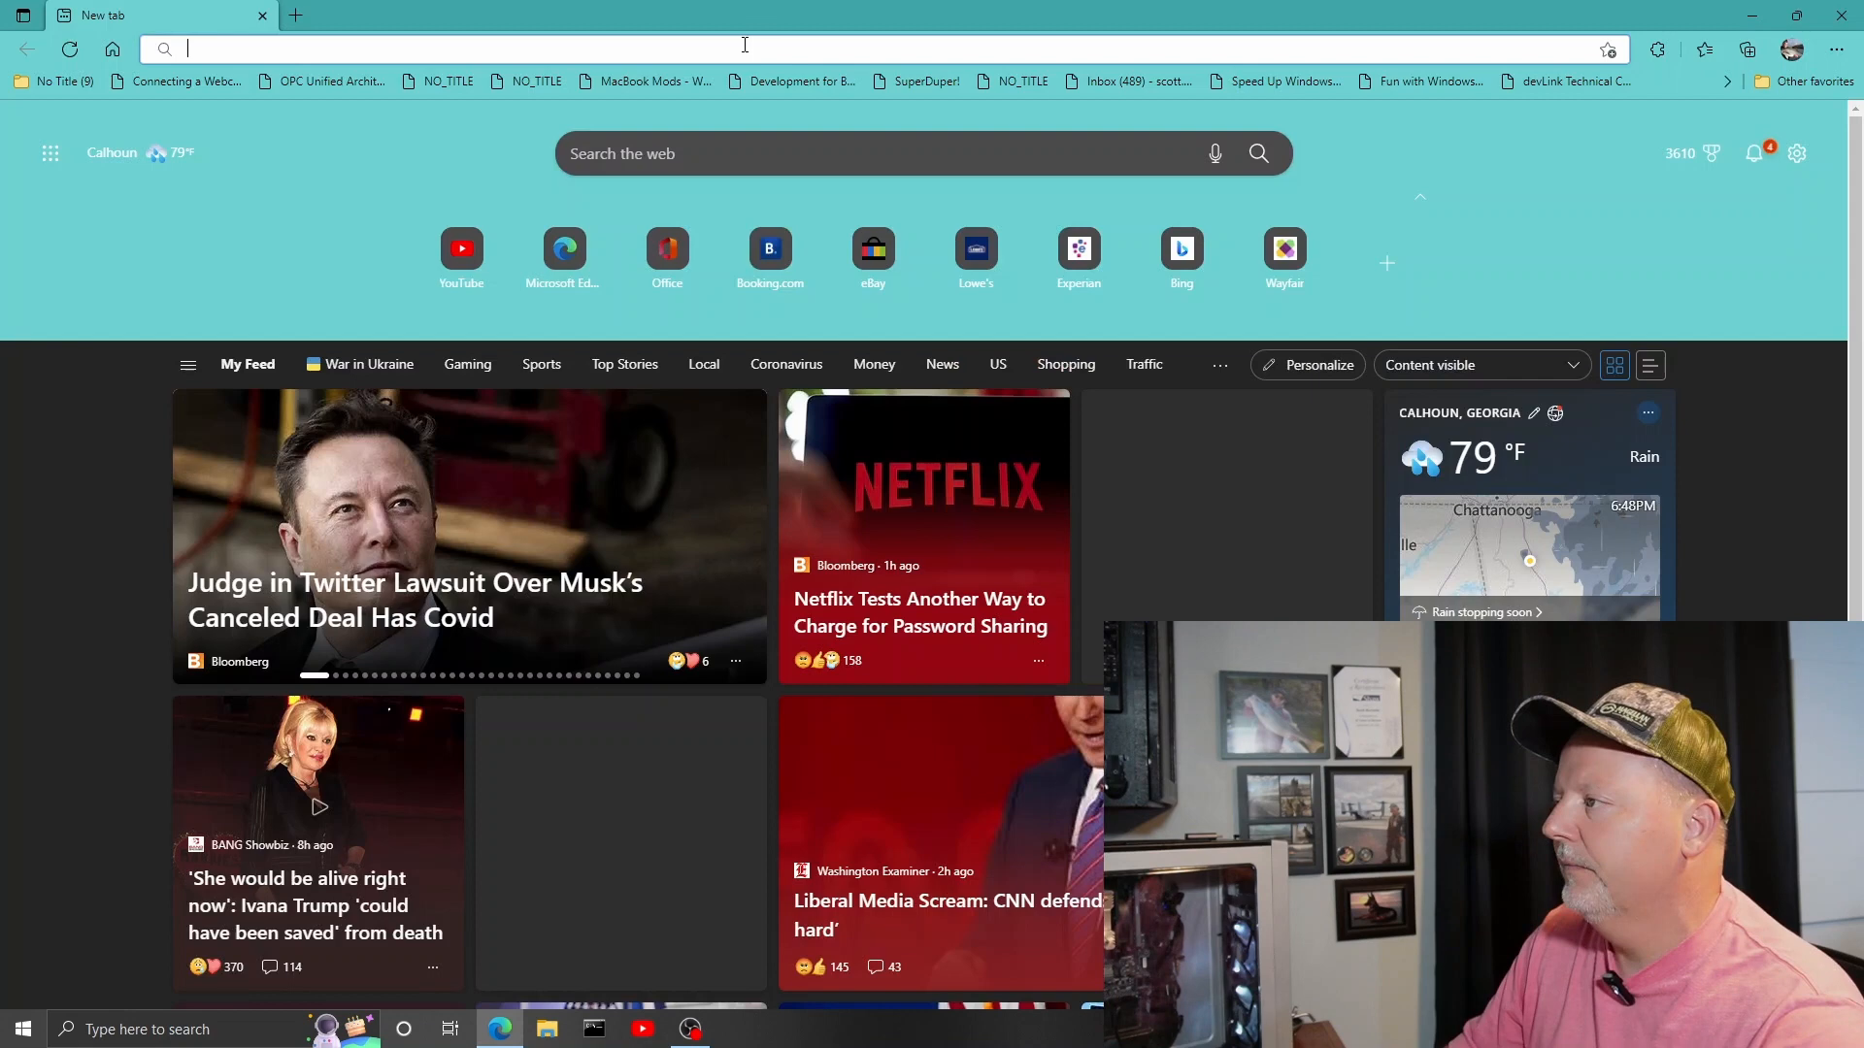
{"action": "type", "text": "google.com"}
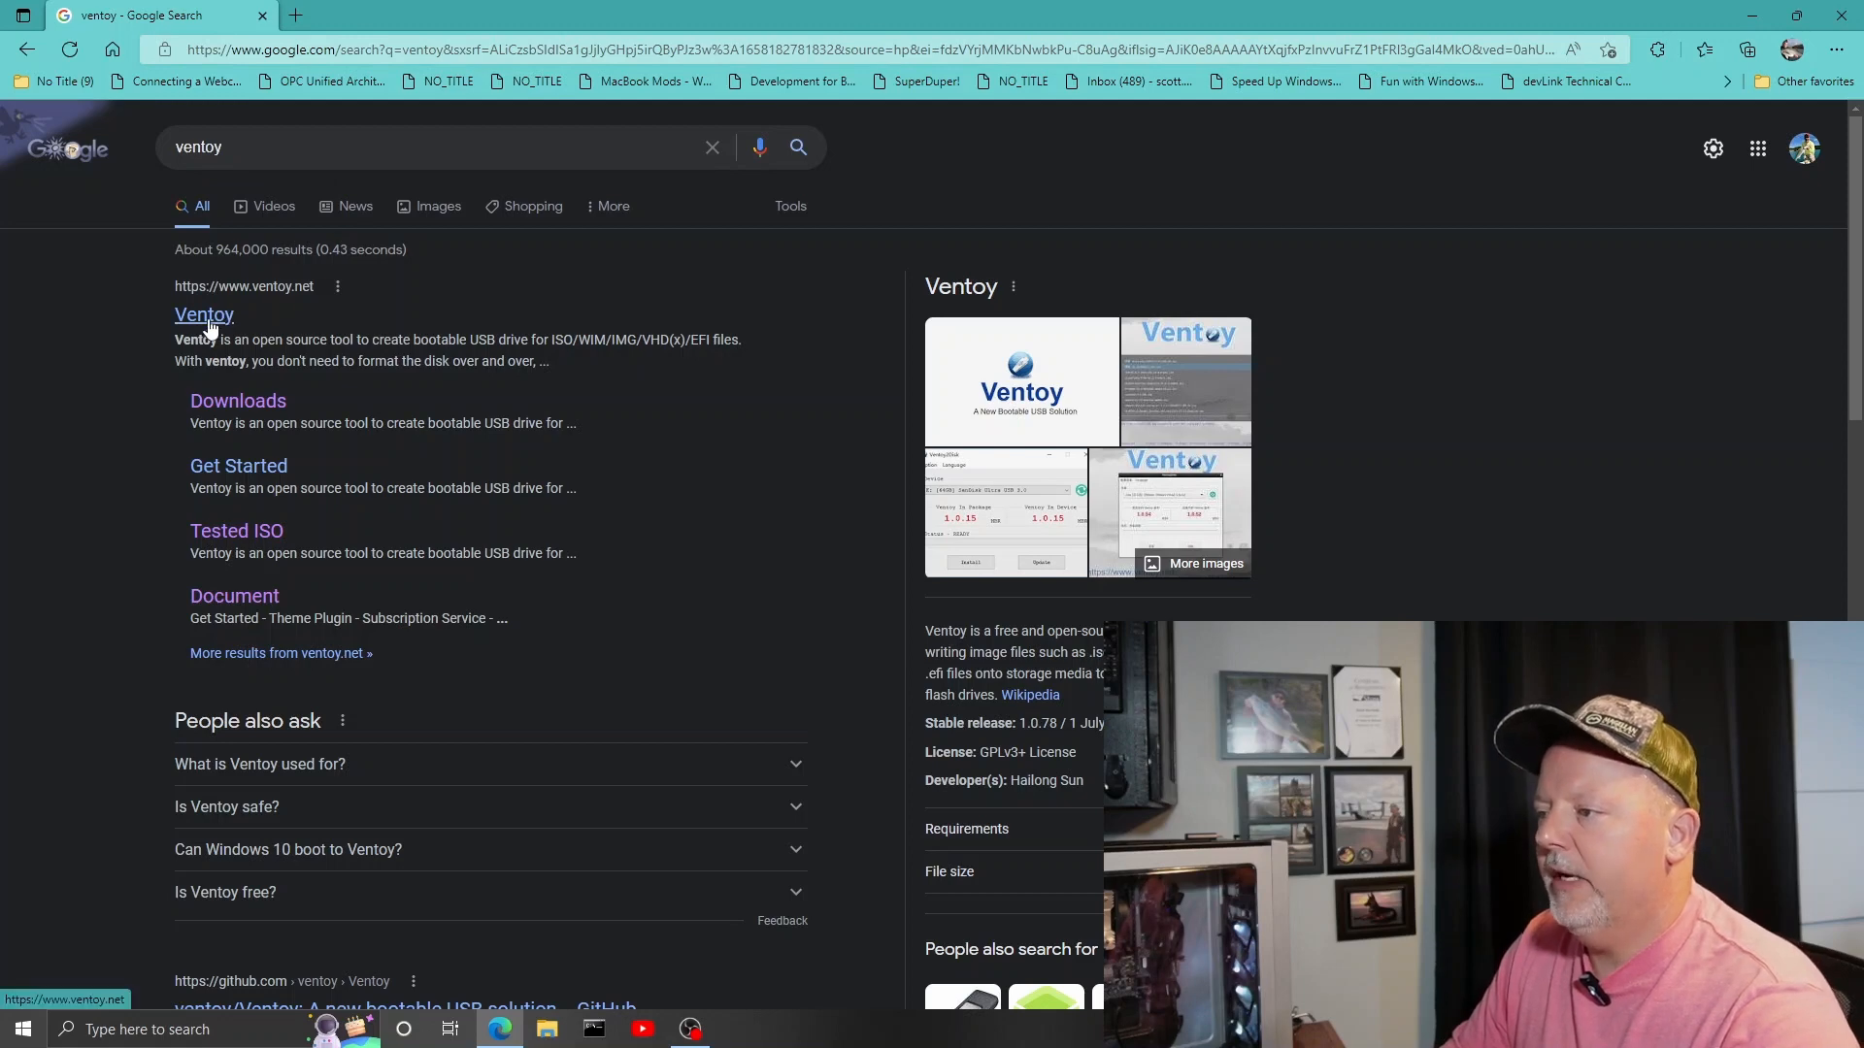
{"action": "left_click", "coordinate": [204, 315]}
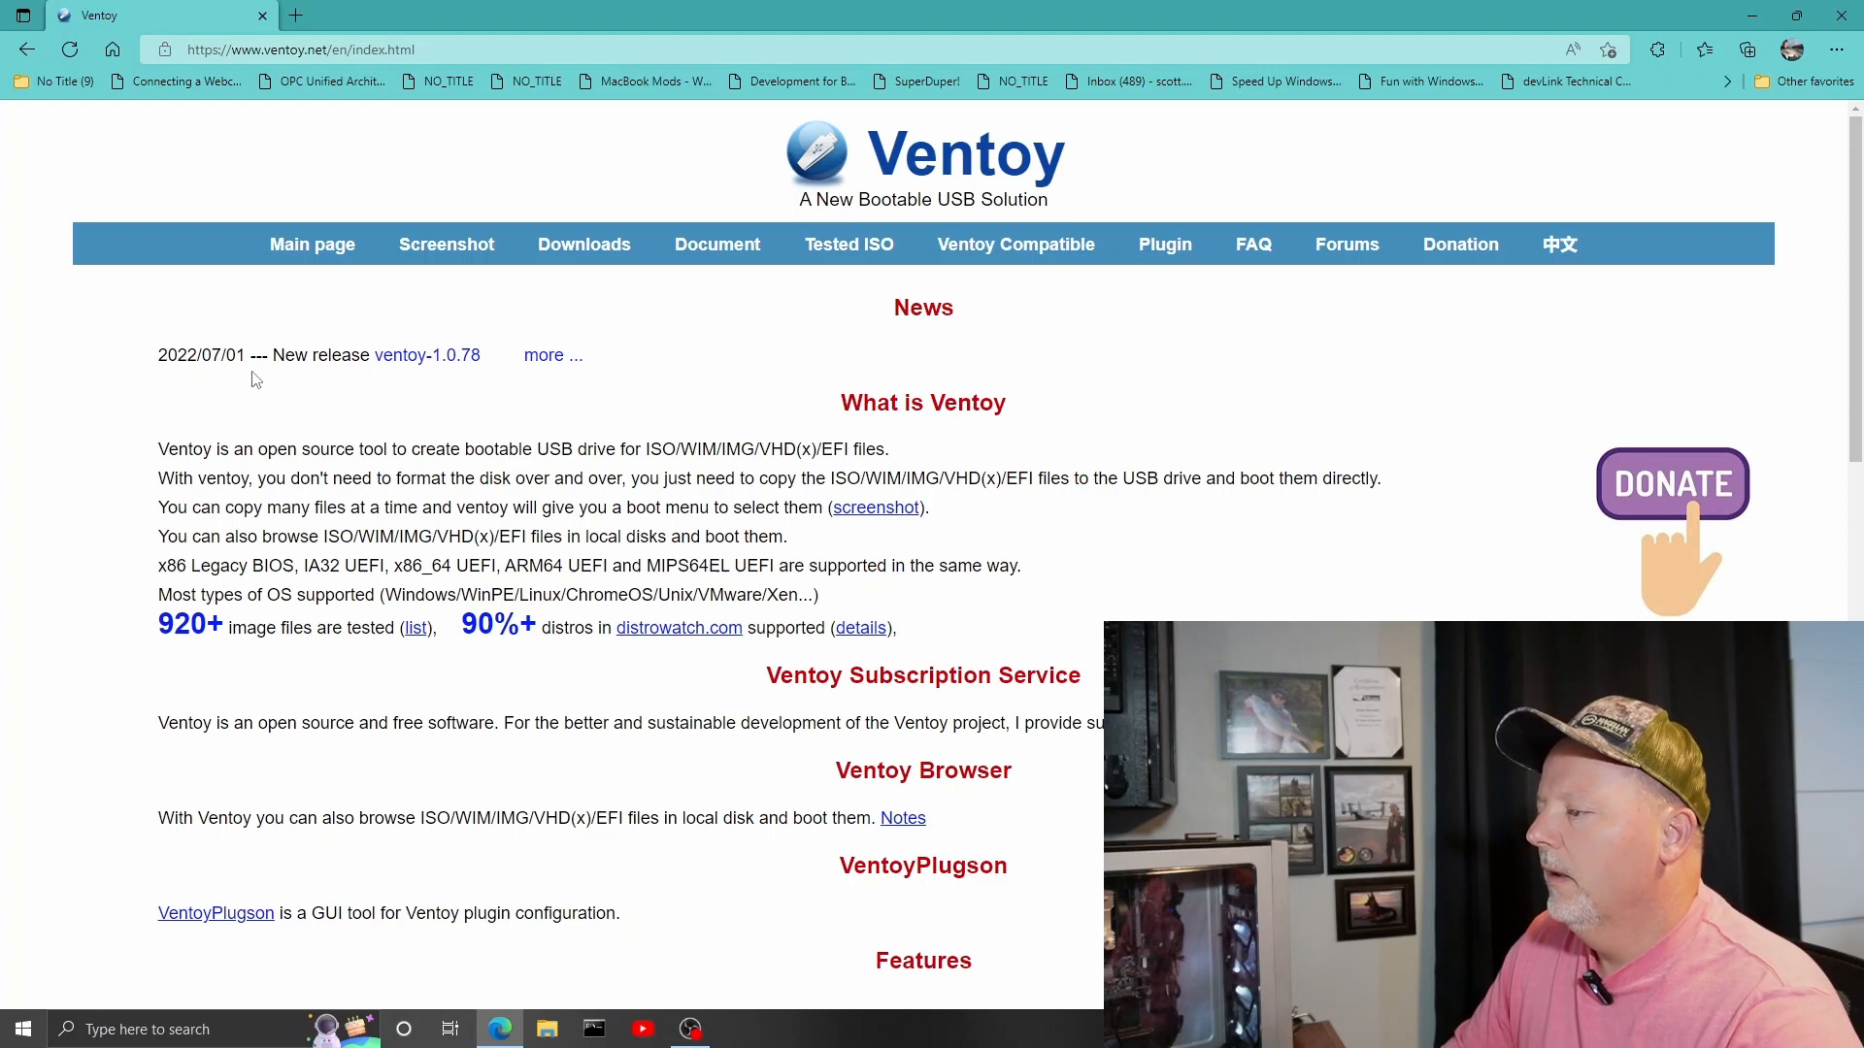
{"action": "mouse_move", "coordinate": [431, 373]}
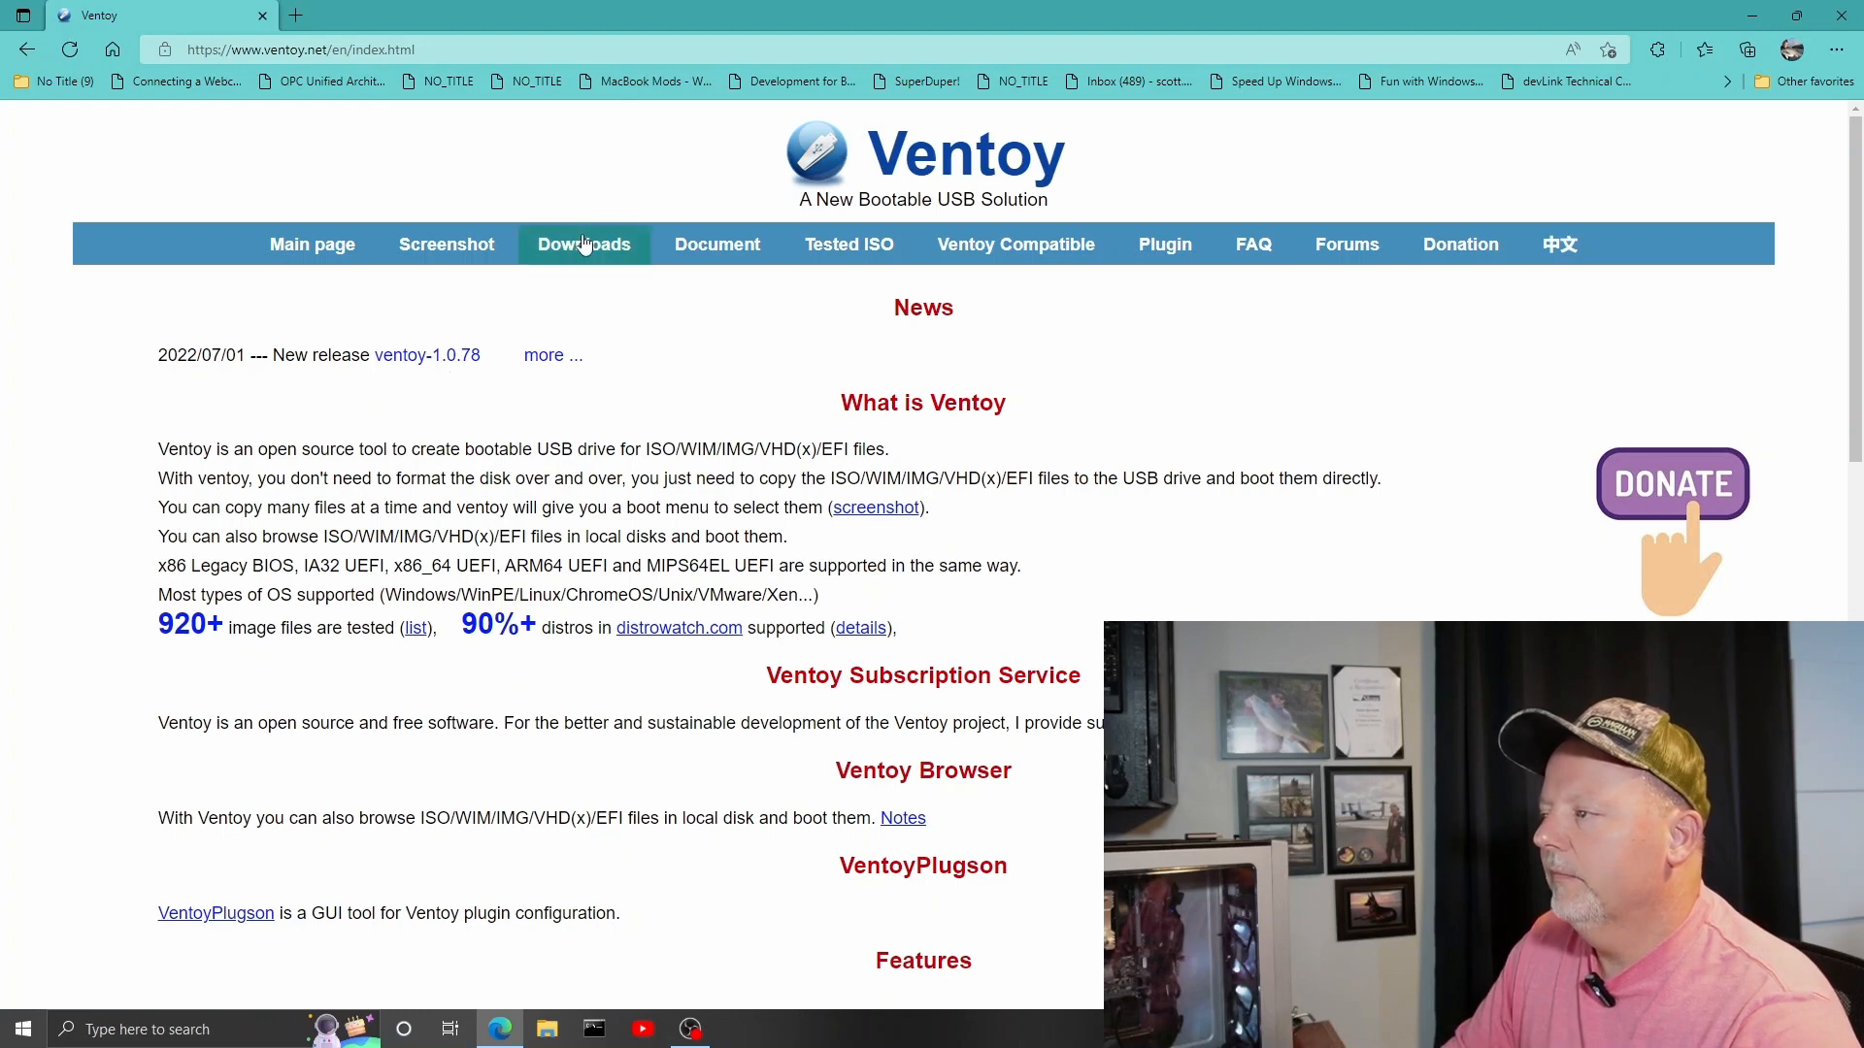
{"action": "mouse_move", "coordinate": [584, 245]}
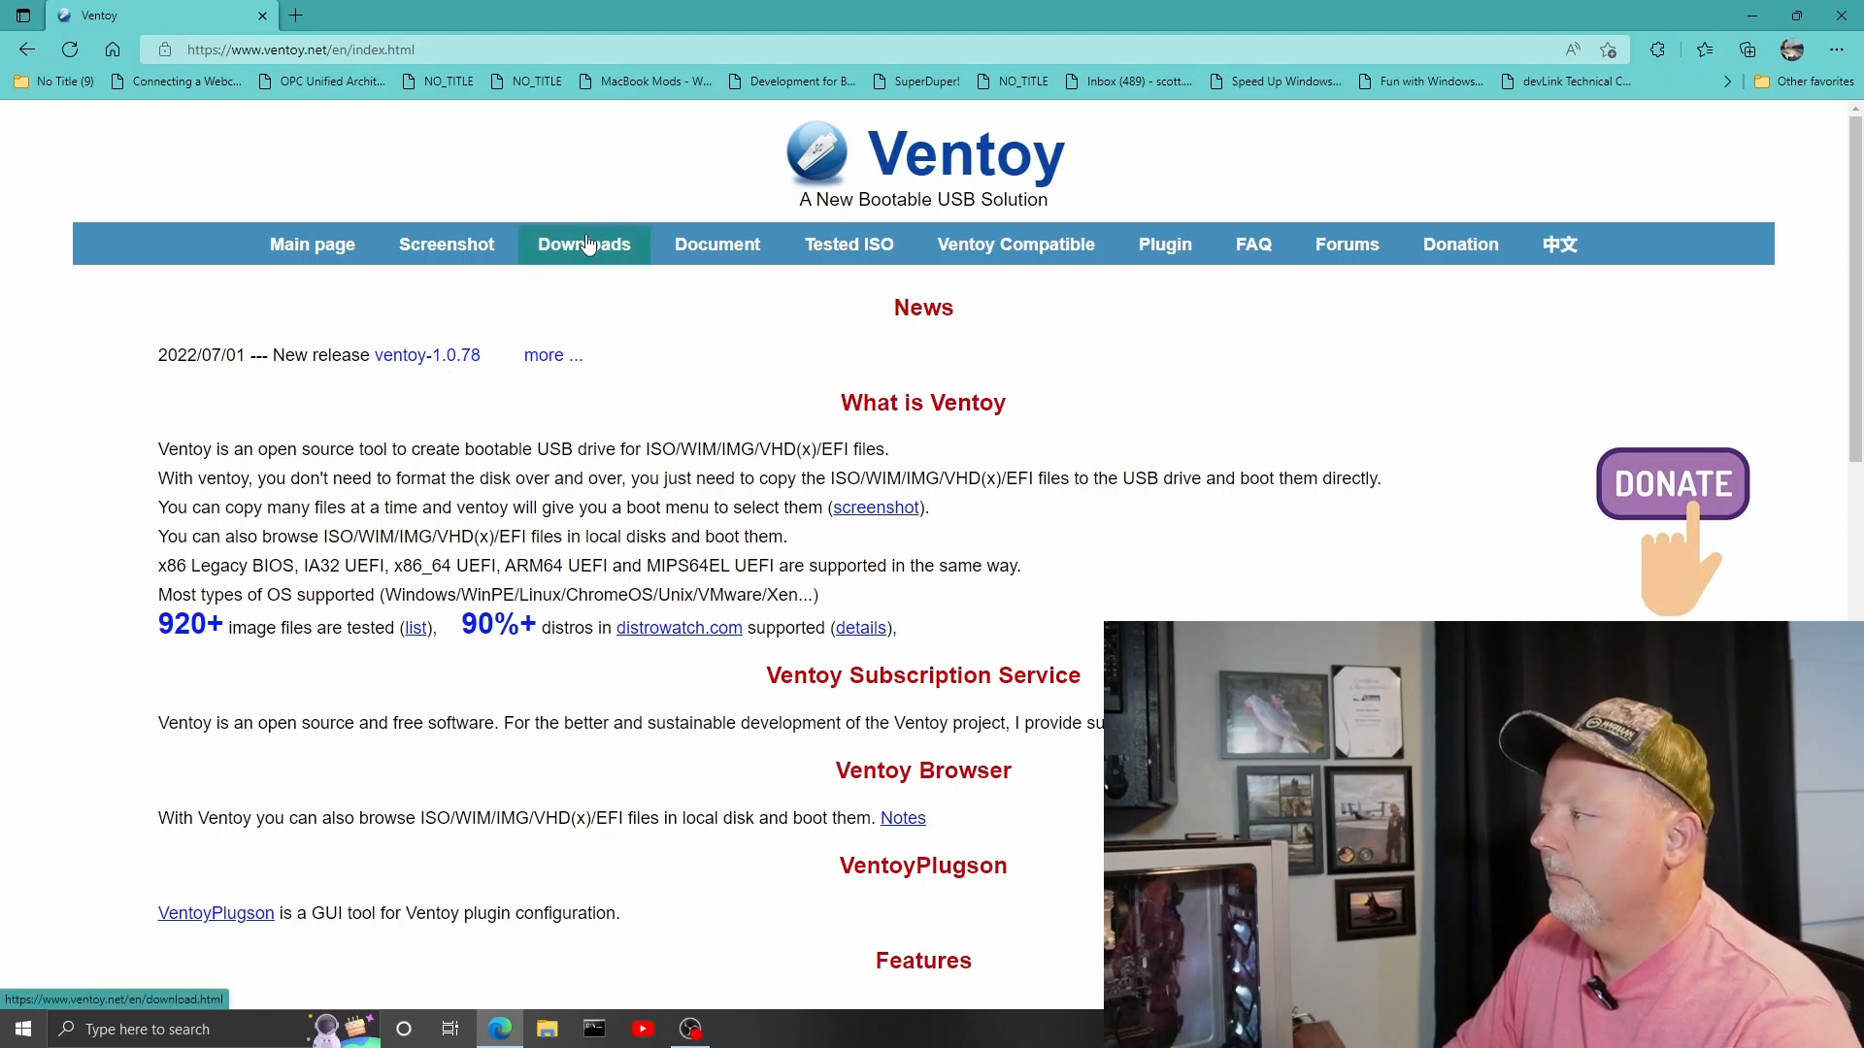
Go to the Downloads page and select the github.com/ventoy/Ventoy/releases link.
{"action": "left_click", "coordinate": [584, 244]}
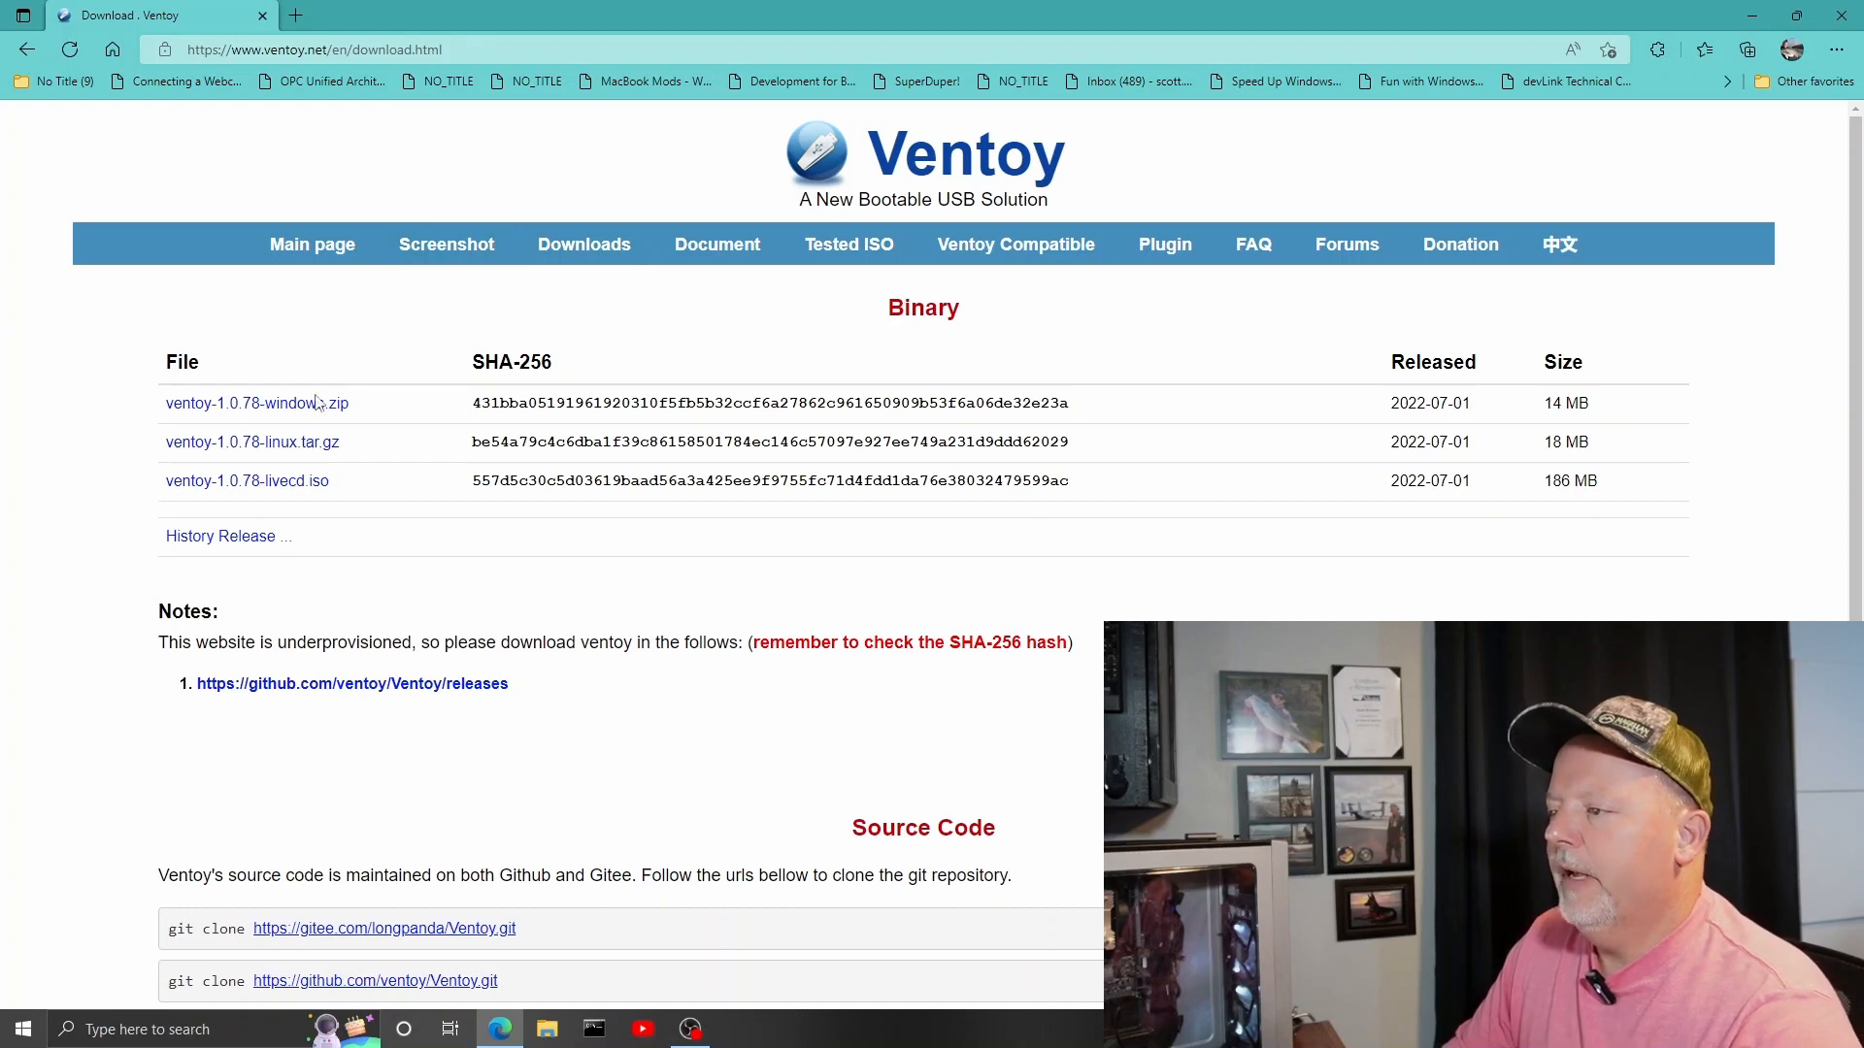
{"action": "mouse_move", "coordinate": [330, 701]}
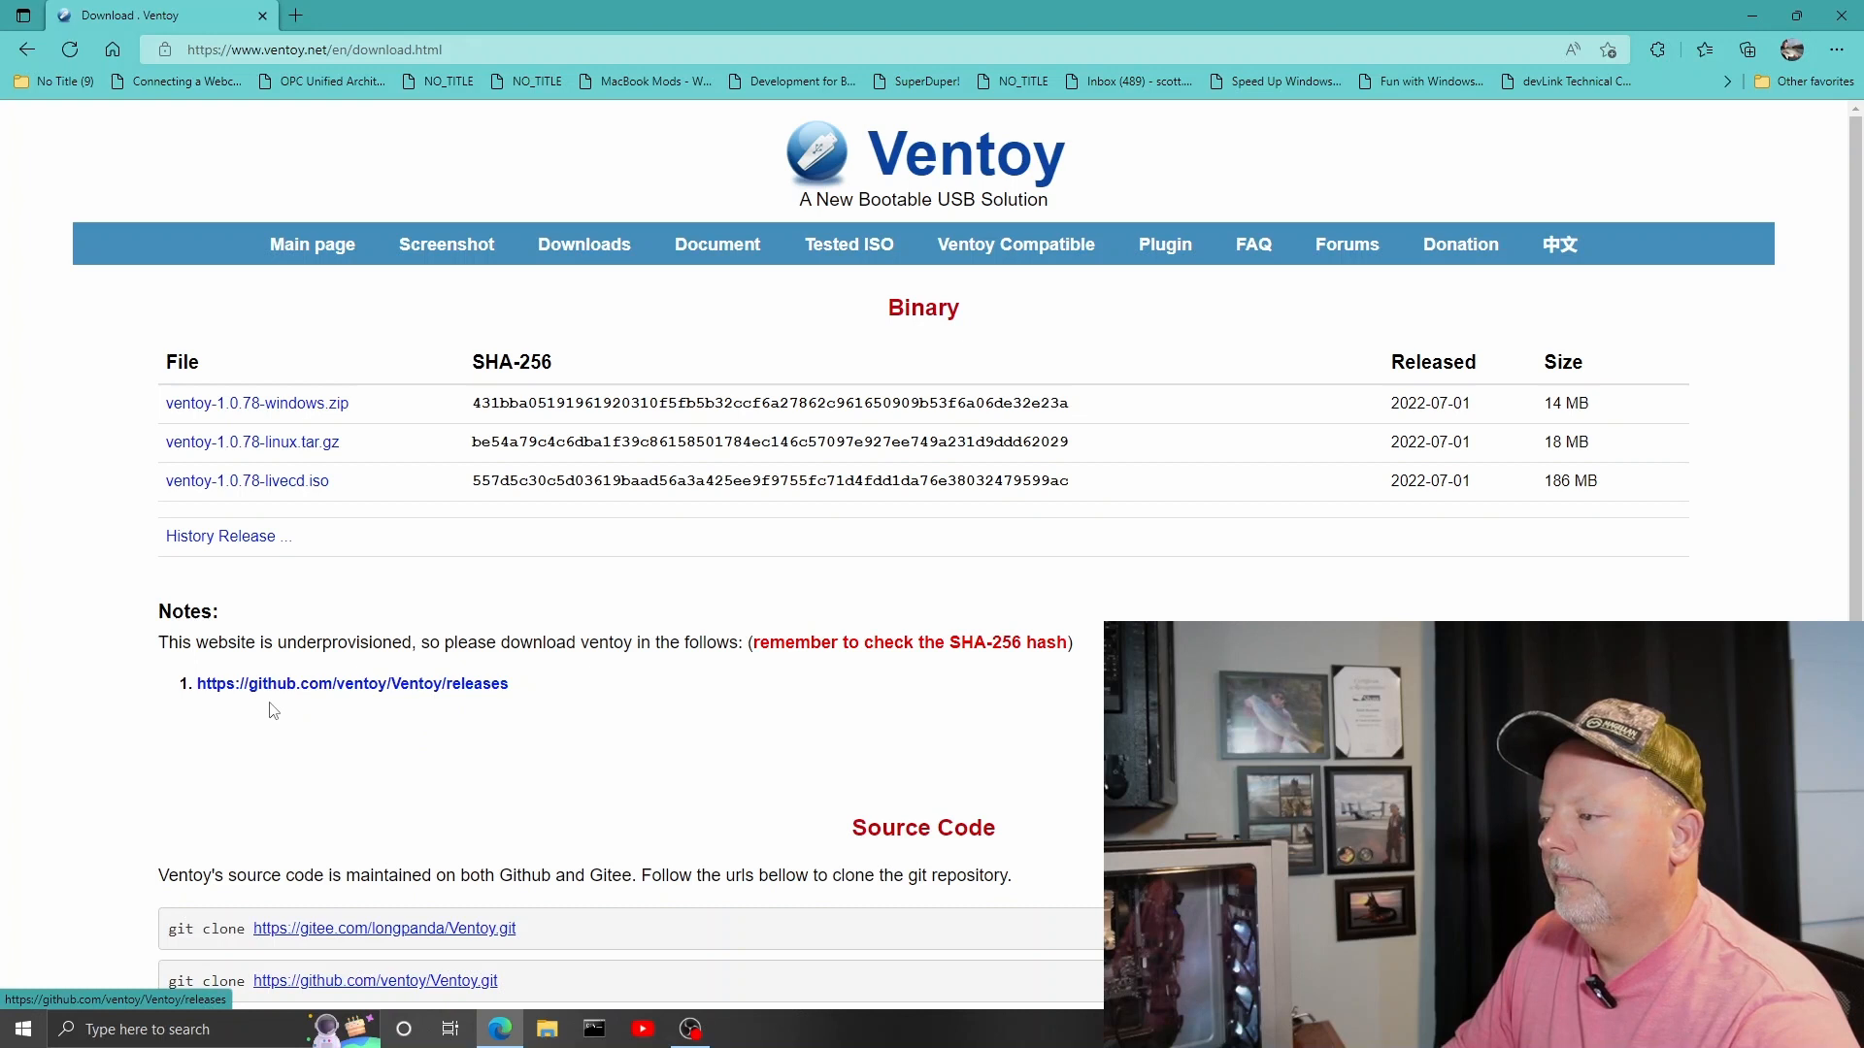
{"action": "double_click", "coordinate": [351, 683]}
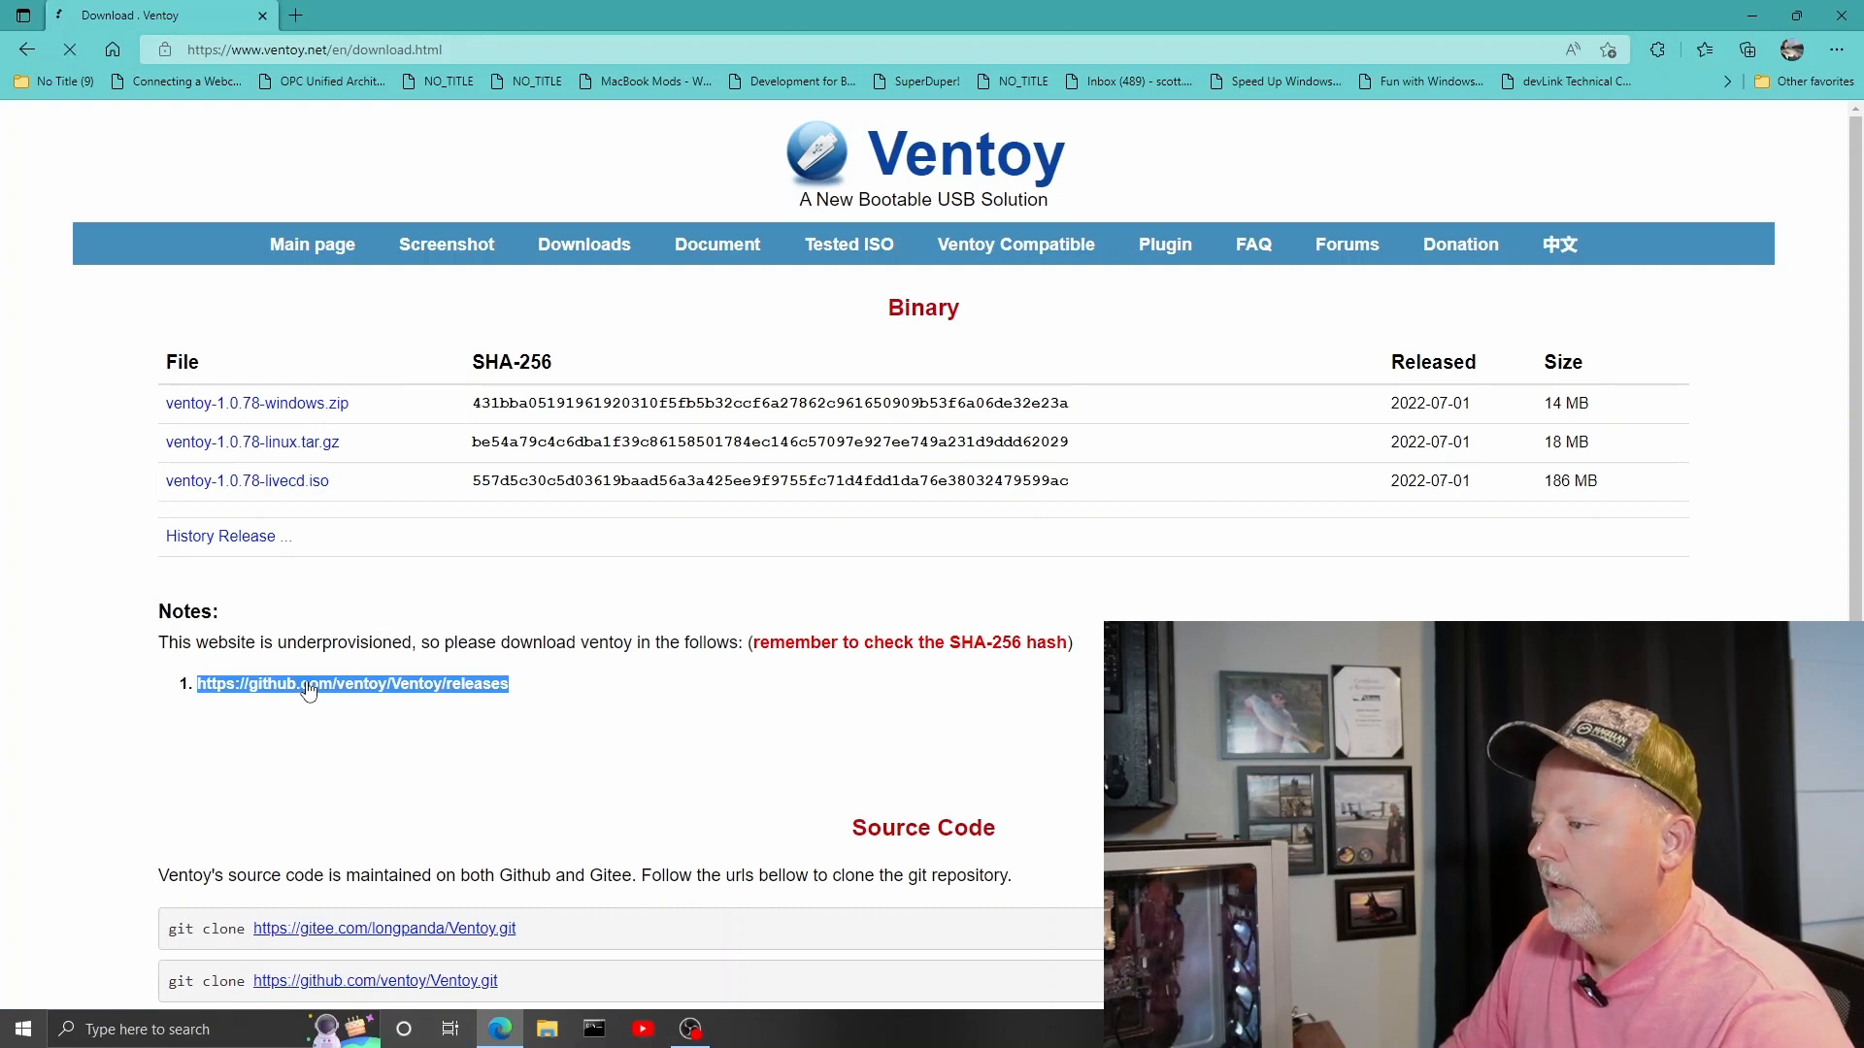
Follow the GitHub releases link and download ventoy-1.0.78-windows.zip from Assets.
{"action": "left_click", "coordinate": [351, 683]}
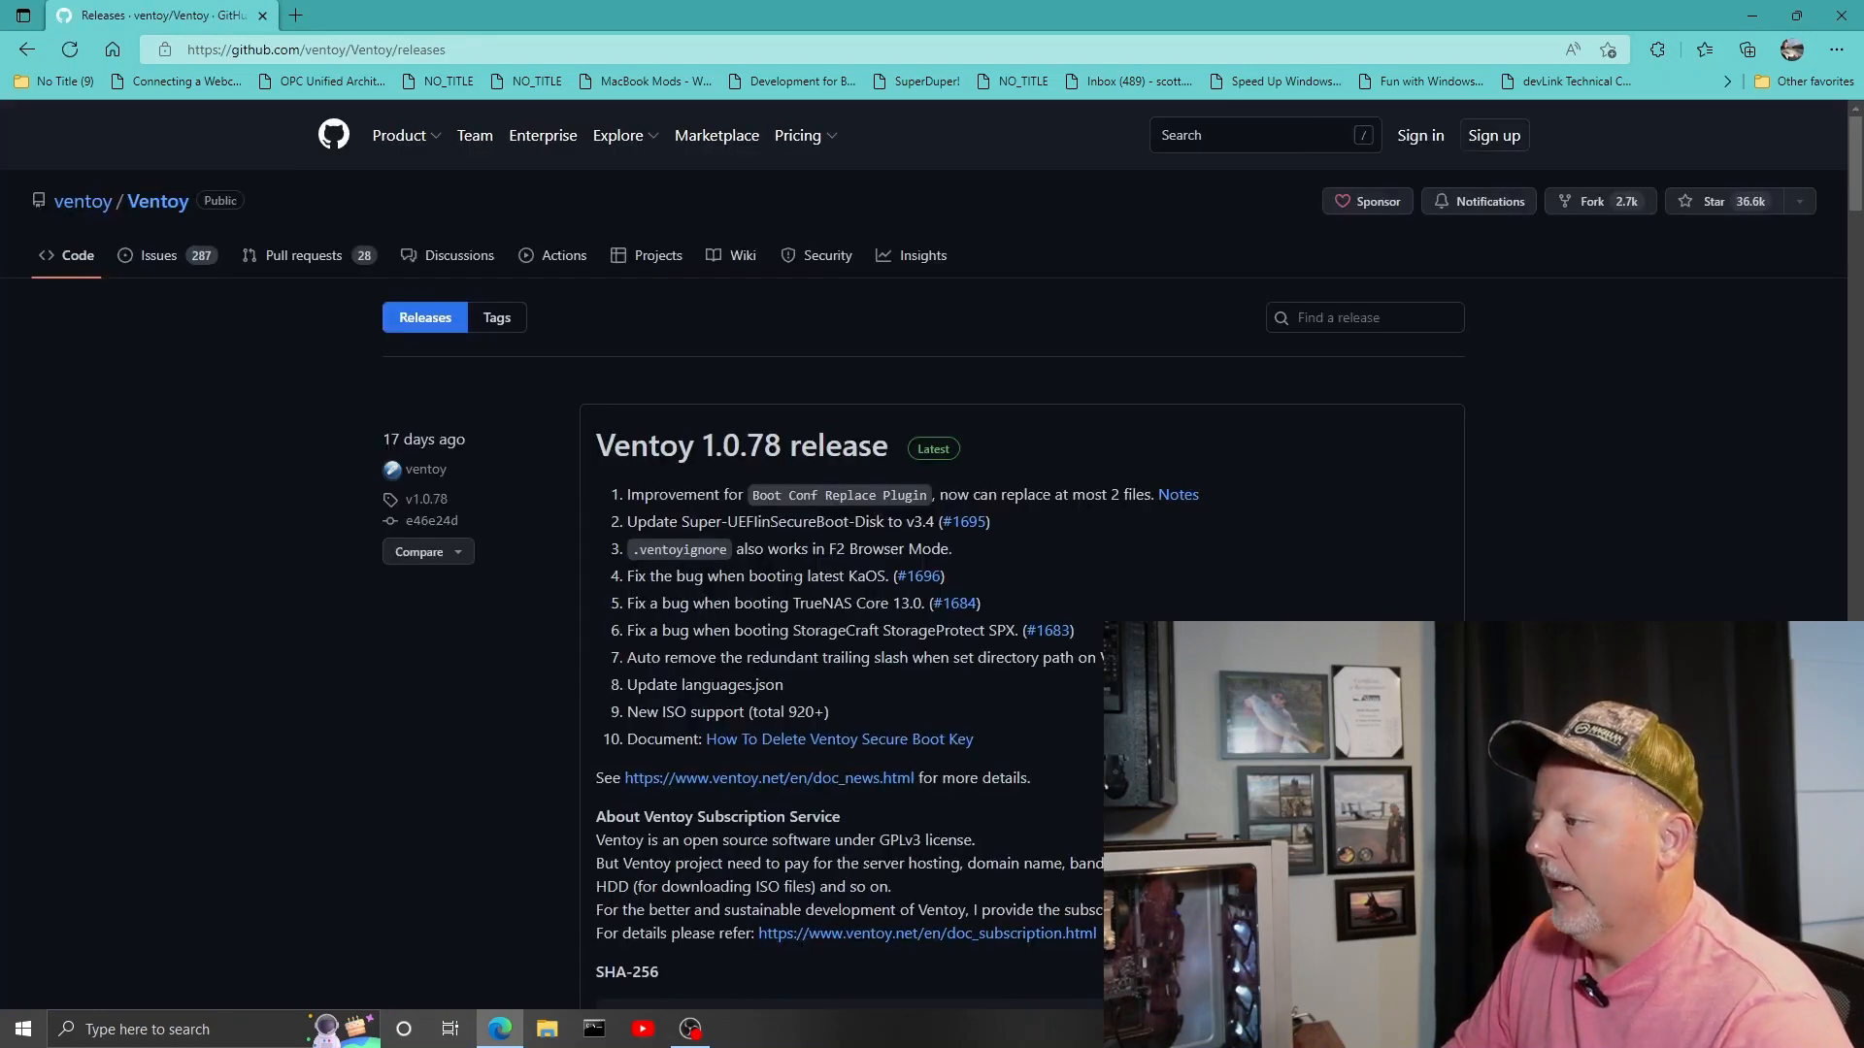
{"action": "mouse_move", "coordinate": [739, 446]}
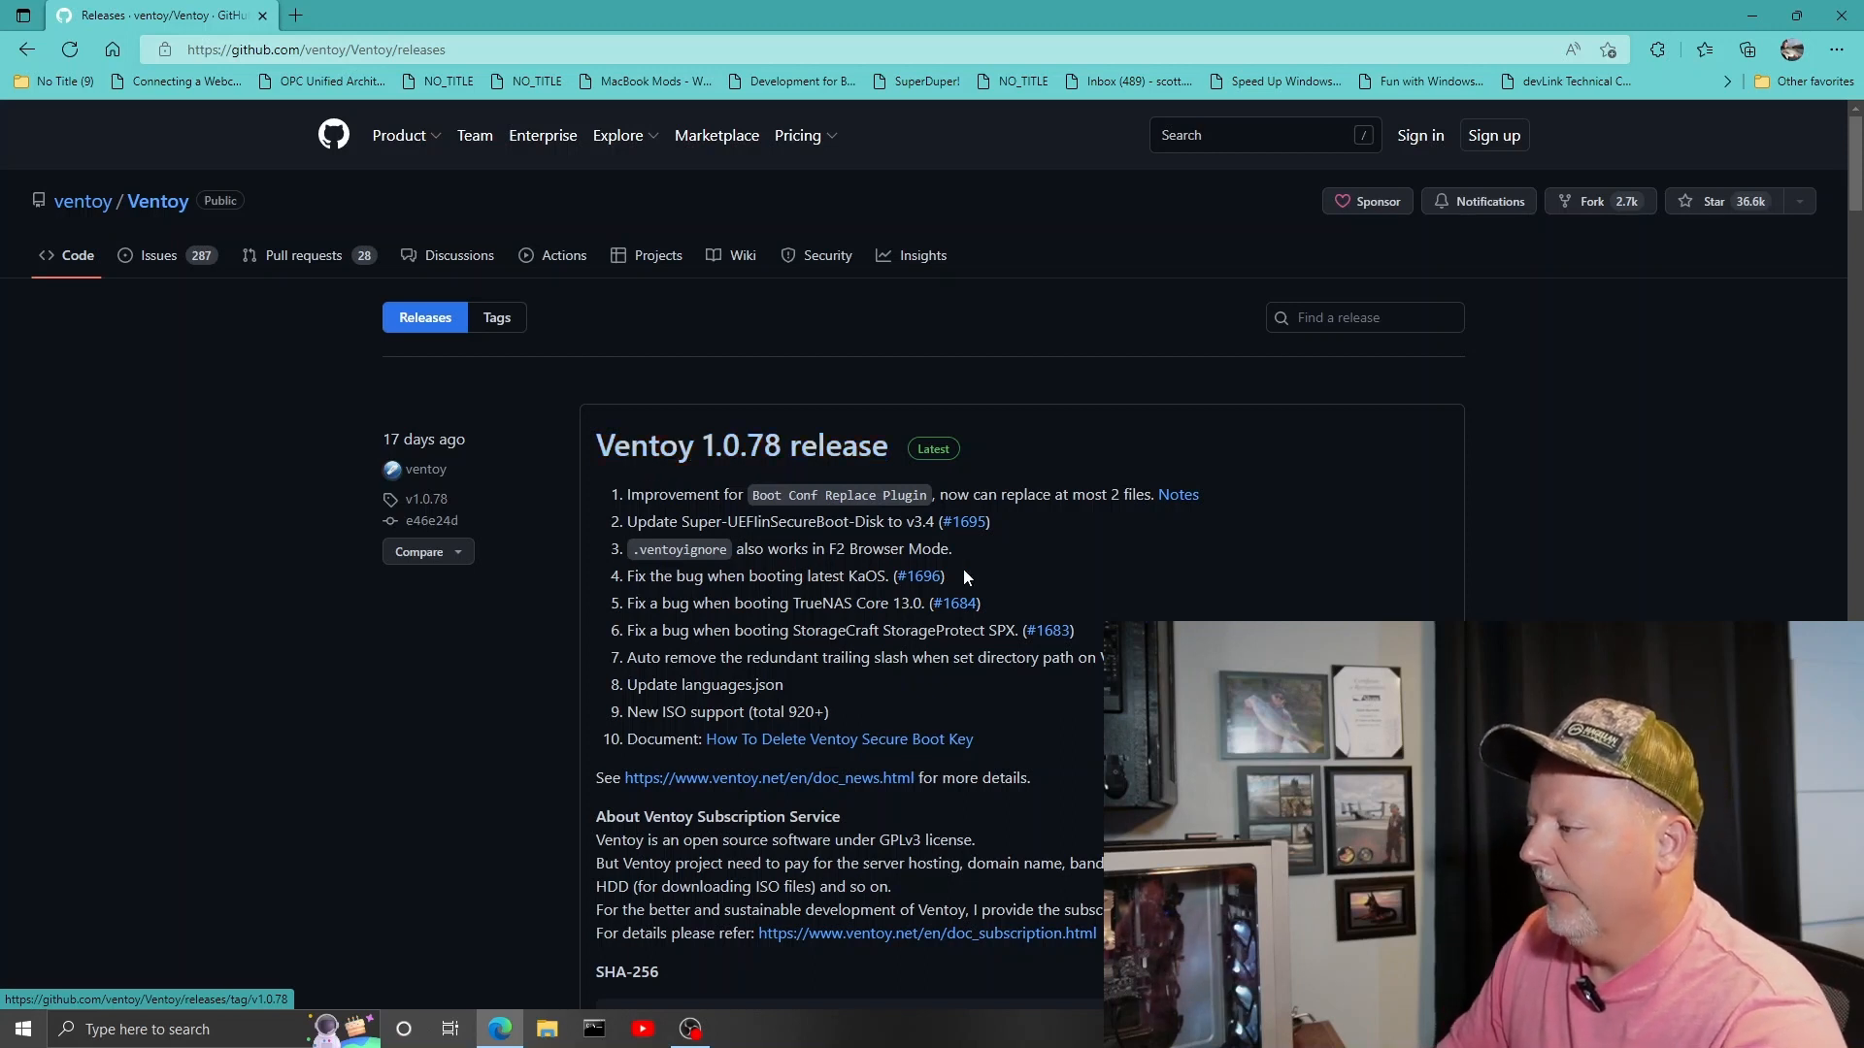
{"action": "mouse_move", "coordinate": [1321, 616]}
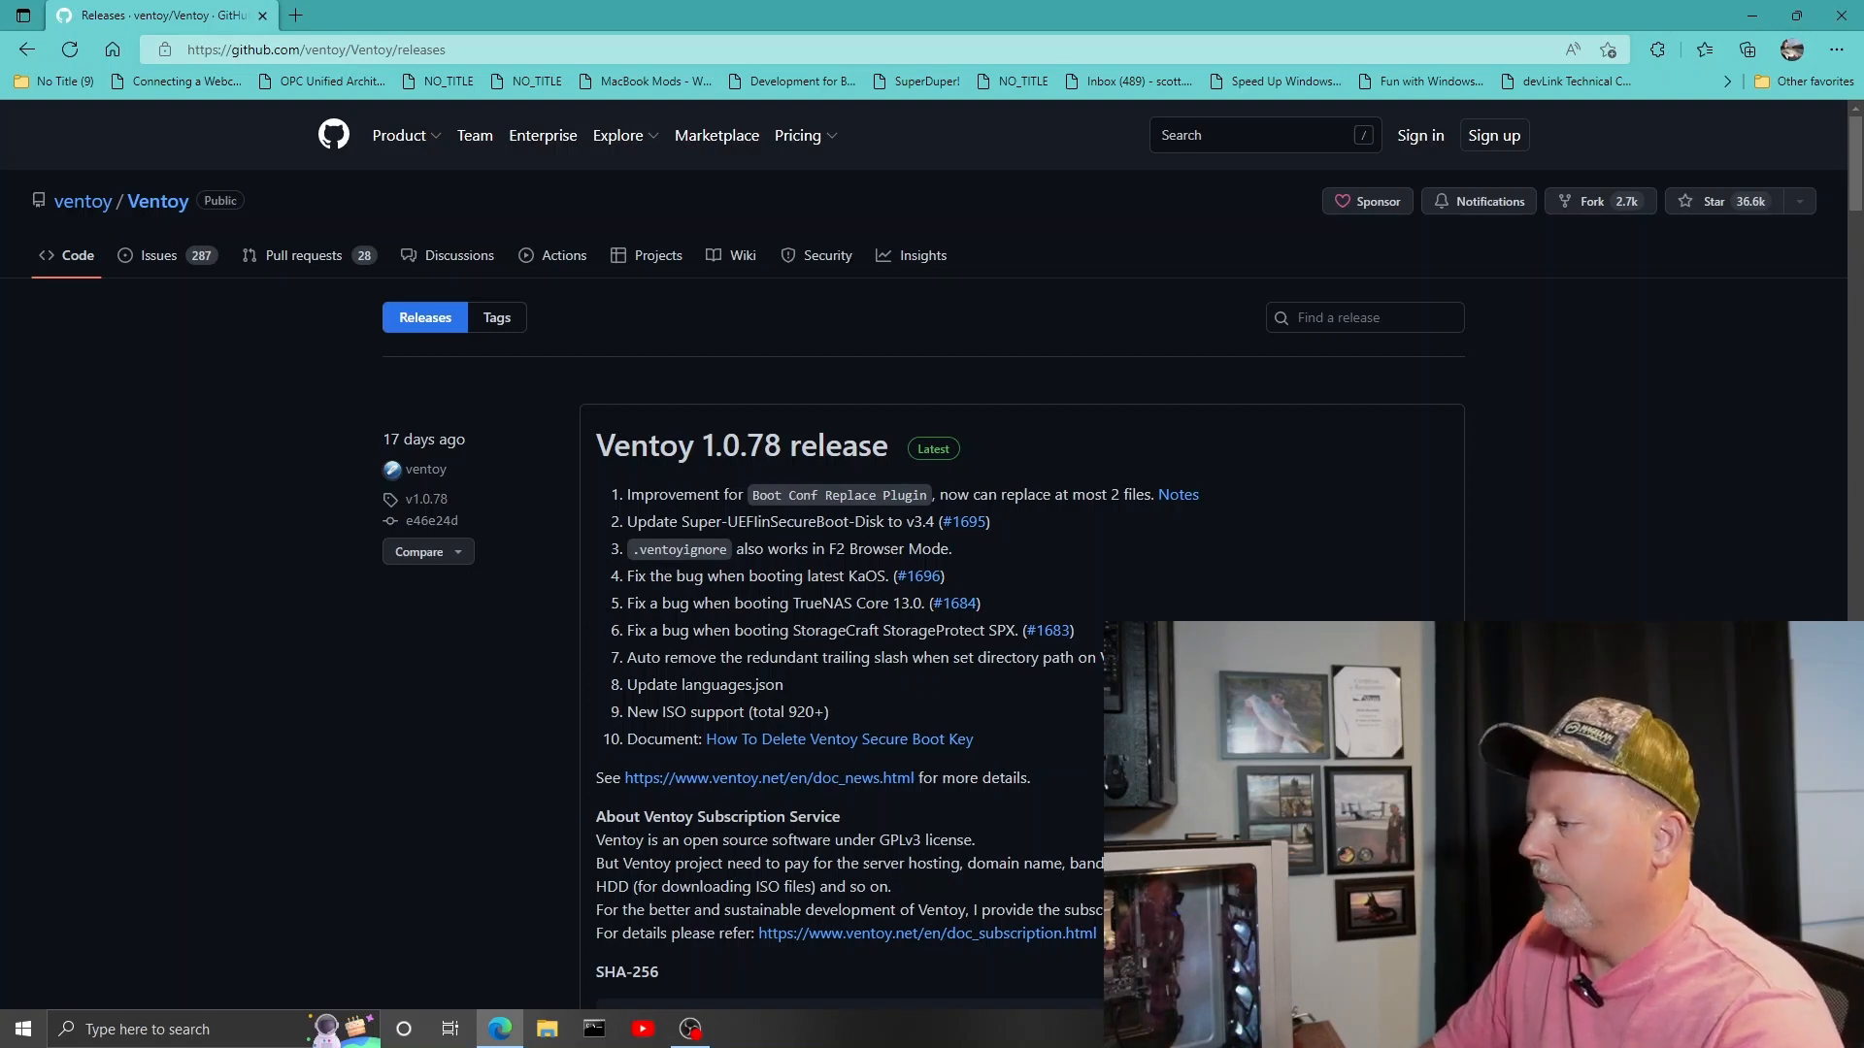
{"action": "scroll", "scroll_direction": "down", "scroll_amount": 3}
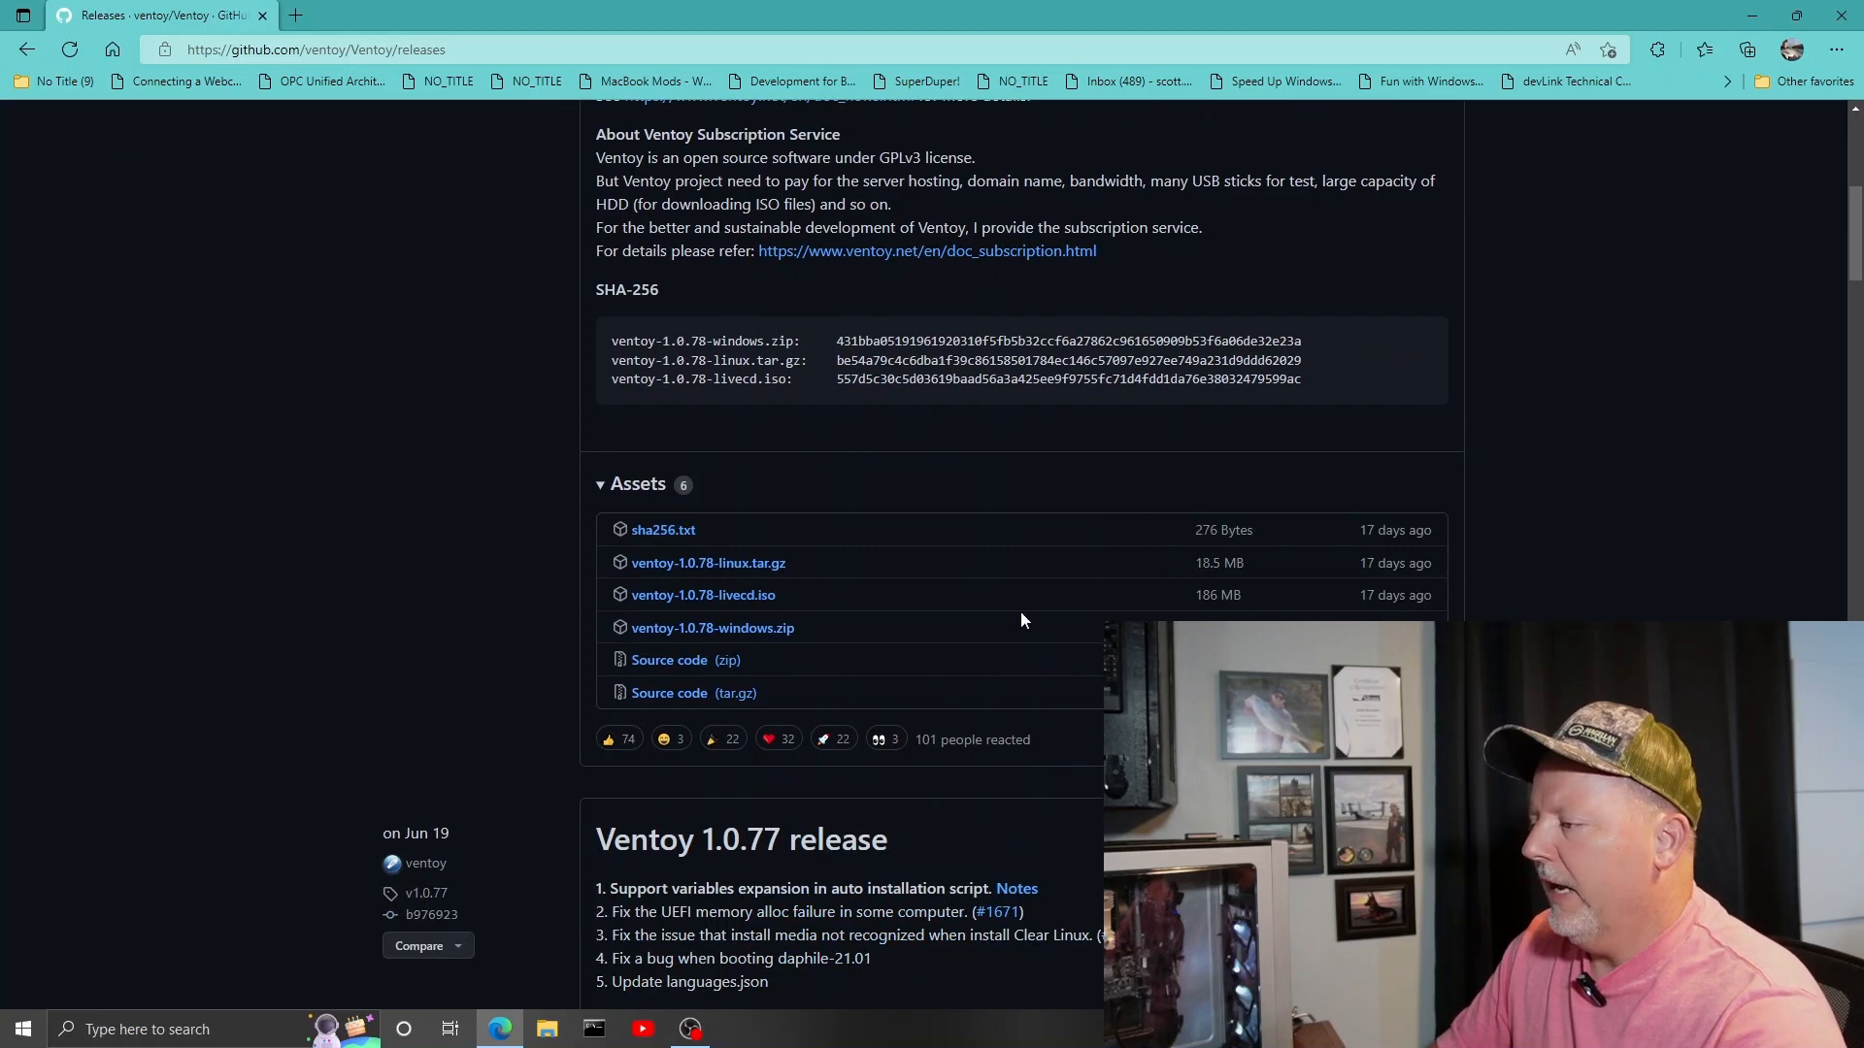
{"action": "mouse_move", "coordinate": [712, 627]}
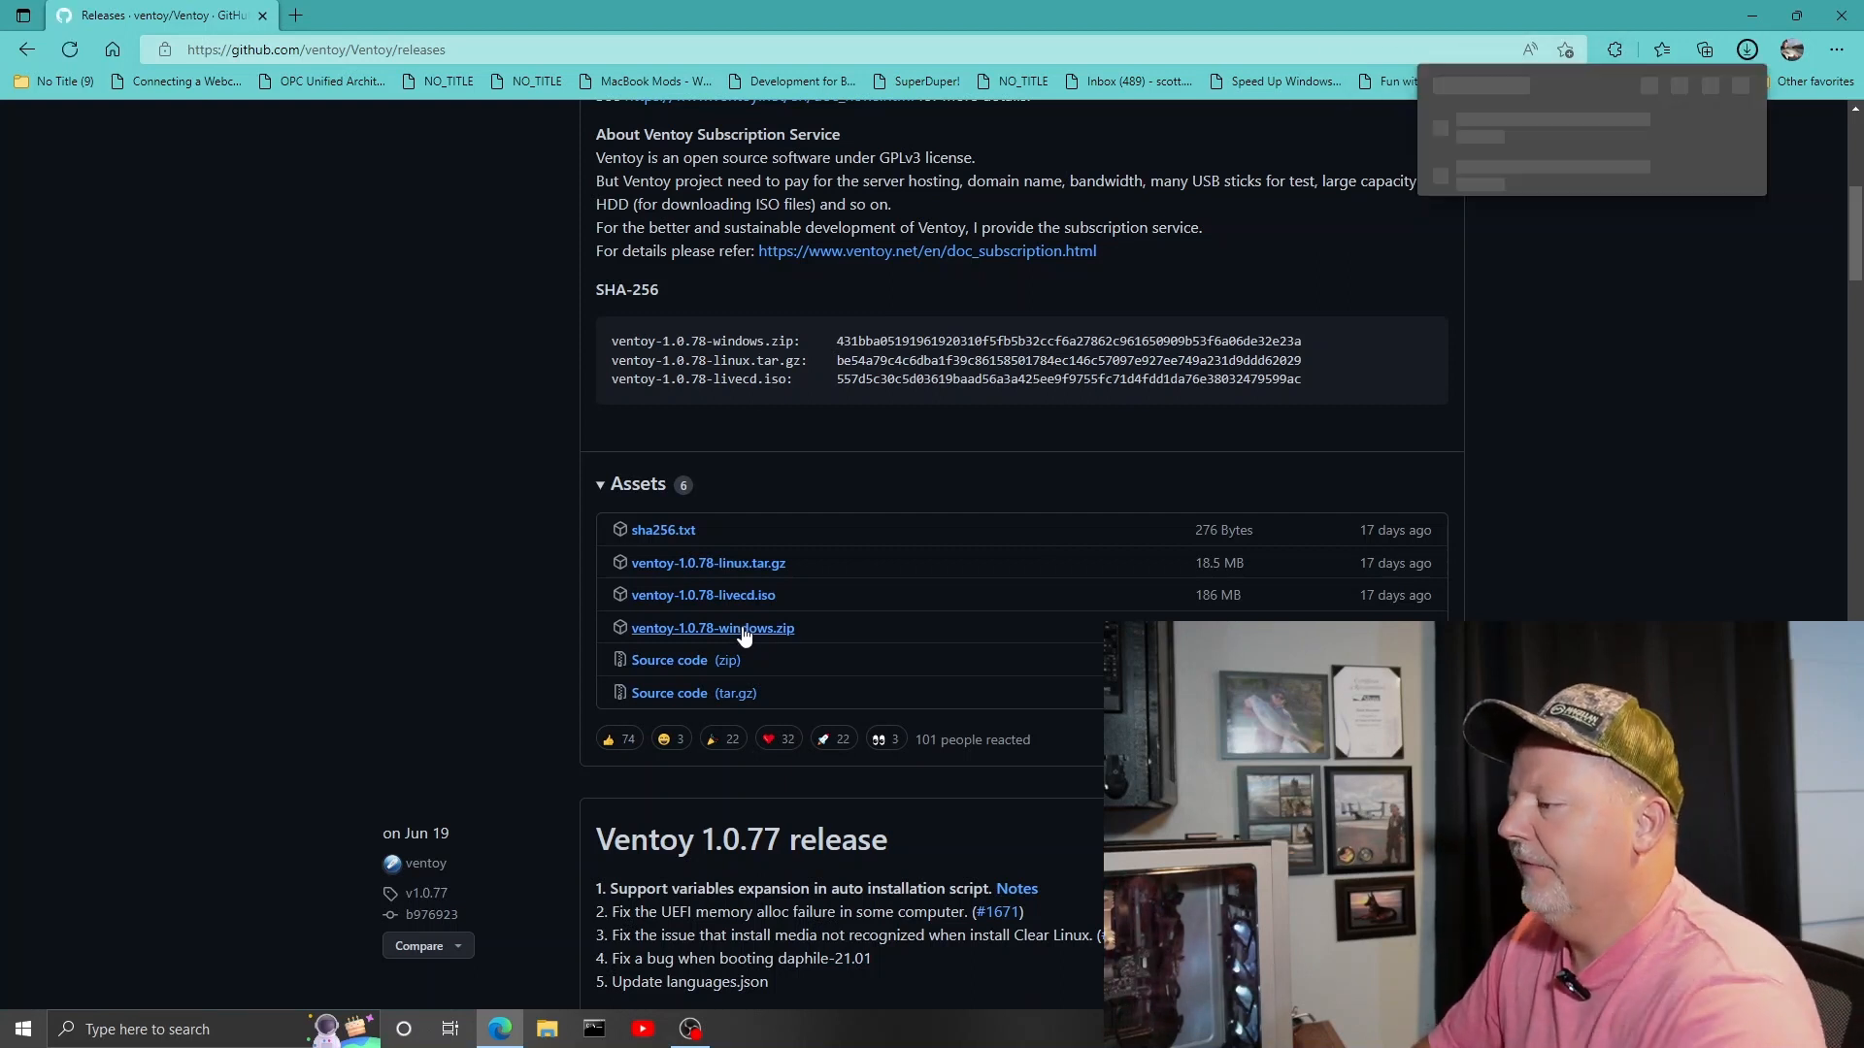
{"action": "left_click", "coordinate": [713, 627]}
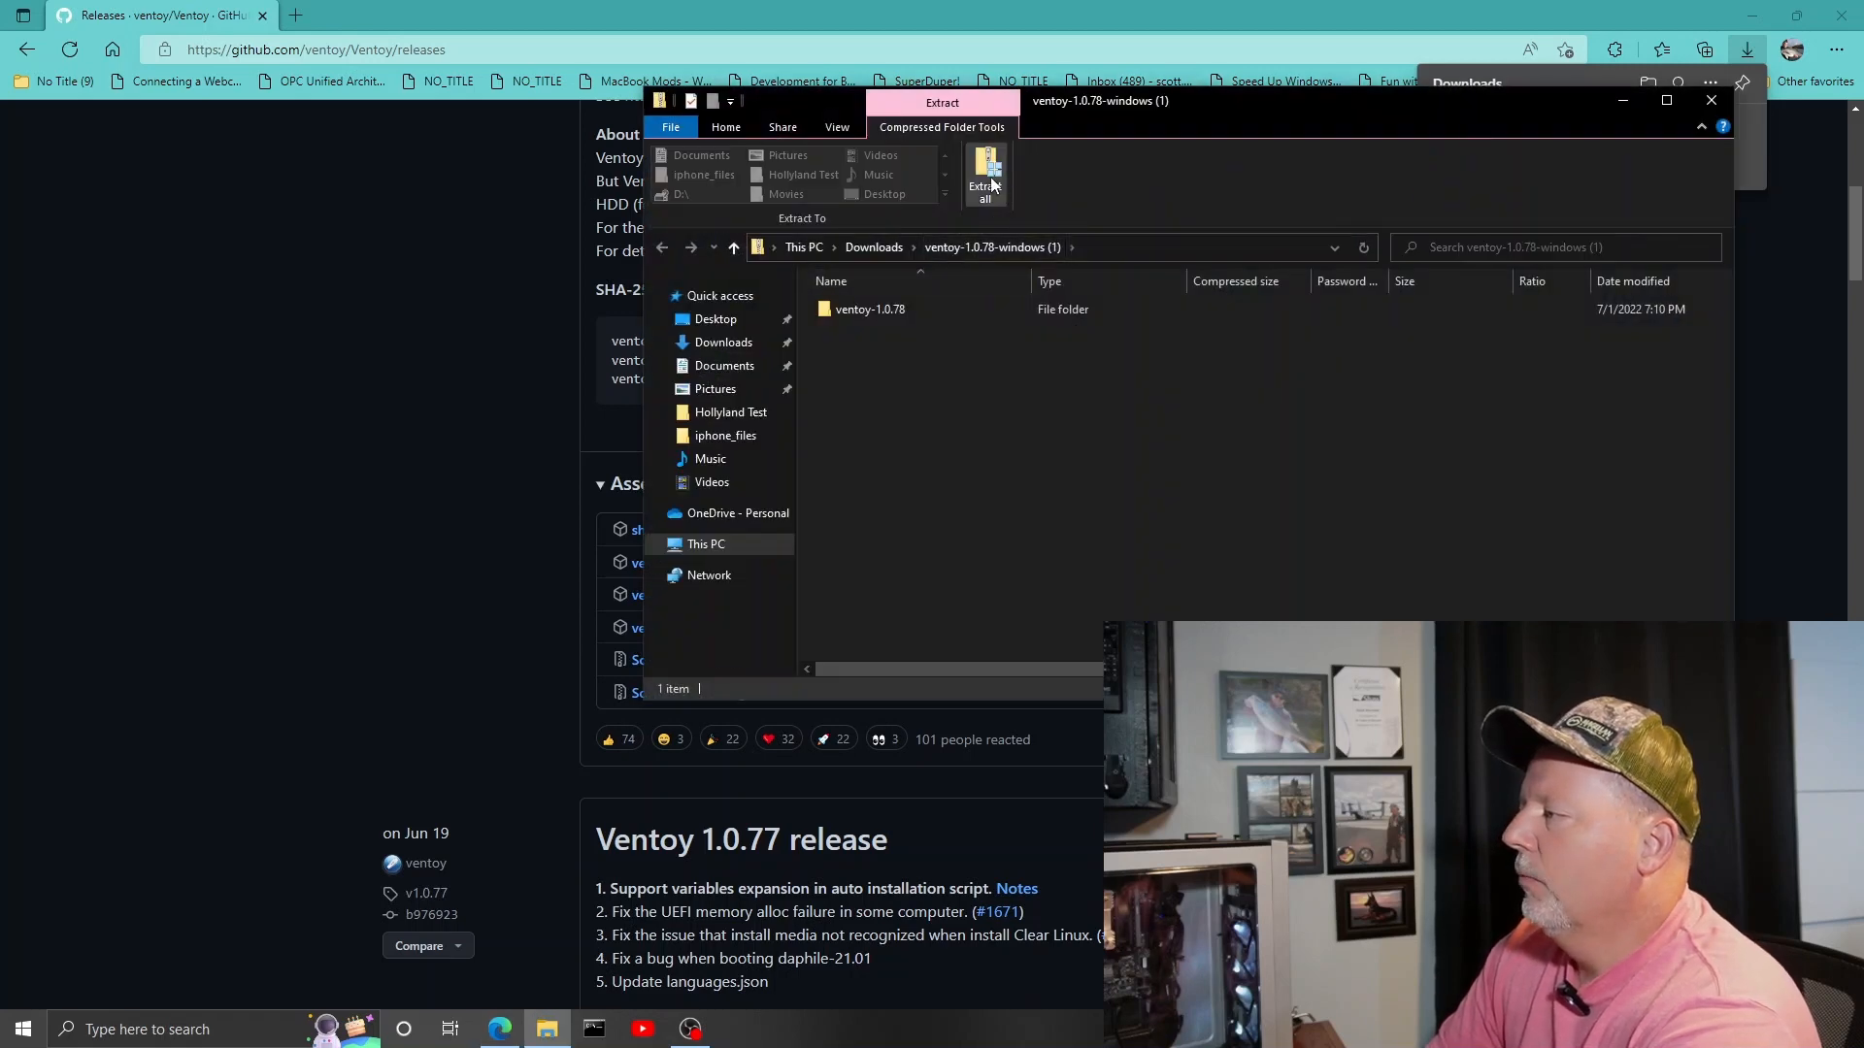
Extract all of the zip to the default Downloads destination.
{"action": "left_click", "coordinate": [986, 178]}
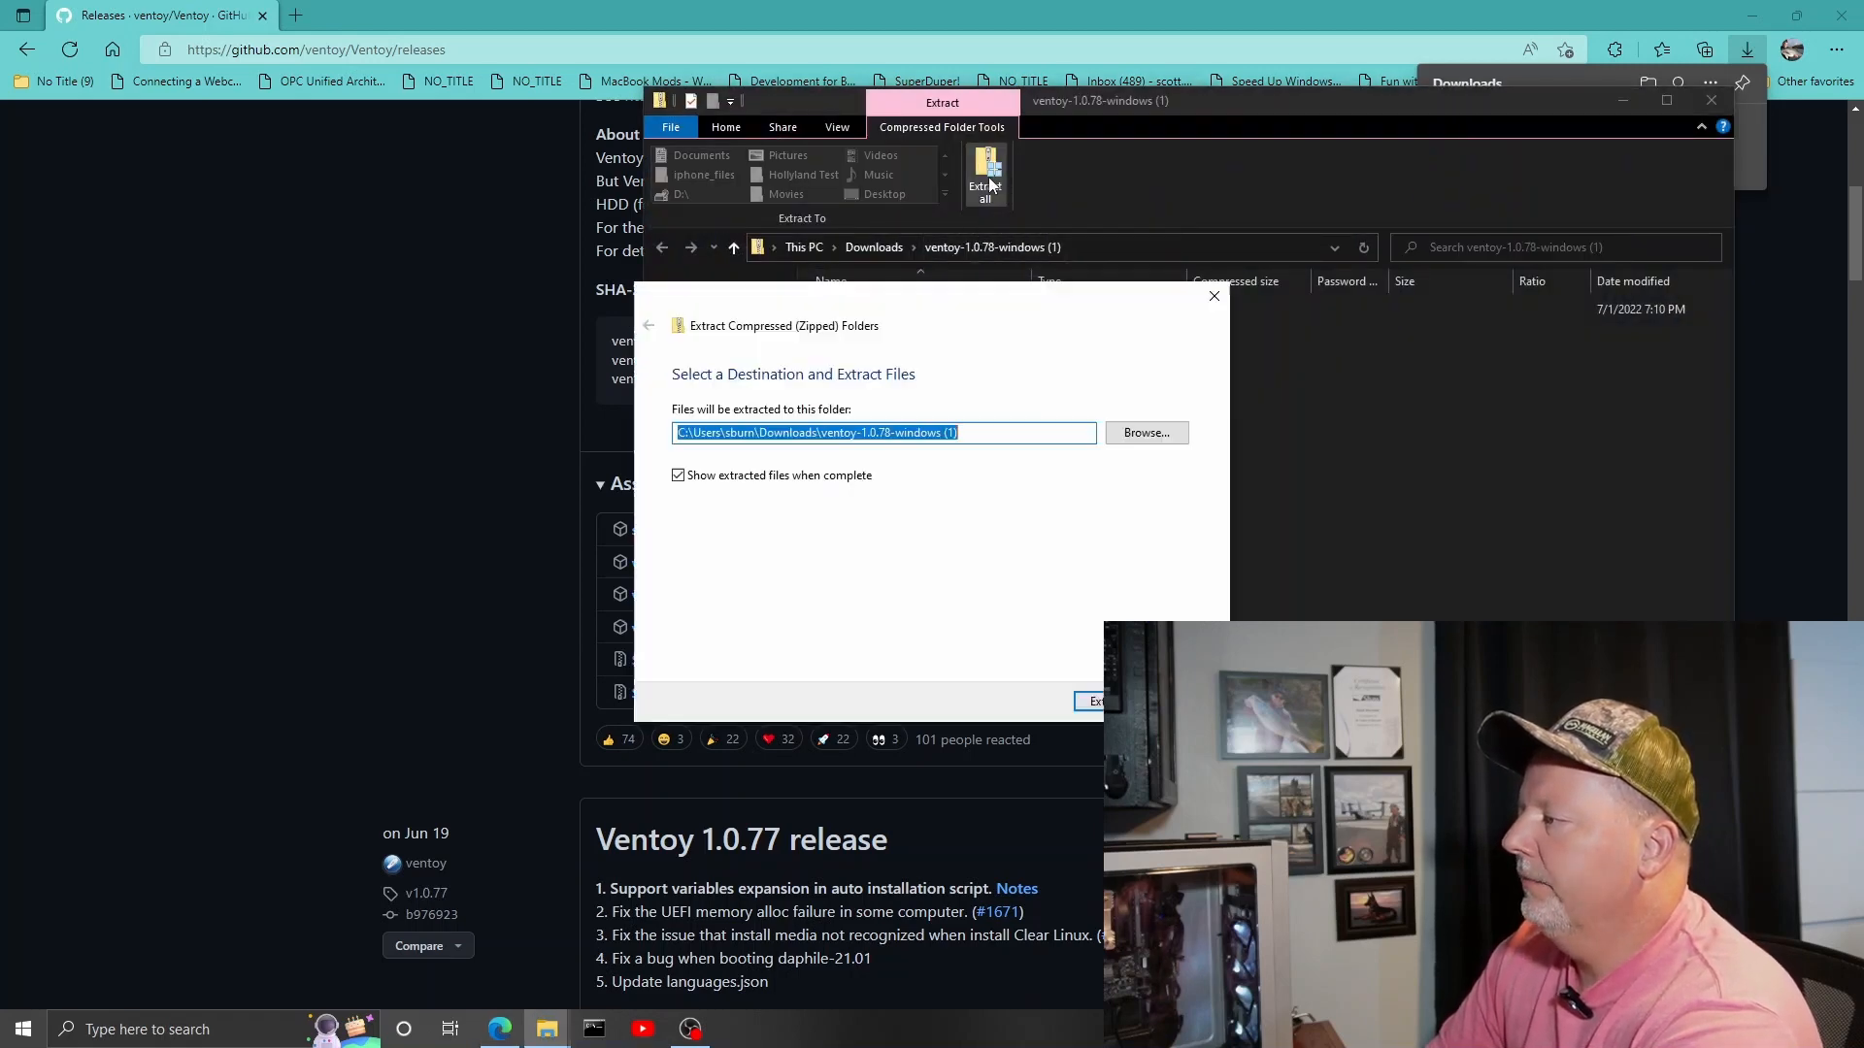
{"action": "mouse_move", "coordinate": [982, 631]}
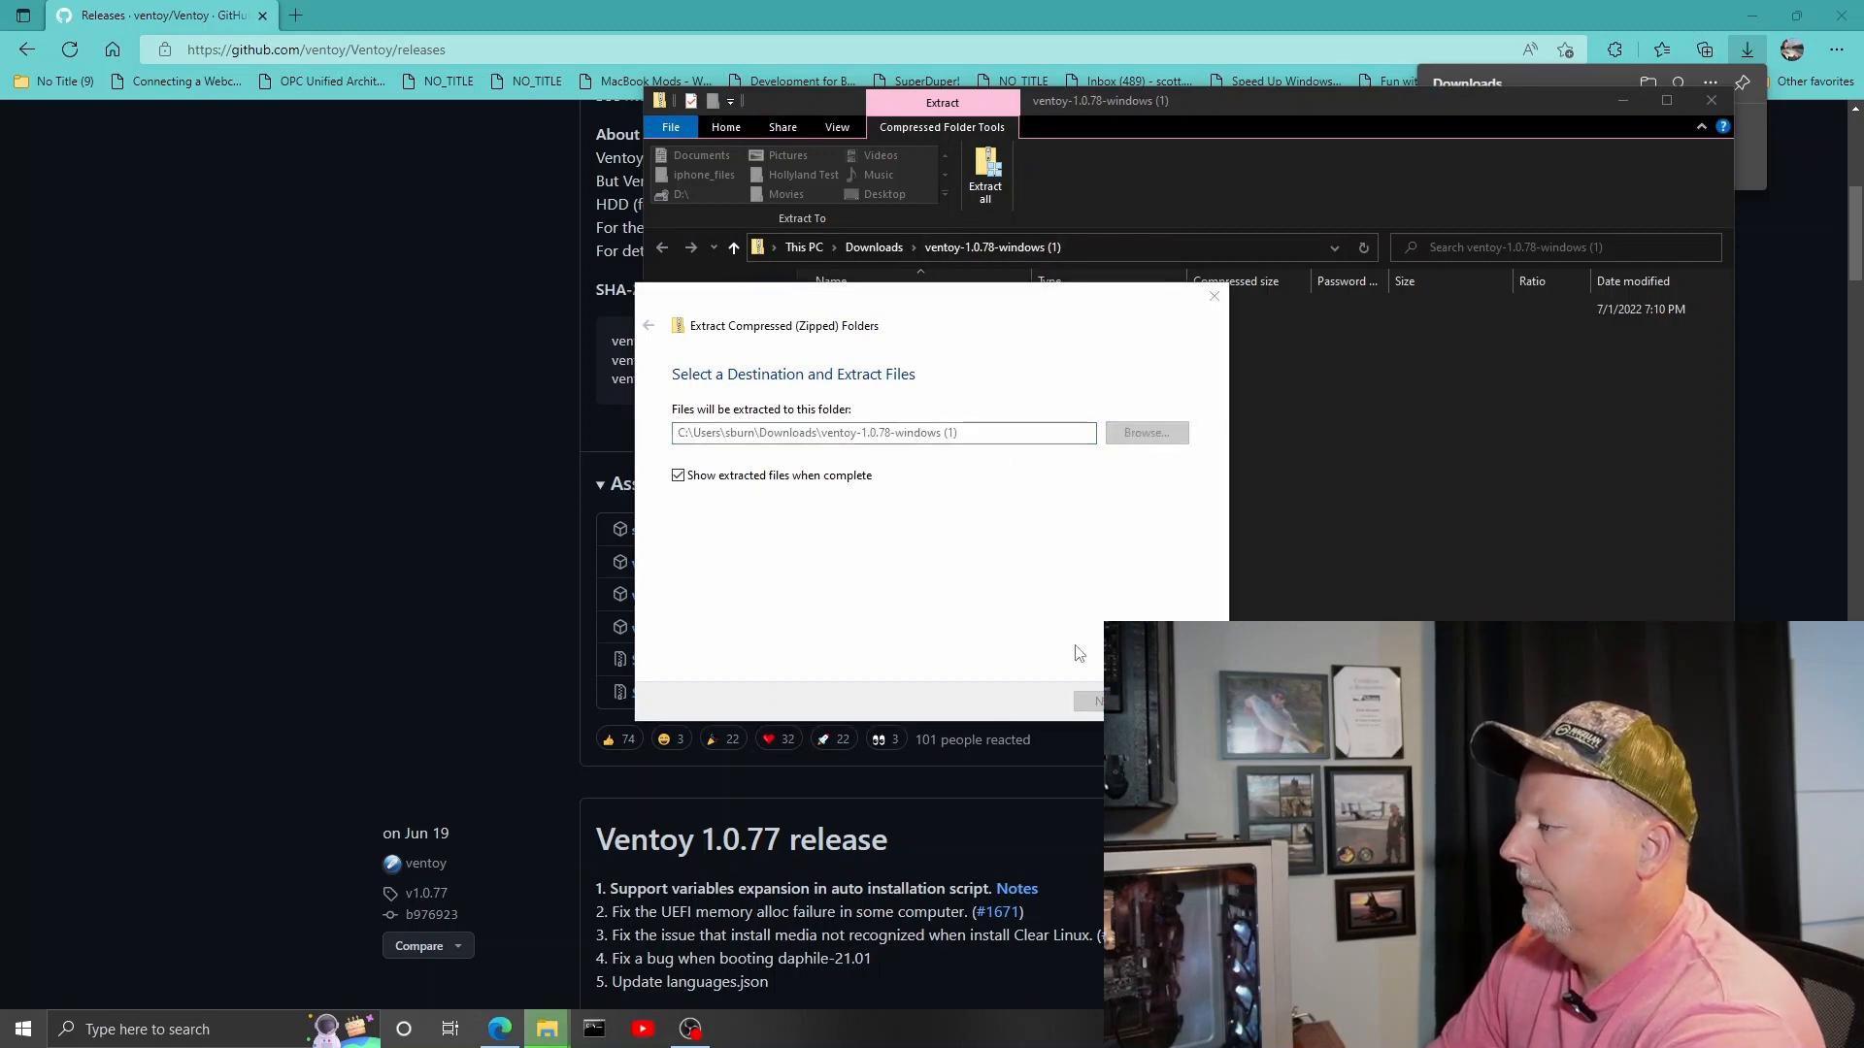
{"action": "left_click", "coordinate": [1089, 701]}
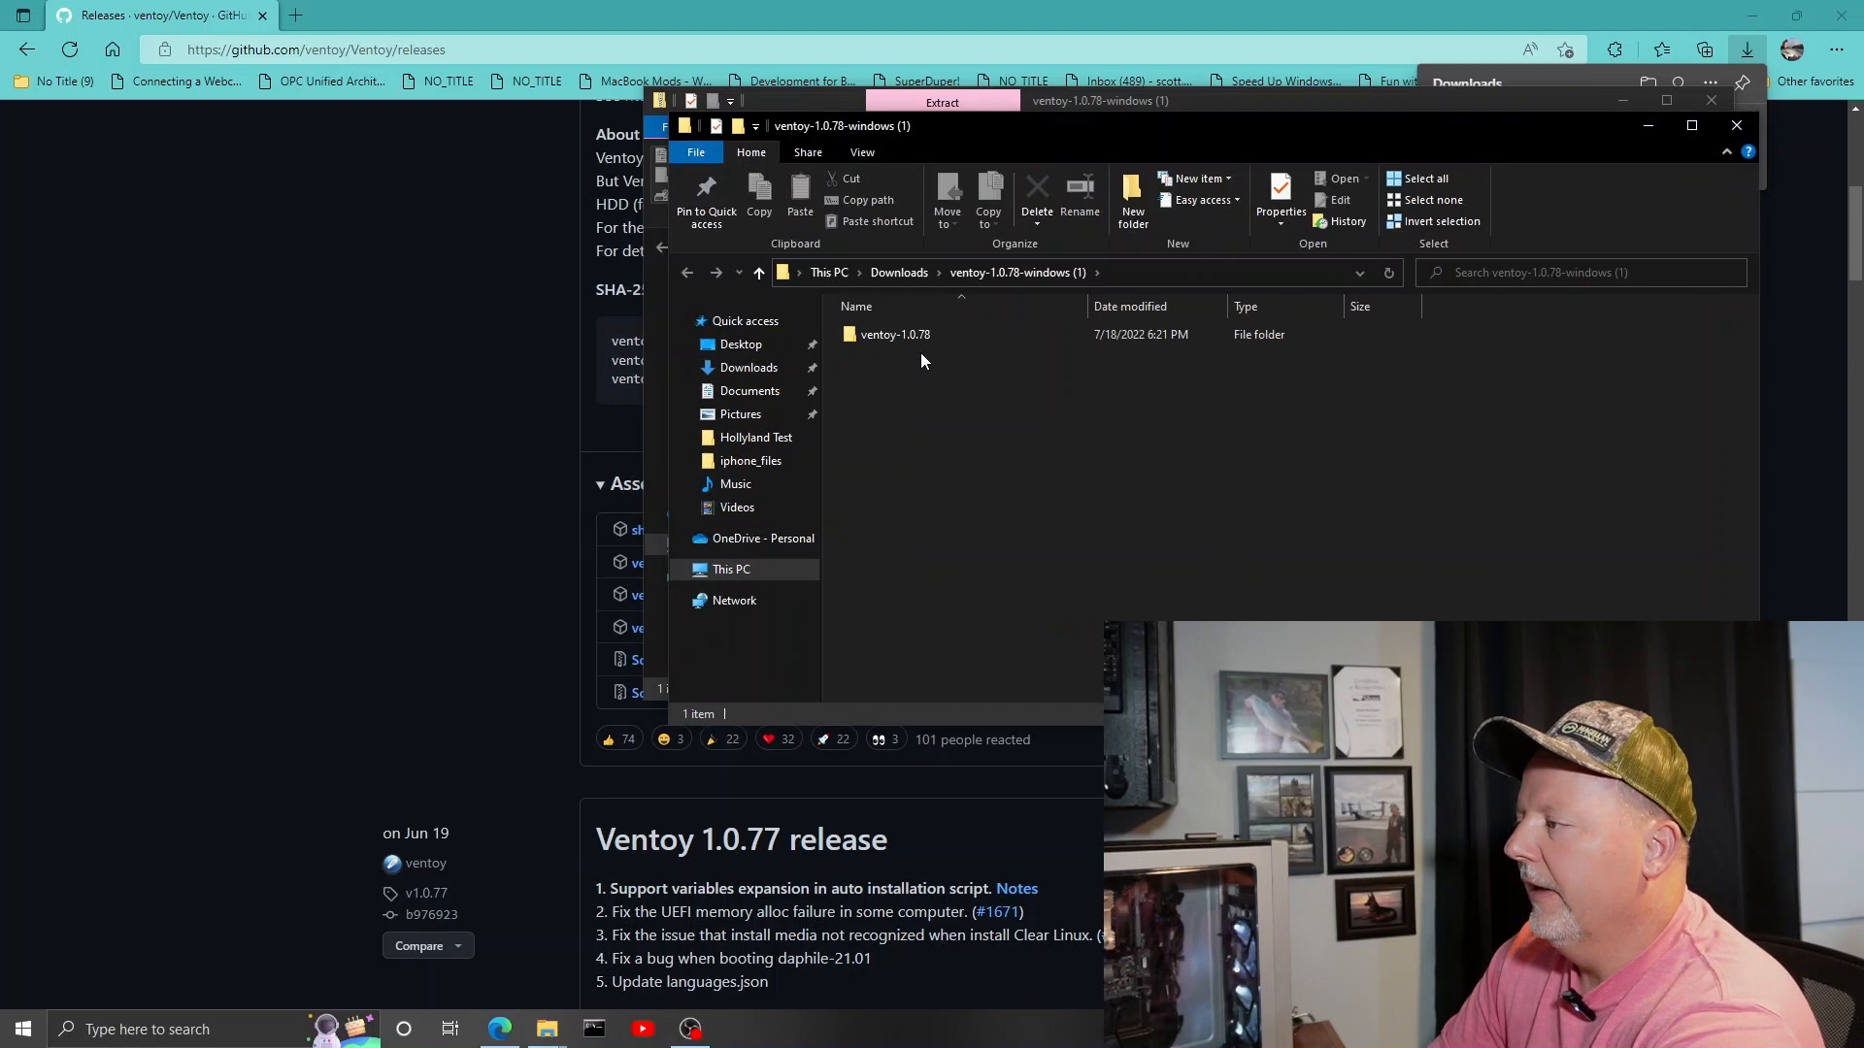
Enter the ventoy-1.0.78 folder and run Ventoy2Disk.exe.
{"action": "double_click", "coordinate": [893, 333]}
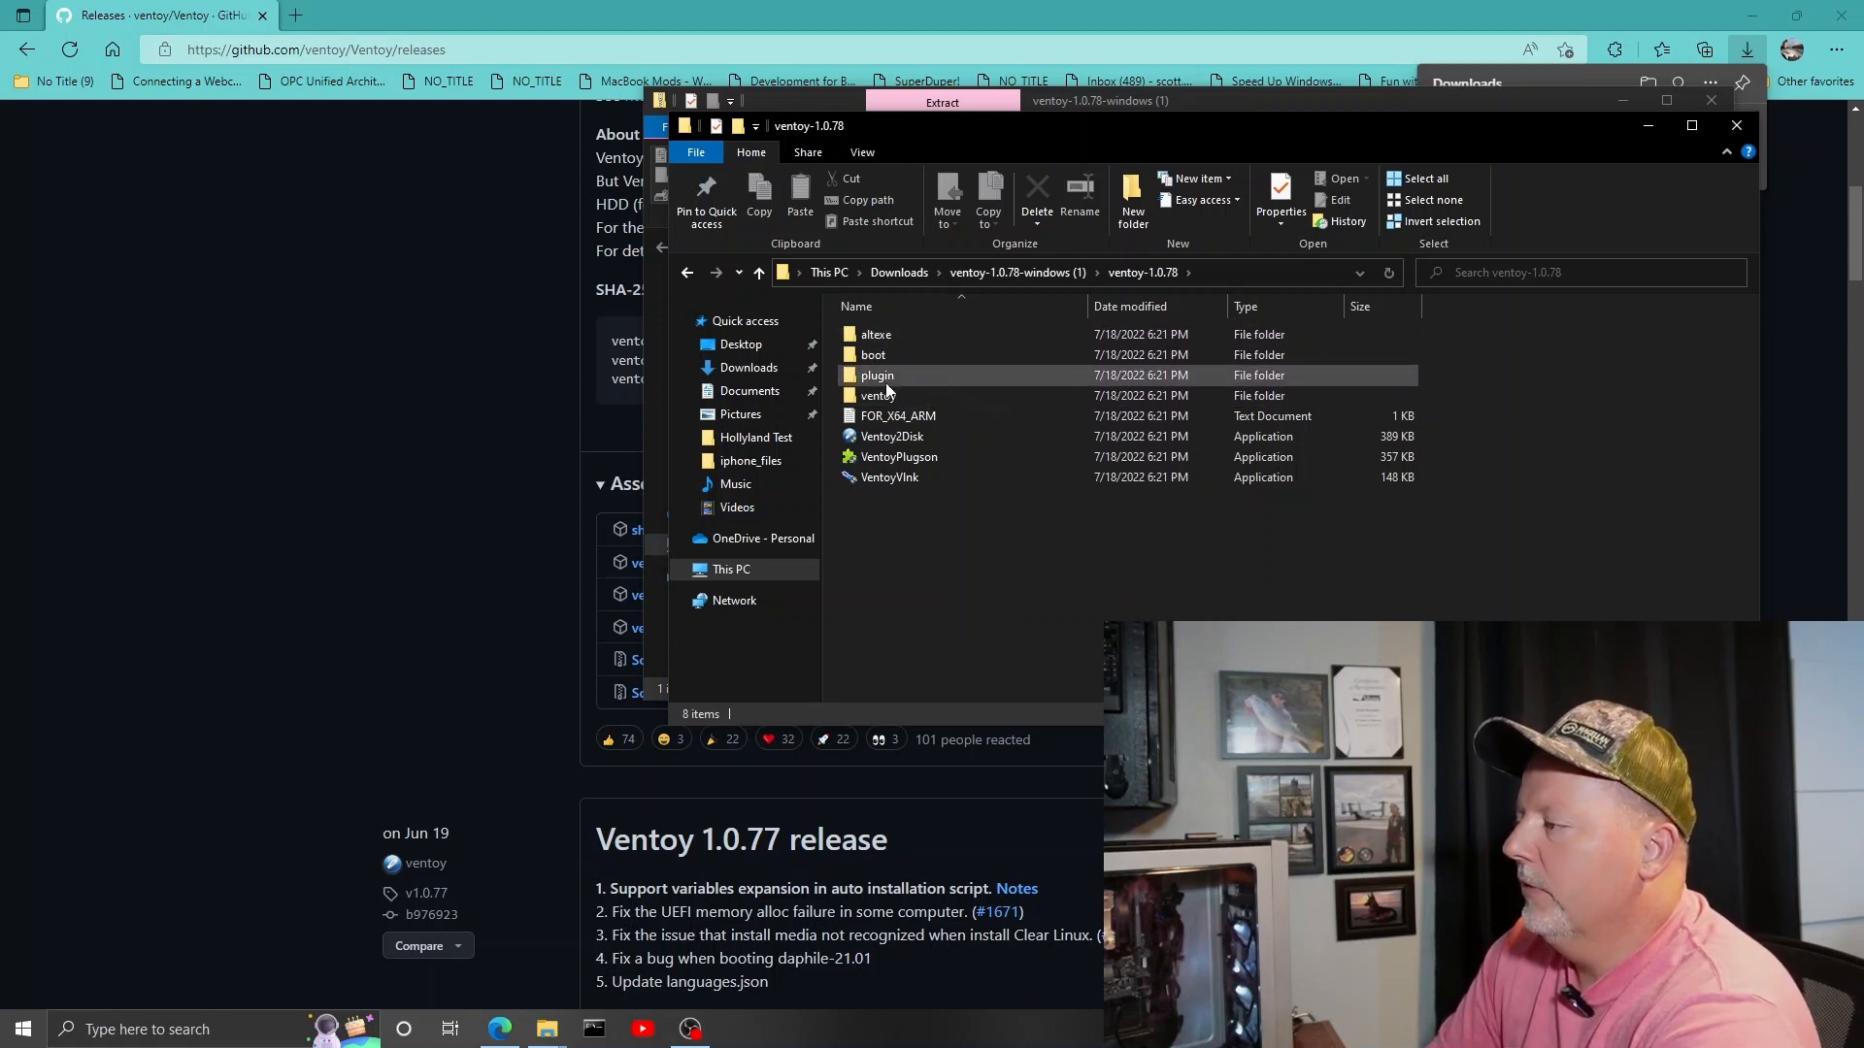
{"action": "mouse_move", "coordinate": [897, 416]}
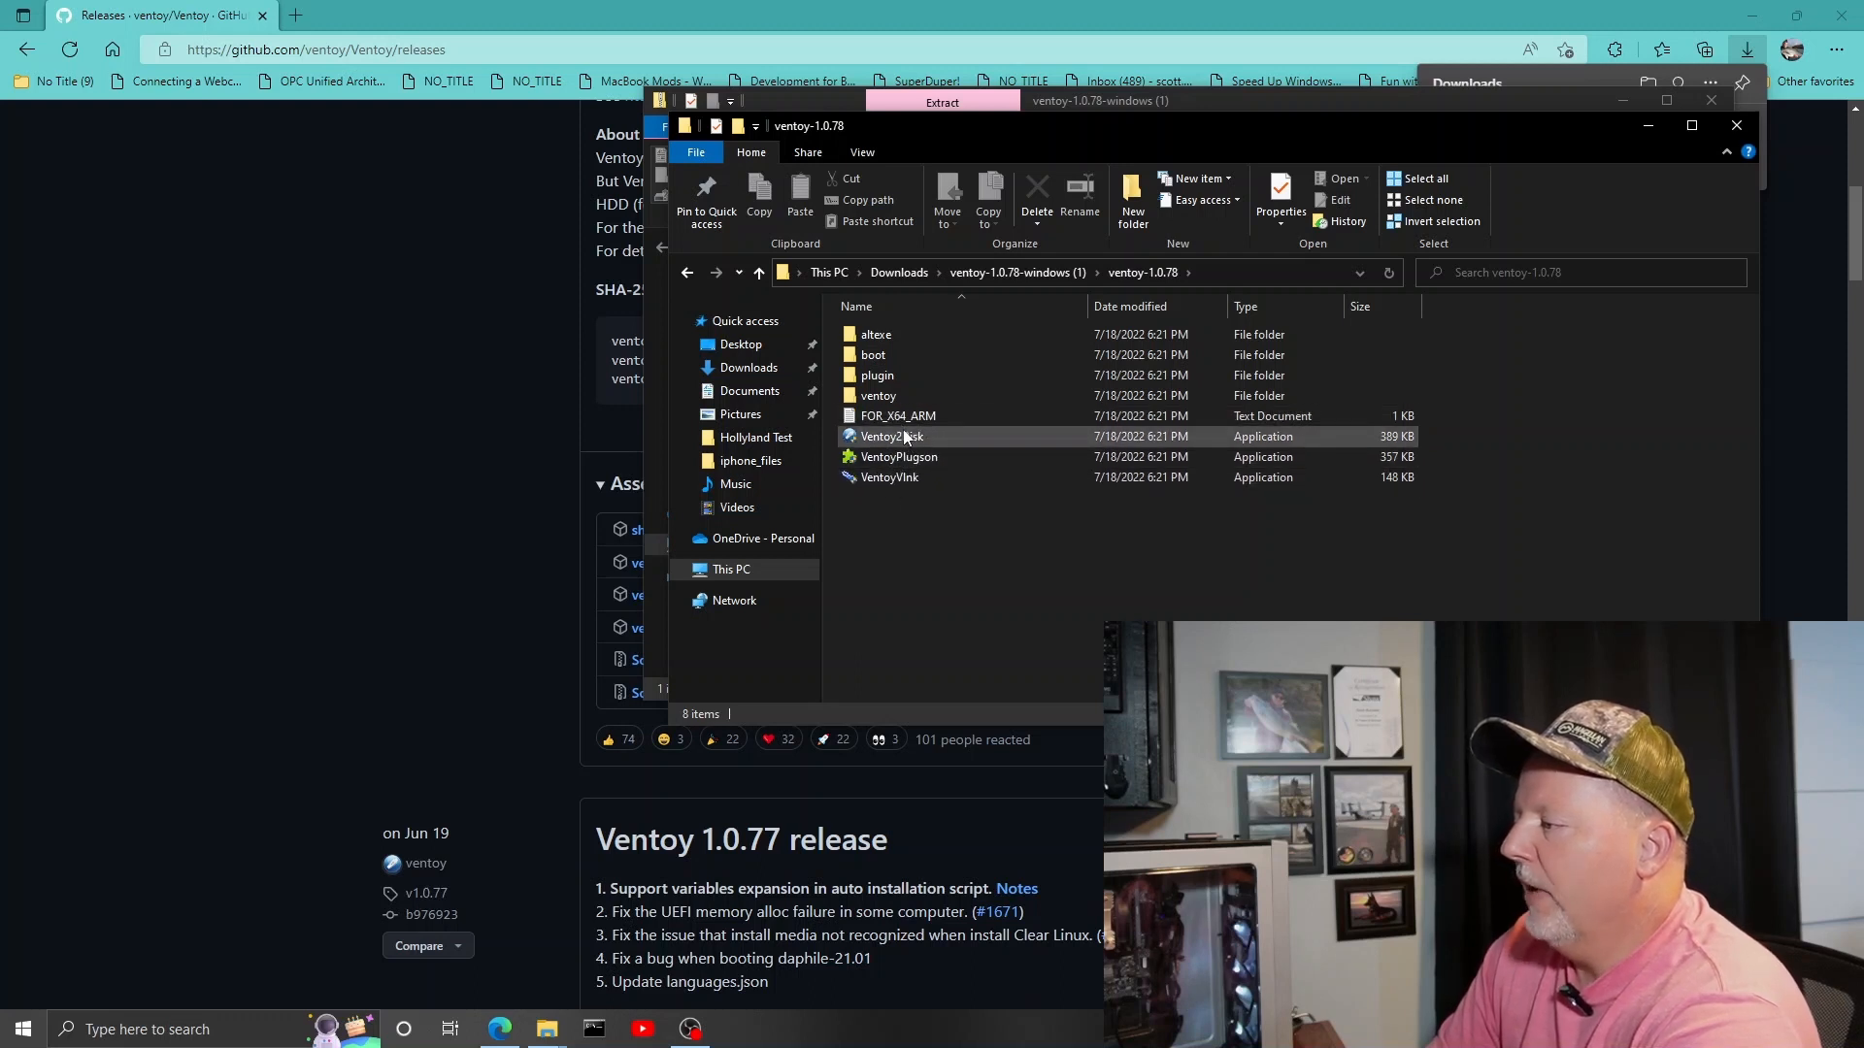
{"action": "left_click", "coordinate": [890, 478]}
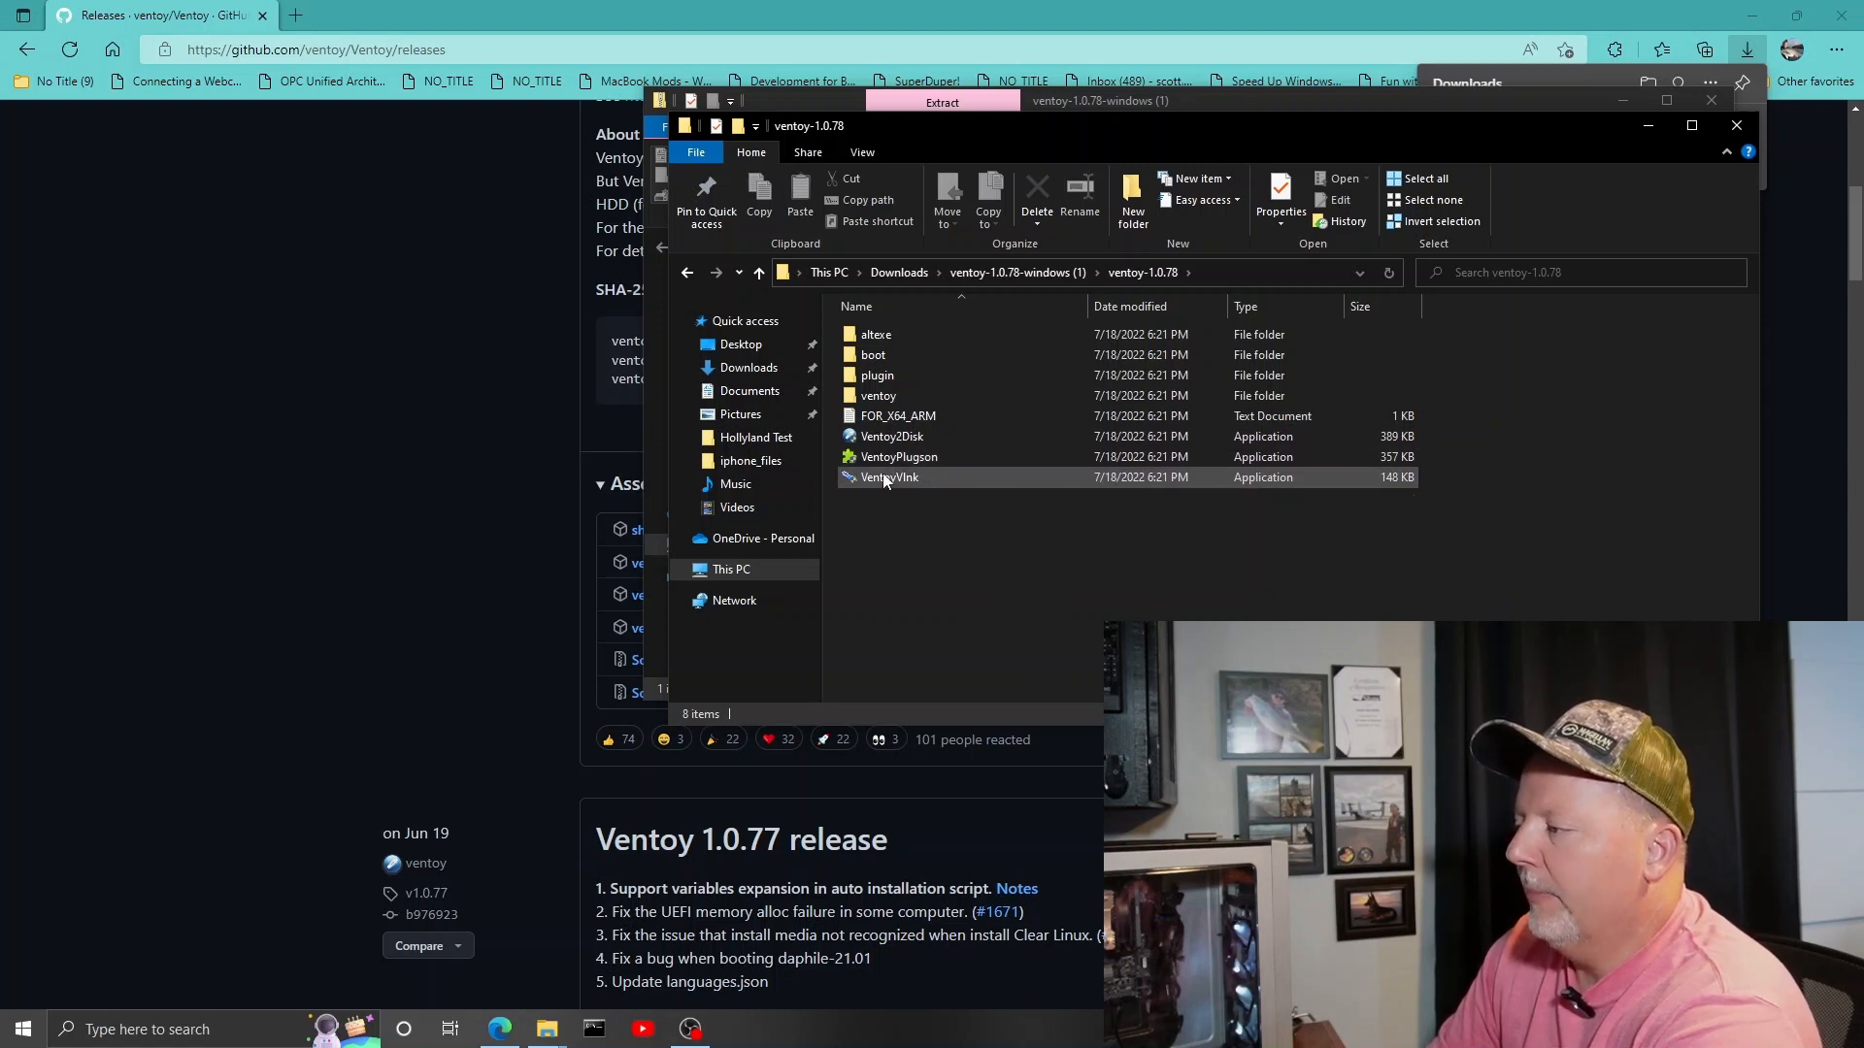
{"action": "left_click", "coordinate": [891, 437]}
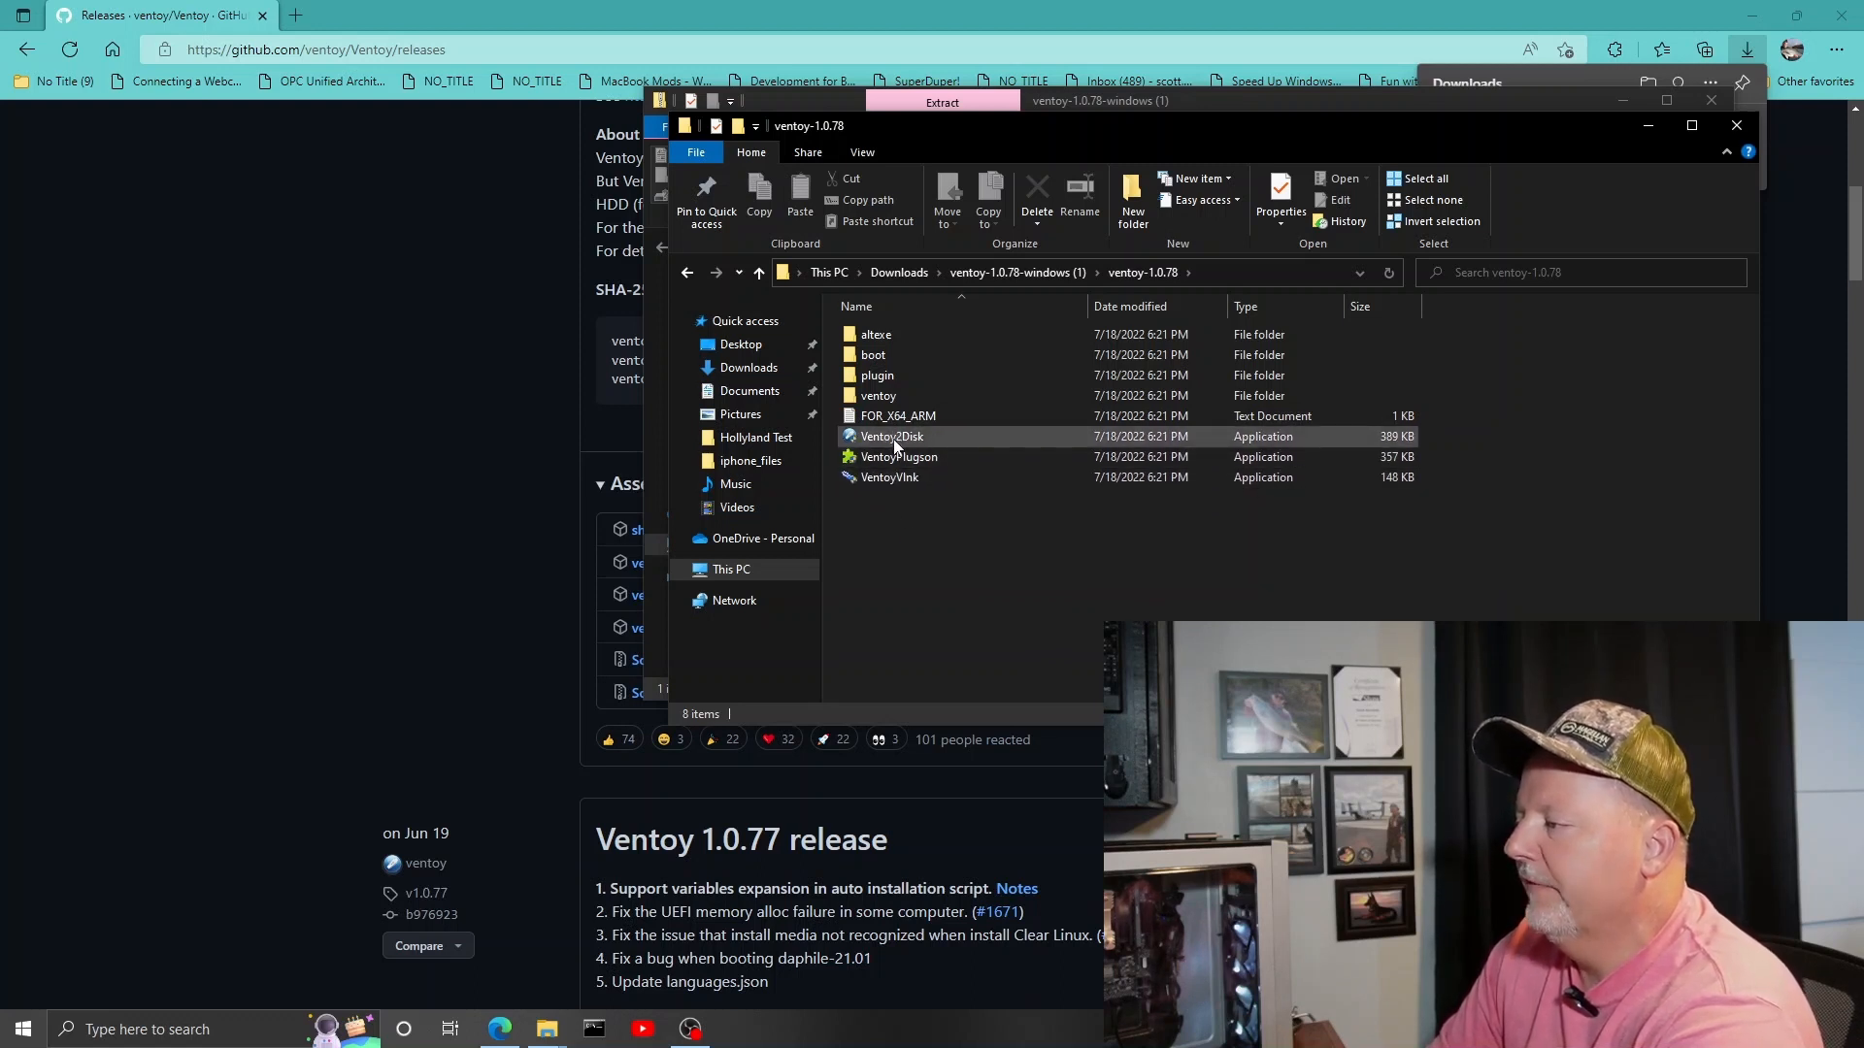
{"action": "left_click", "coordinate": [841, 647]}
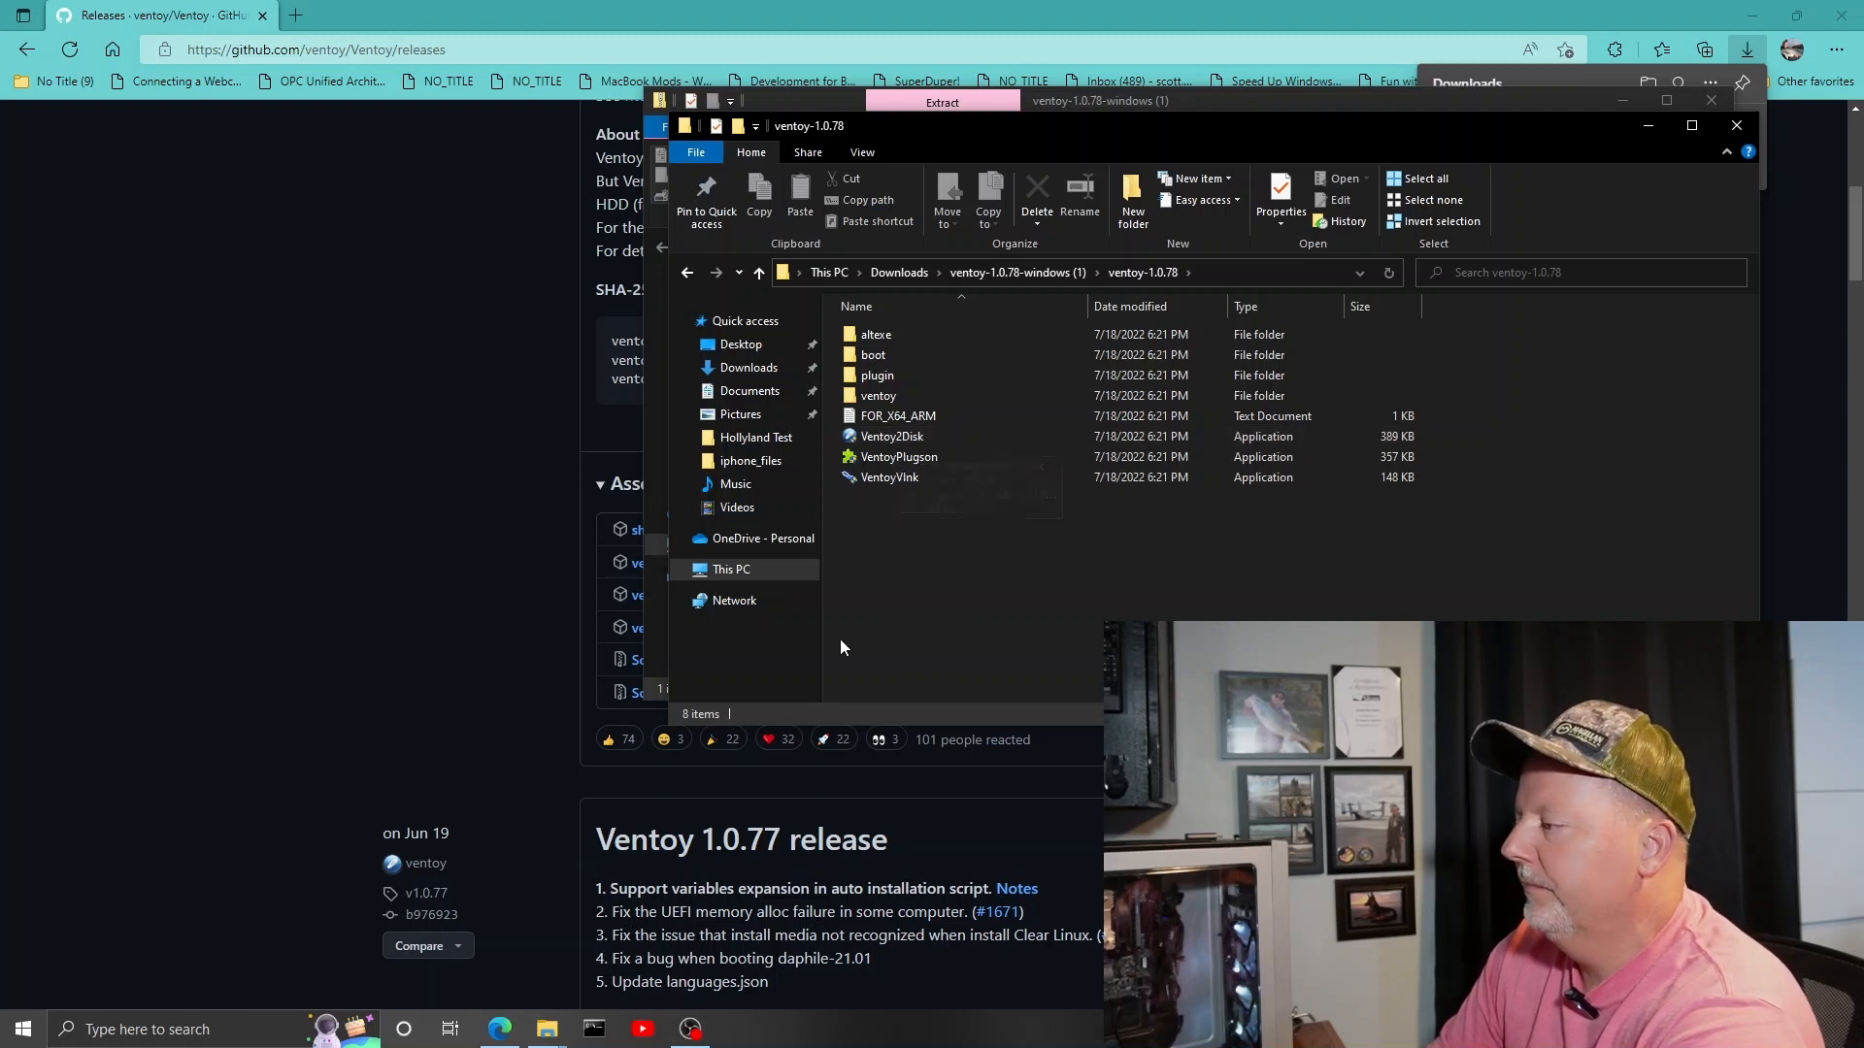
{"action": "mouse_move", "coordinate": [841, 629]}
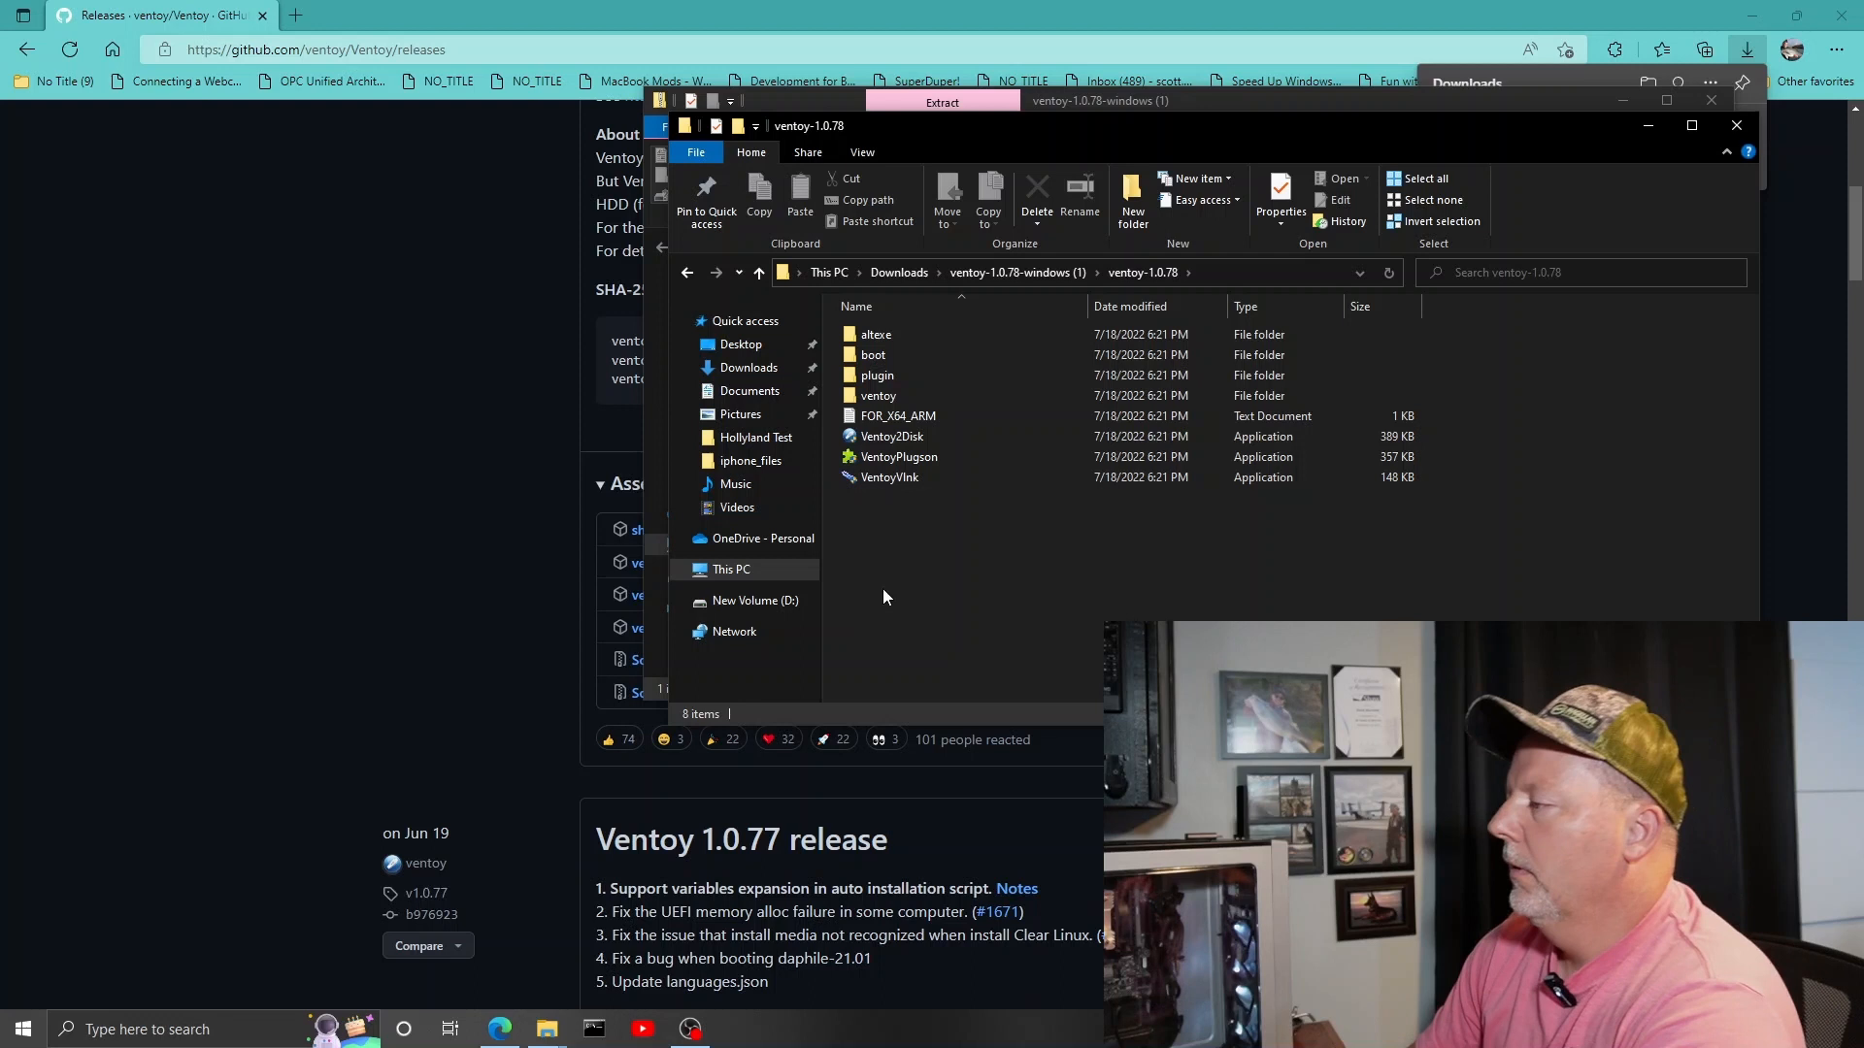
{"action": "mouse_move", "coordinate": [889, 437]}
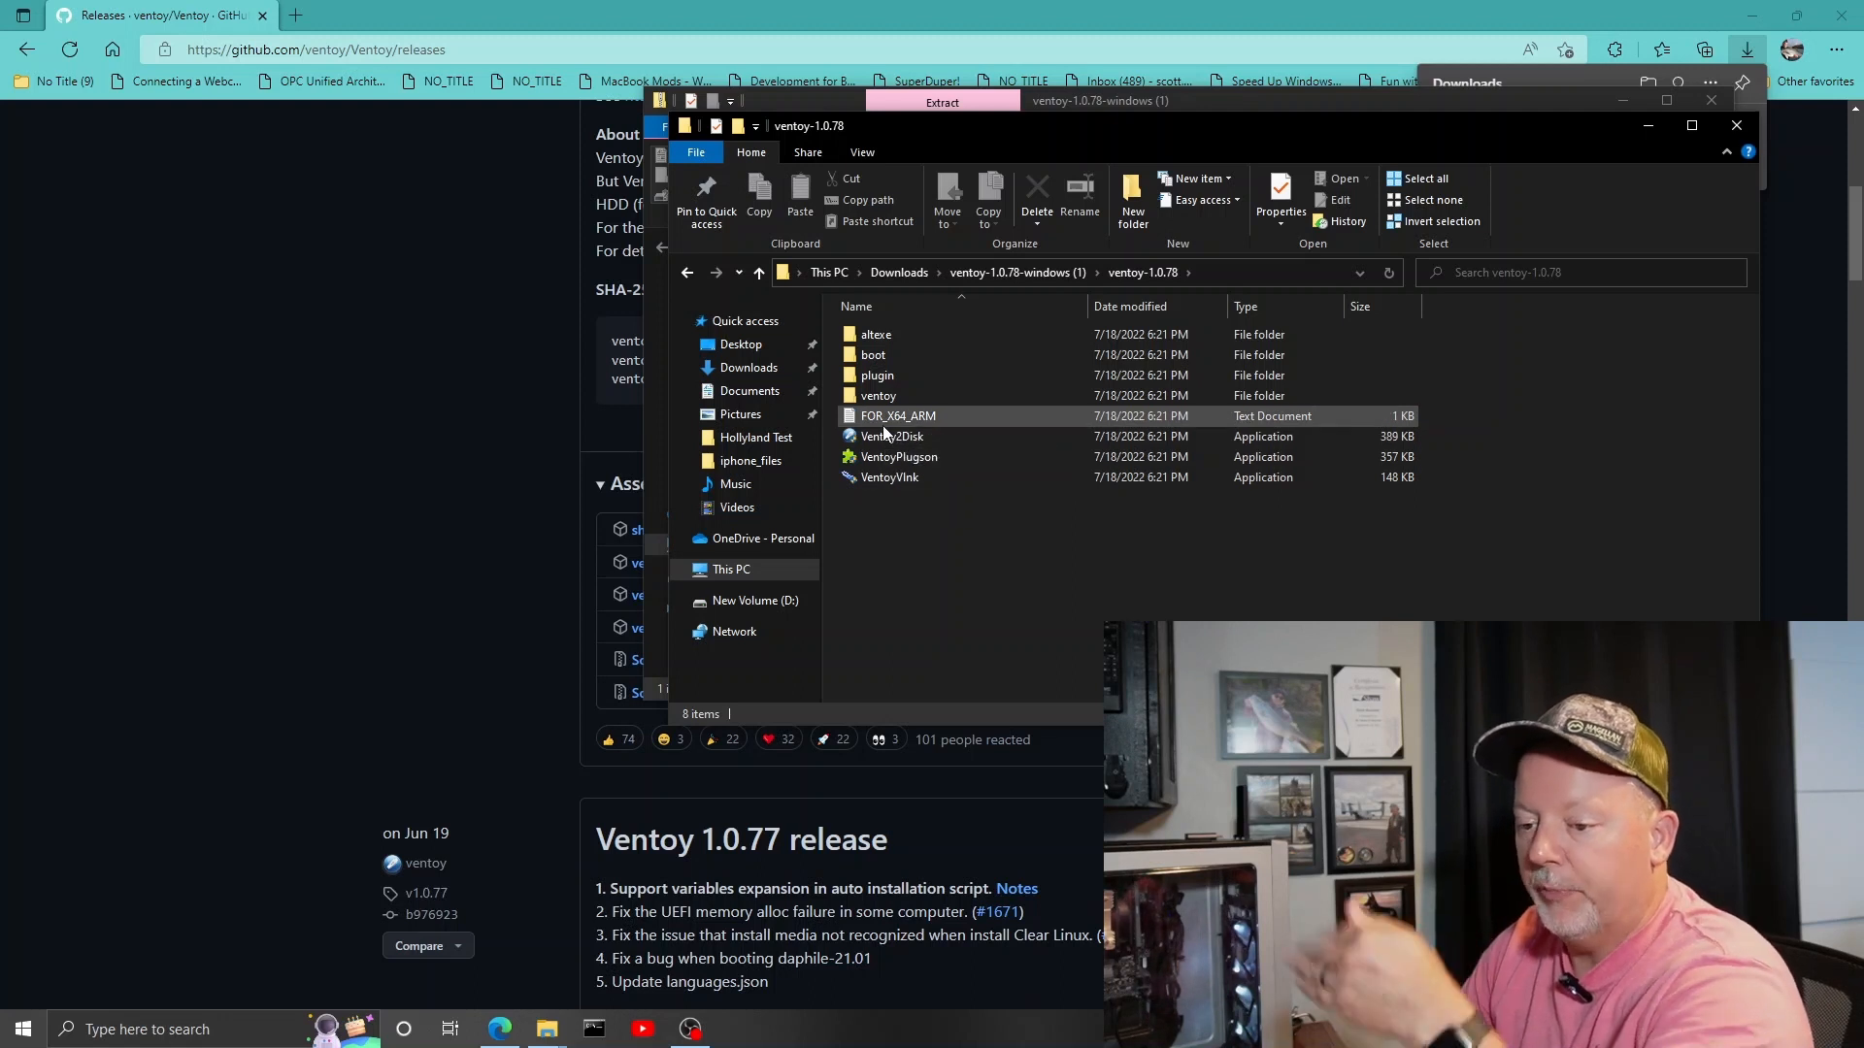
{"action": "left_click", "coordinate": [889, 437]}
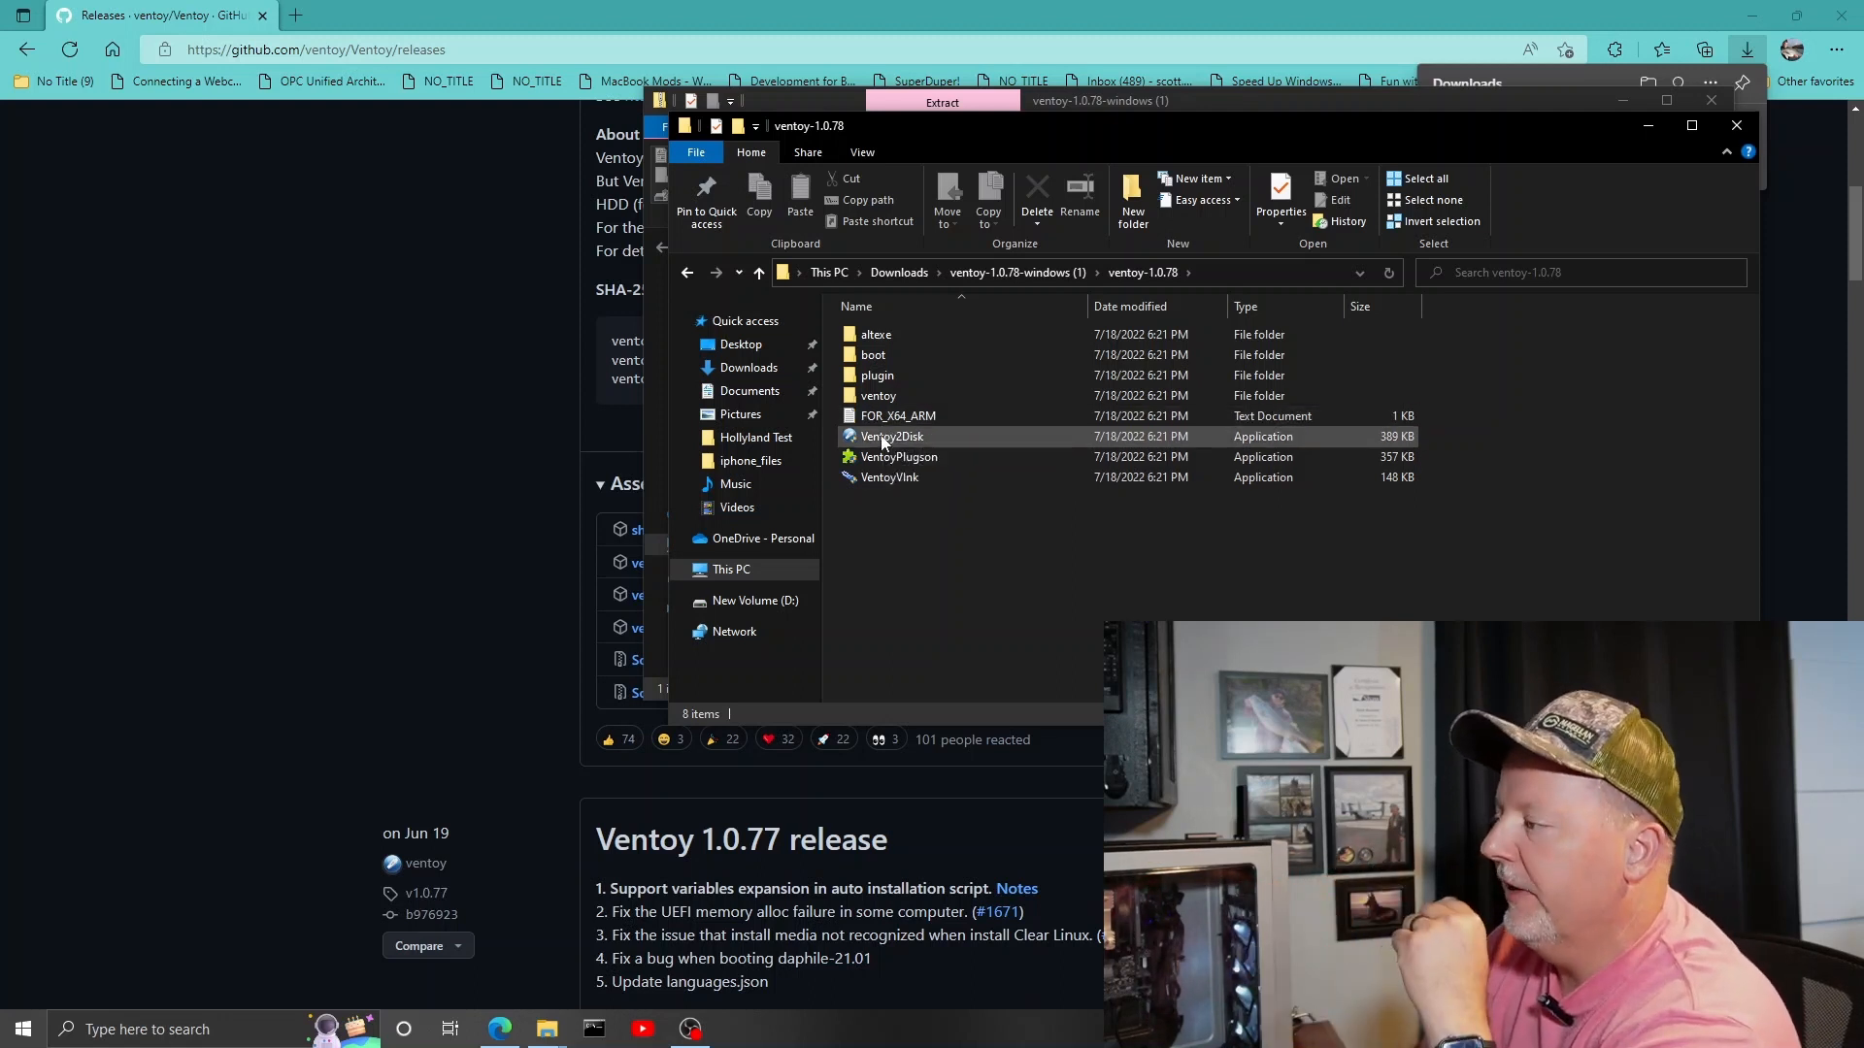
{"action": "double_click", "coordinate": [893, 436]}
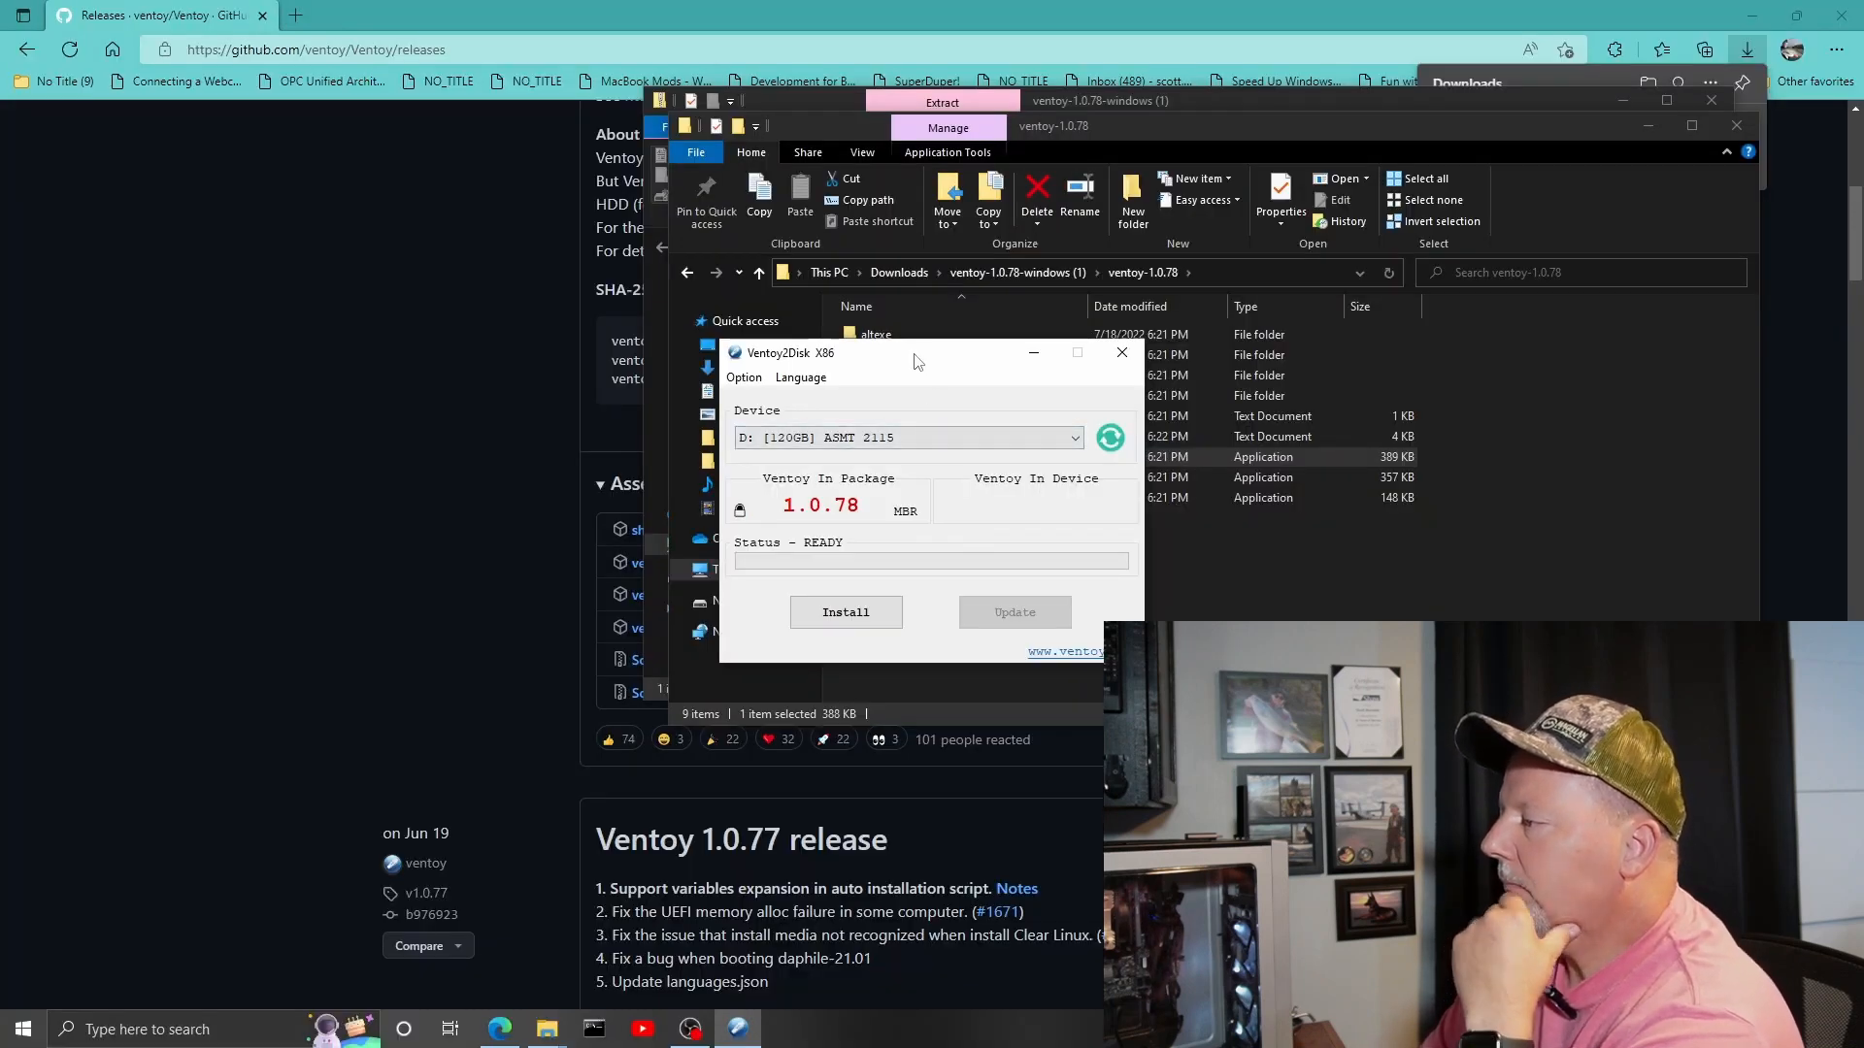
Show the Option menu confirming Secure Boot Support checked and MBR partition style.
{"action": "left_click", "coordinate": [907, 437]}
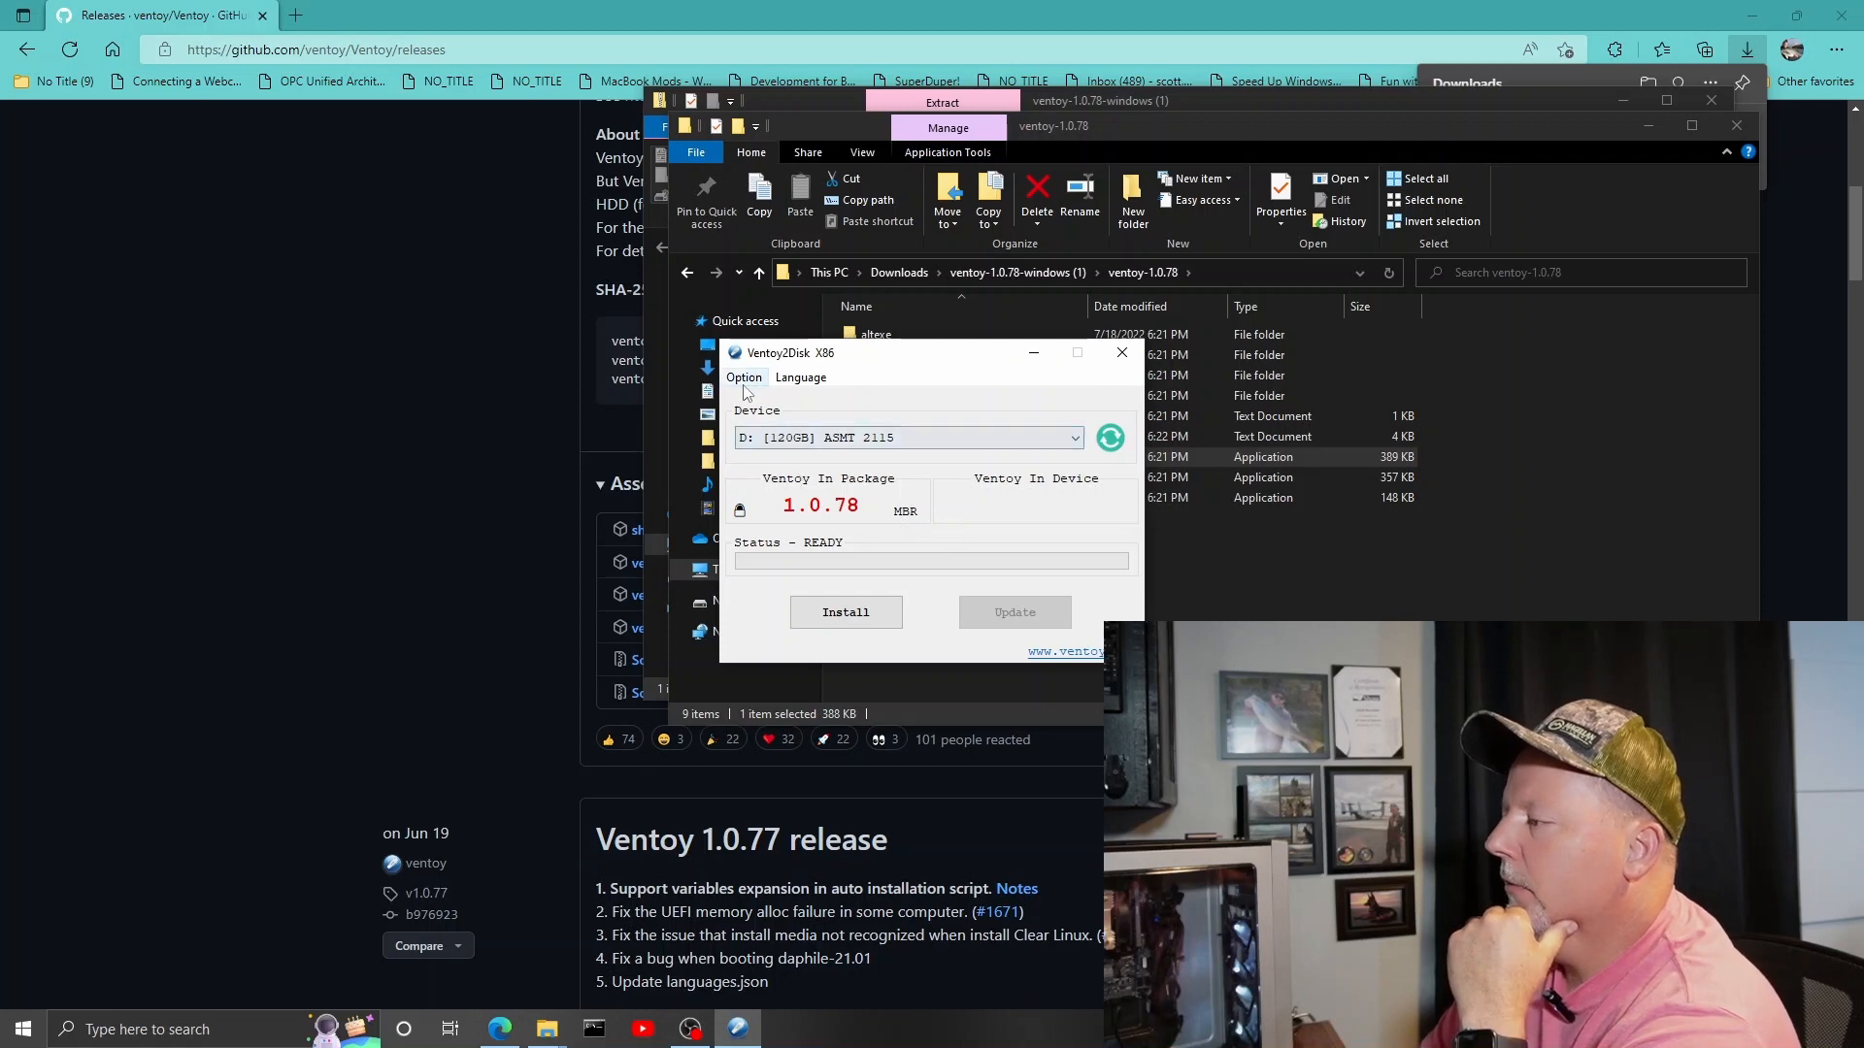
{"action": "left_click", "coordinate": [743, 376]}
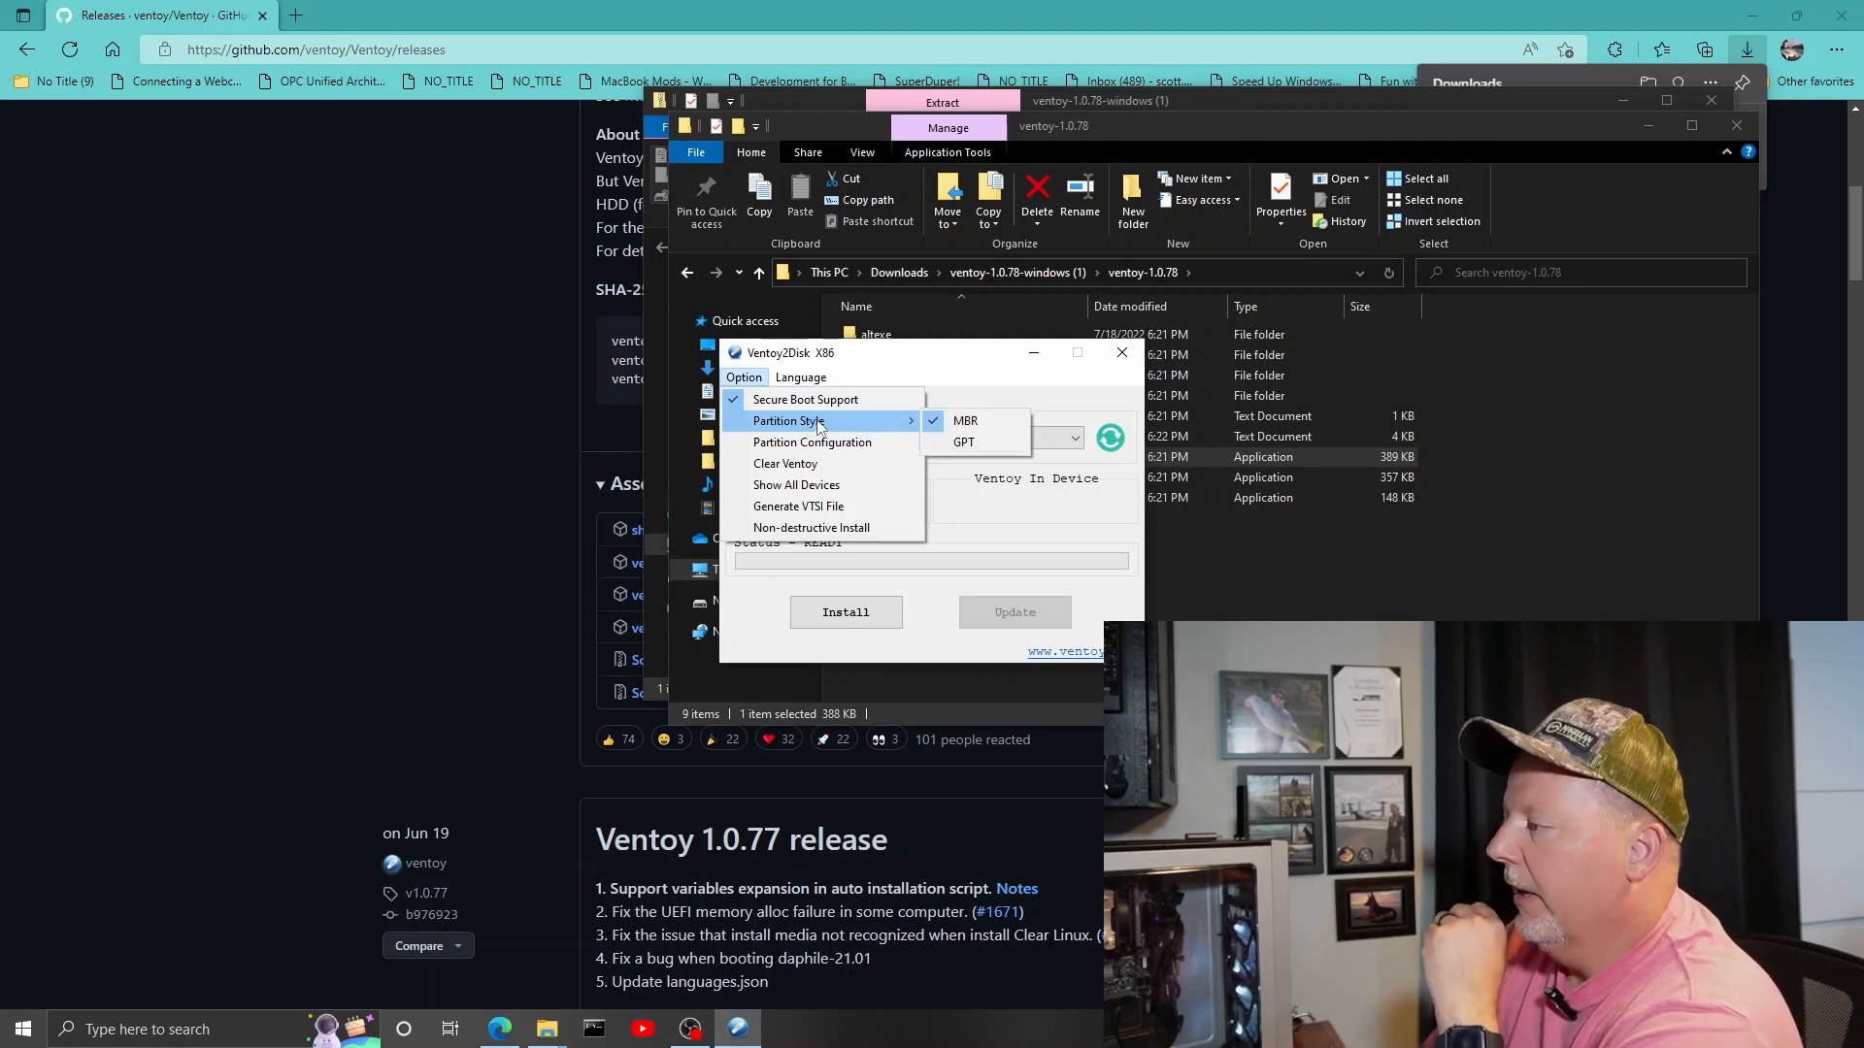
{"action": "mouse_move", "coordinate": [918, 425]}
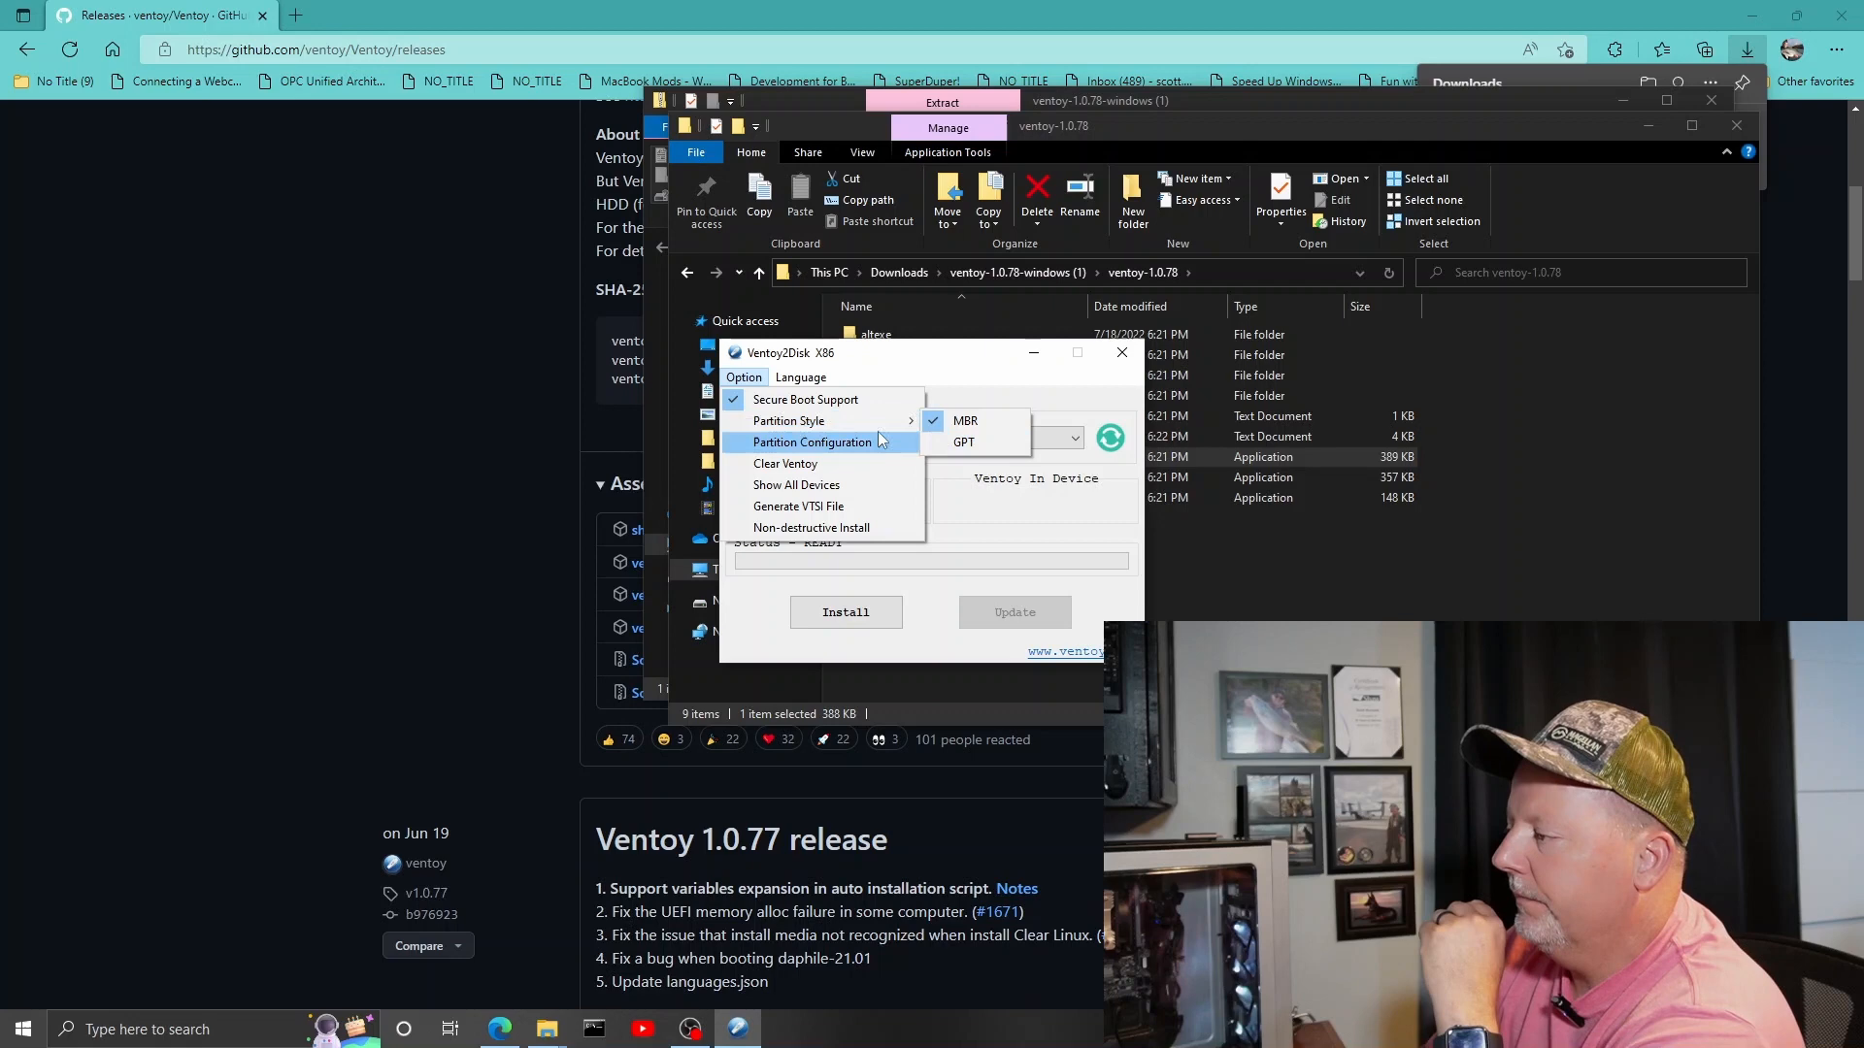
{"action": "mouse_move", "coordinate": [788, 421]}
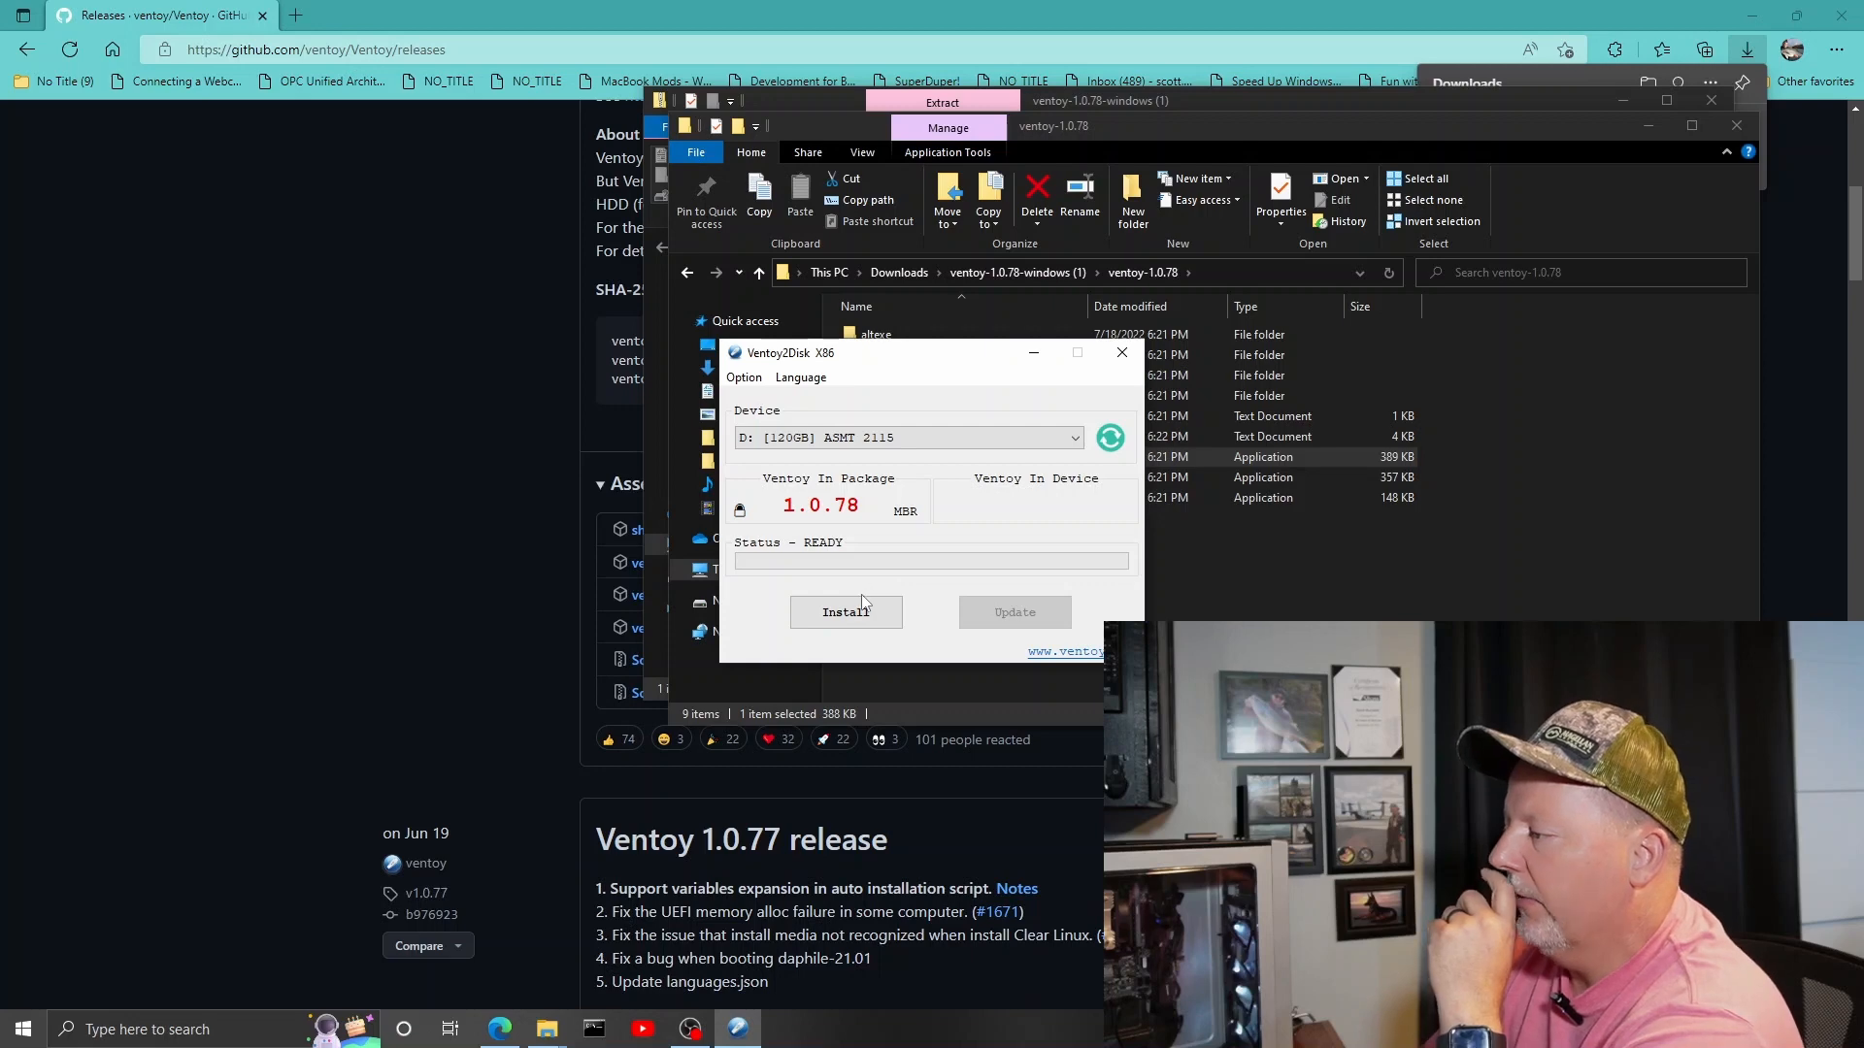
Install Ventoy onto D: [120GB] ASMT 2115, accepting both format warnings and the success message.
{"action": "left_click", "coordinate": [845, 611]}
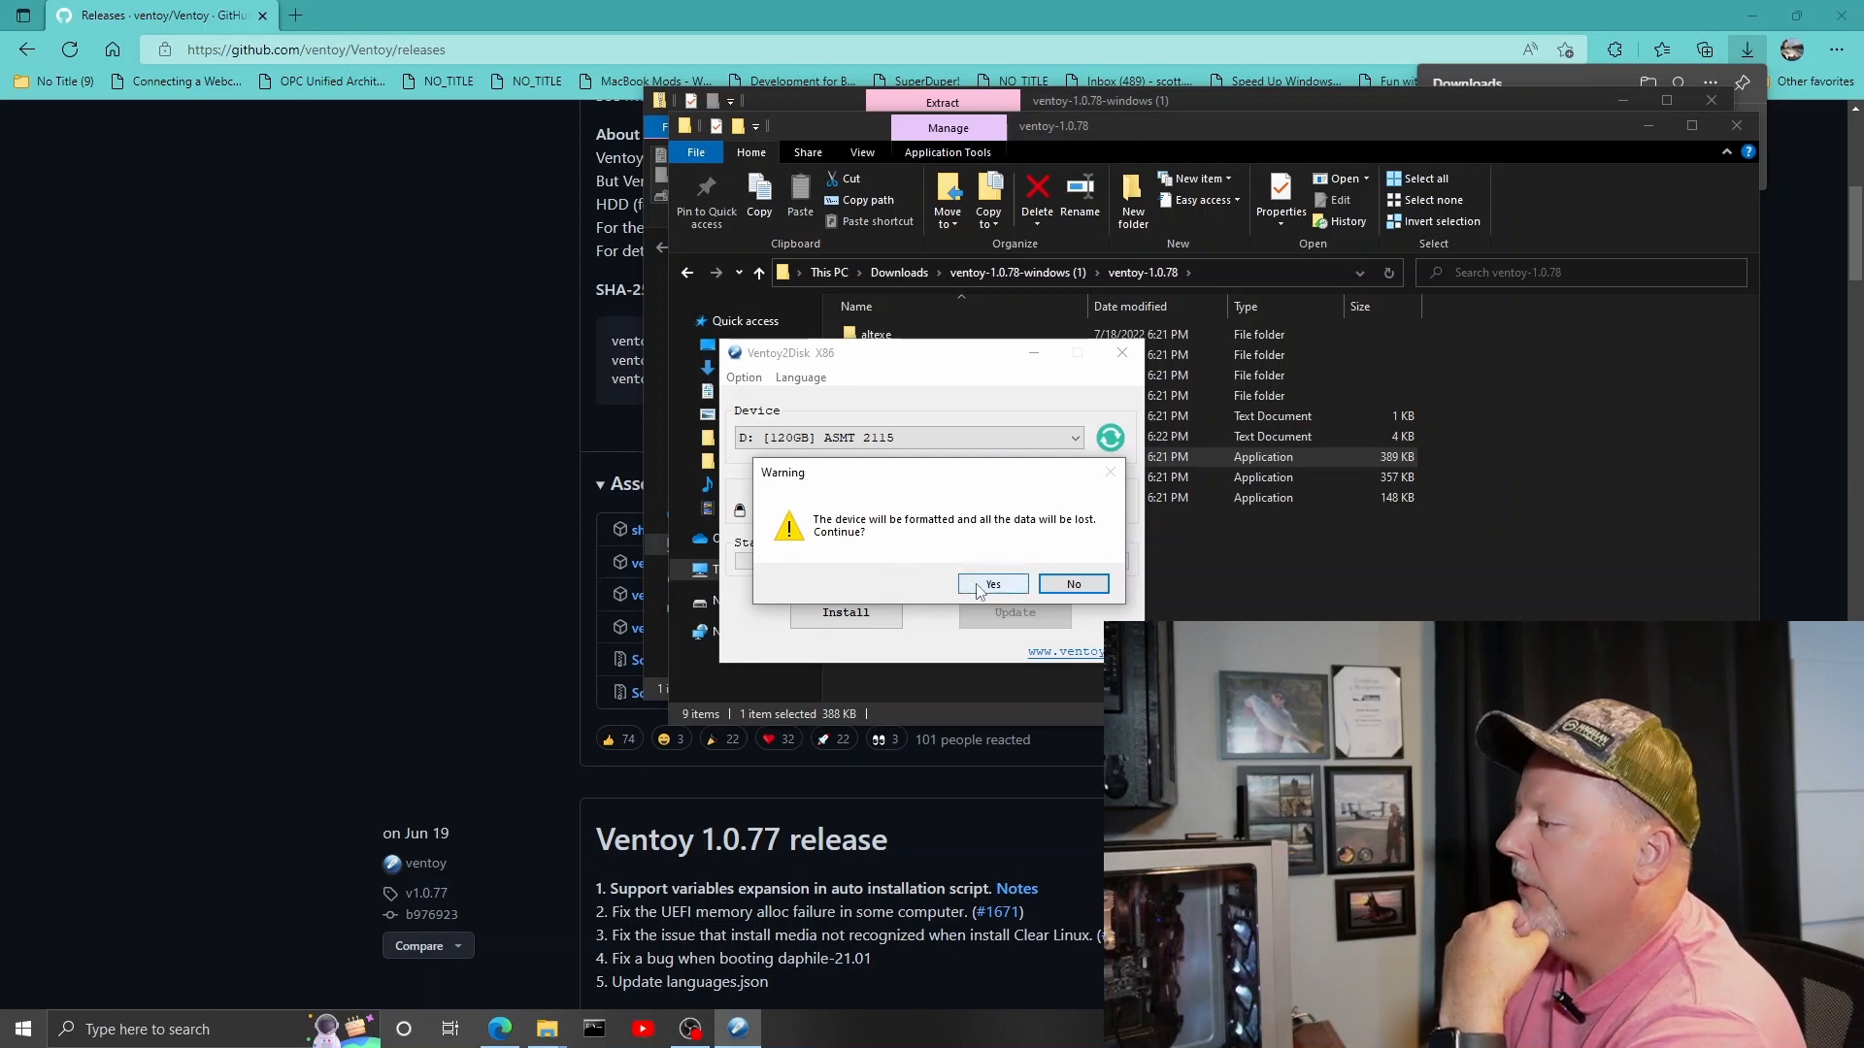
{"action": "left_click", "coordinate": [992, 585]}
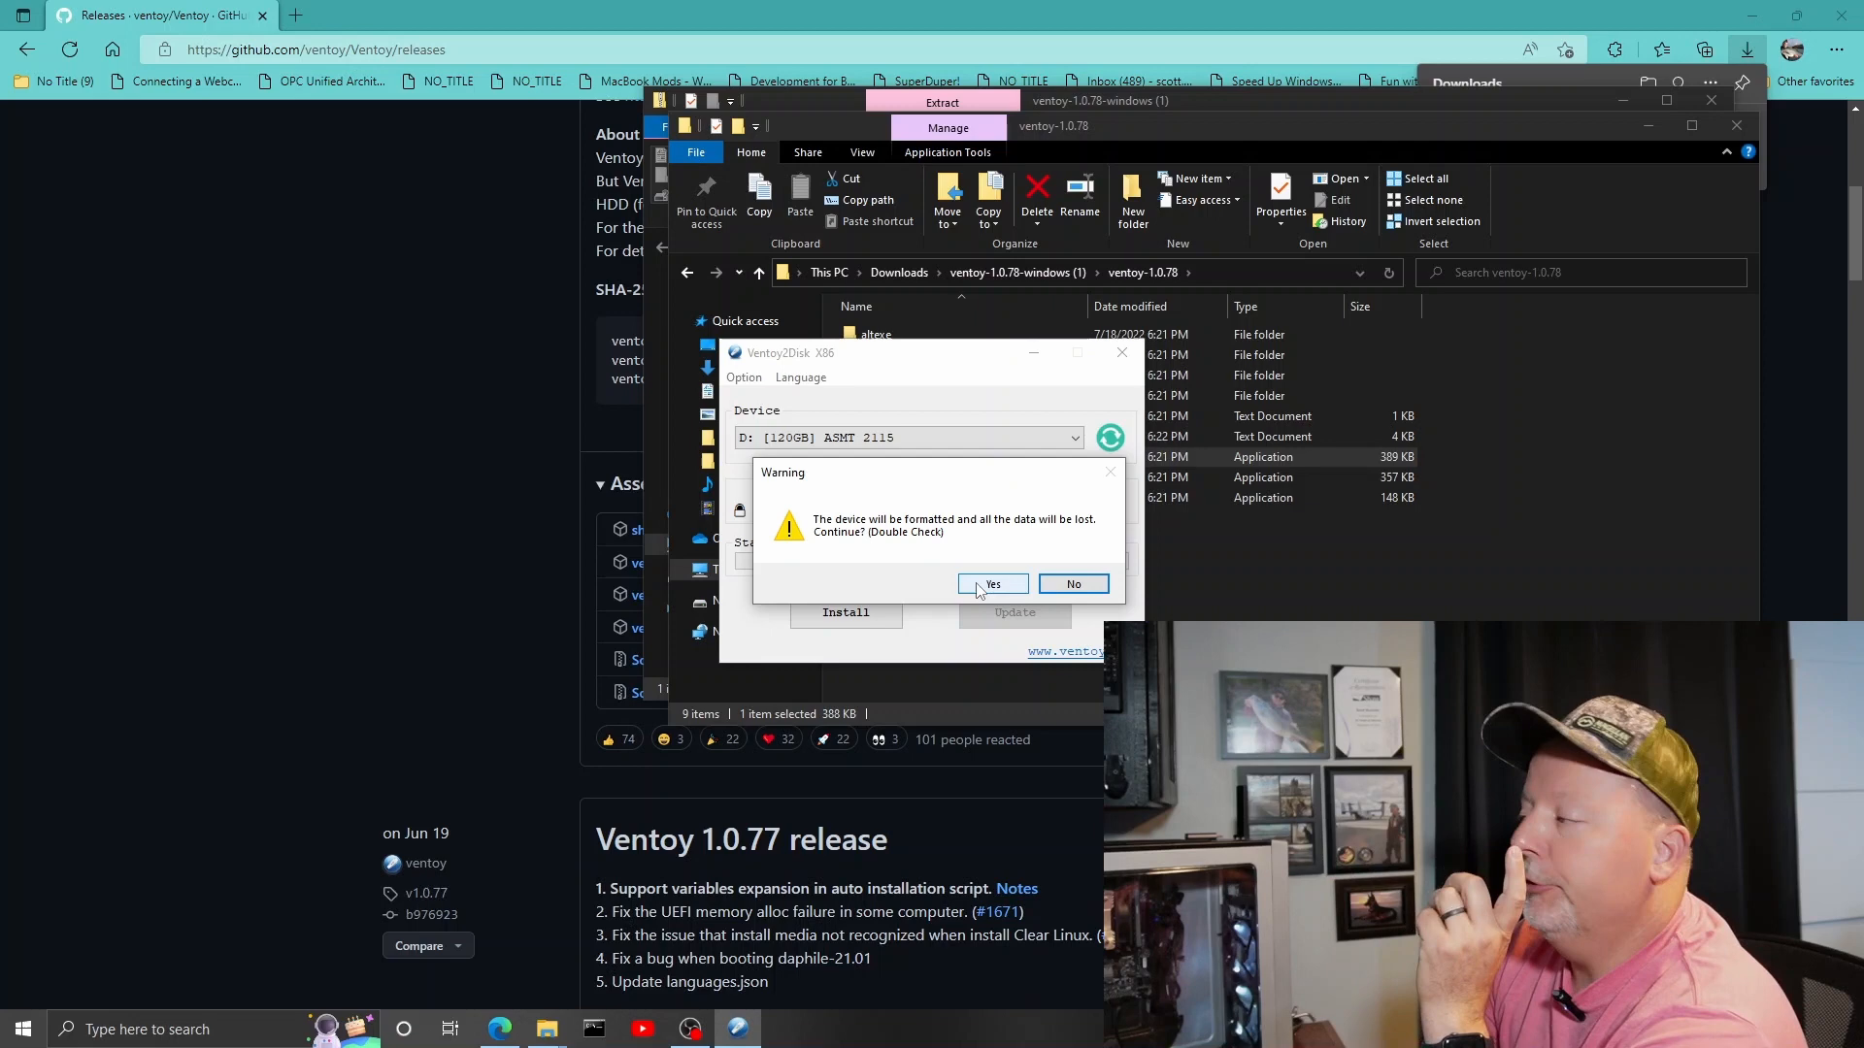
{"action": "left_click", "coordinate": [992, 584]}
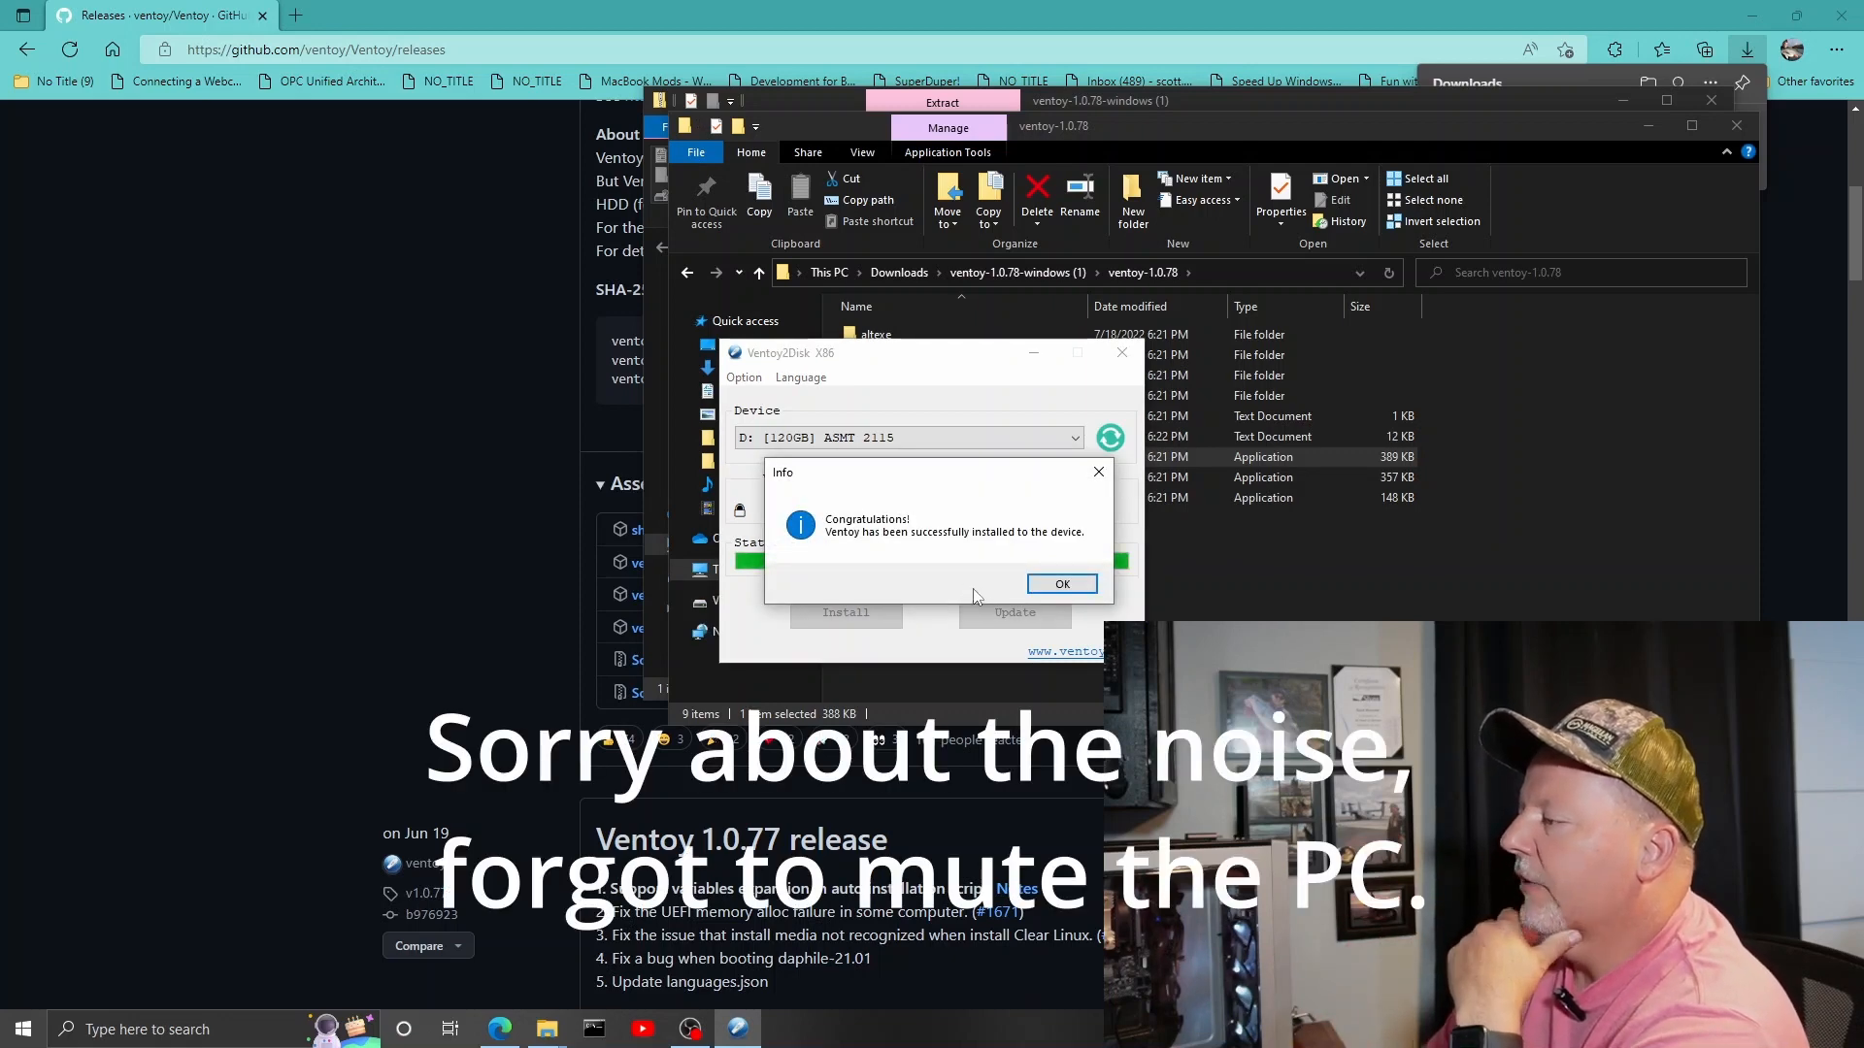
{"action": "mouse_move", "coordinate": [1016, 600]}
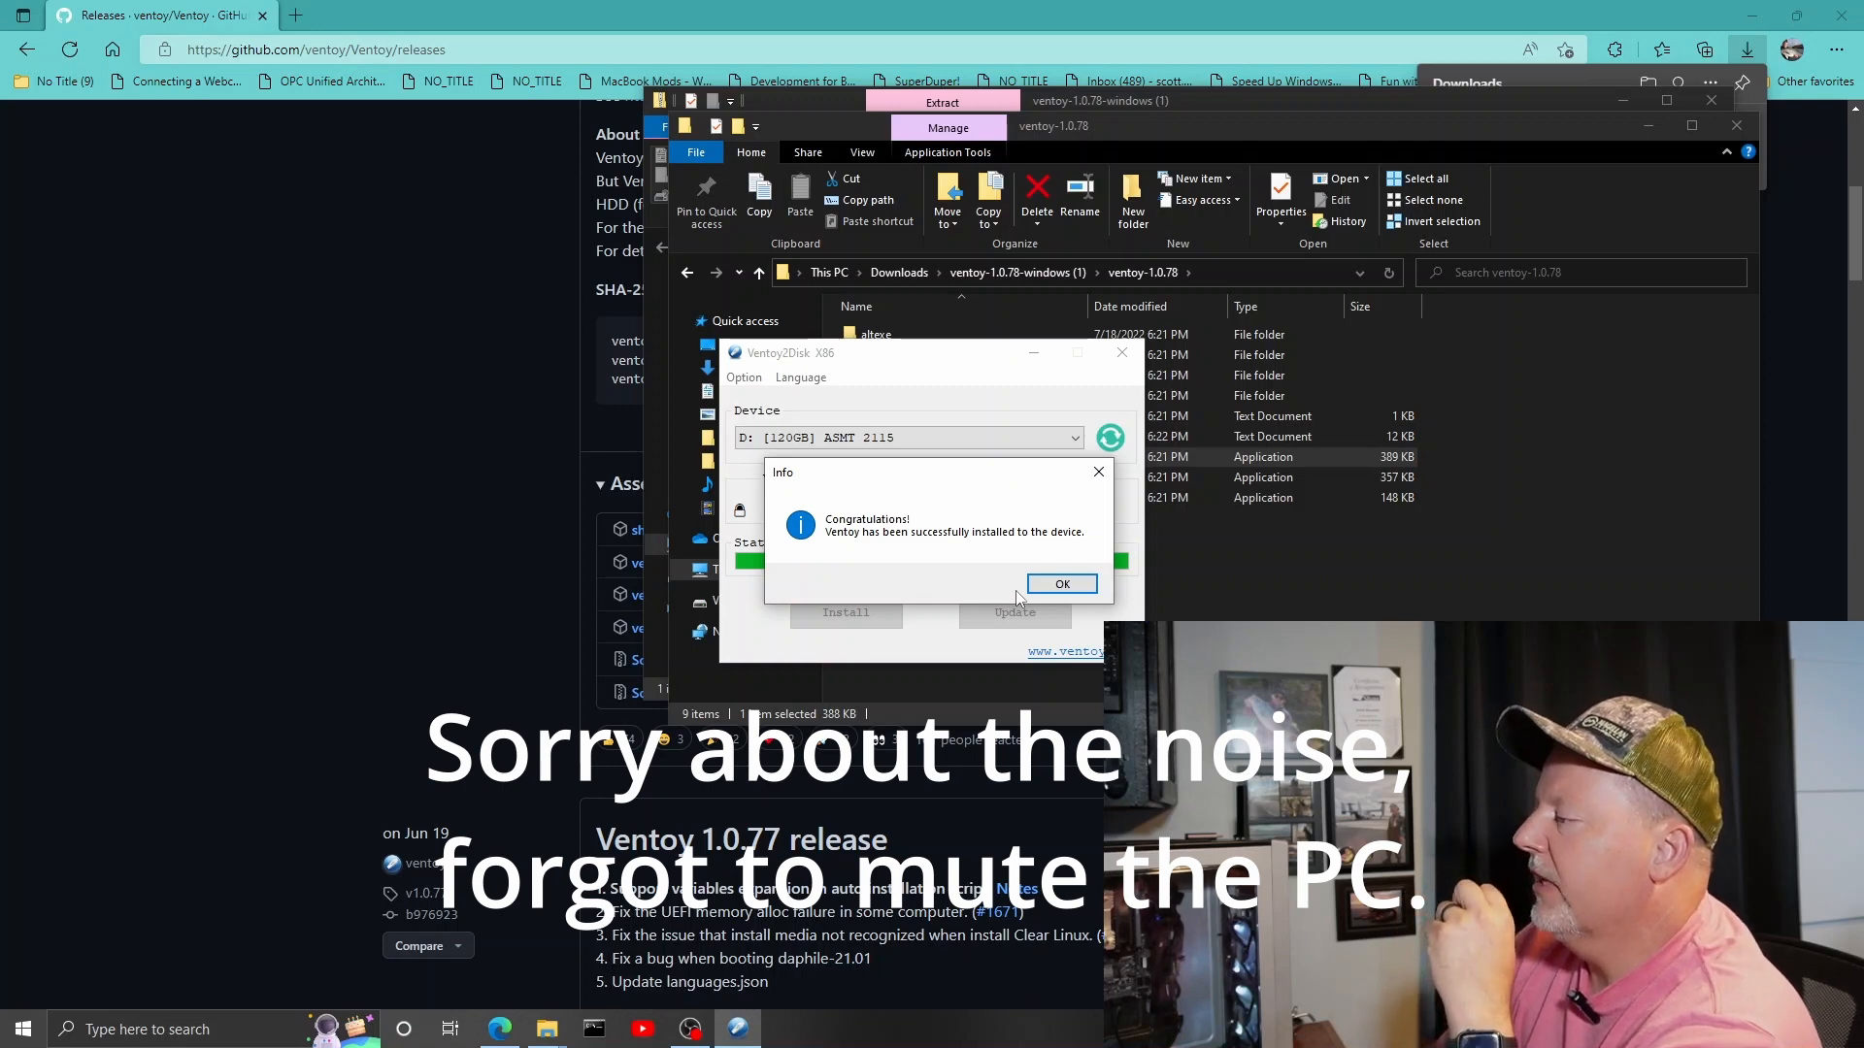
{"action": "left_click", "coordinate": [1060, 585]}
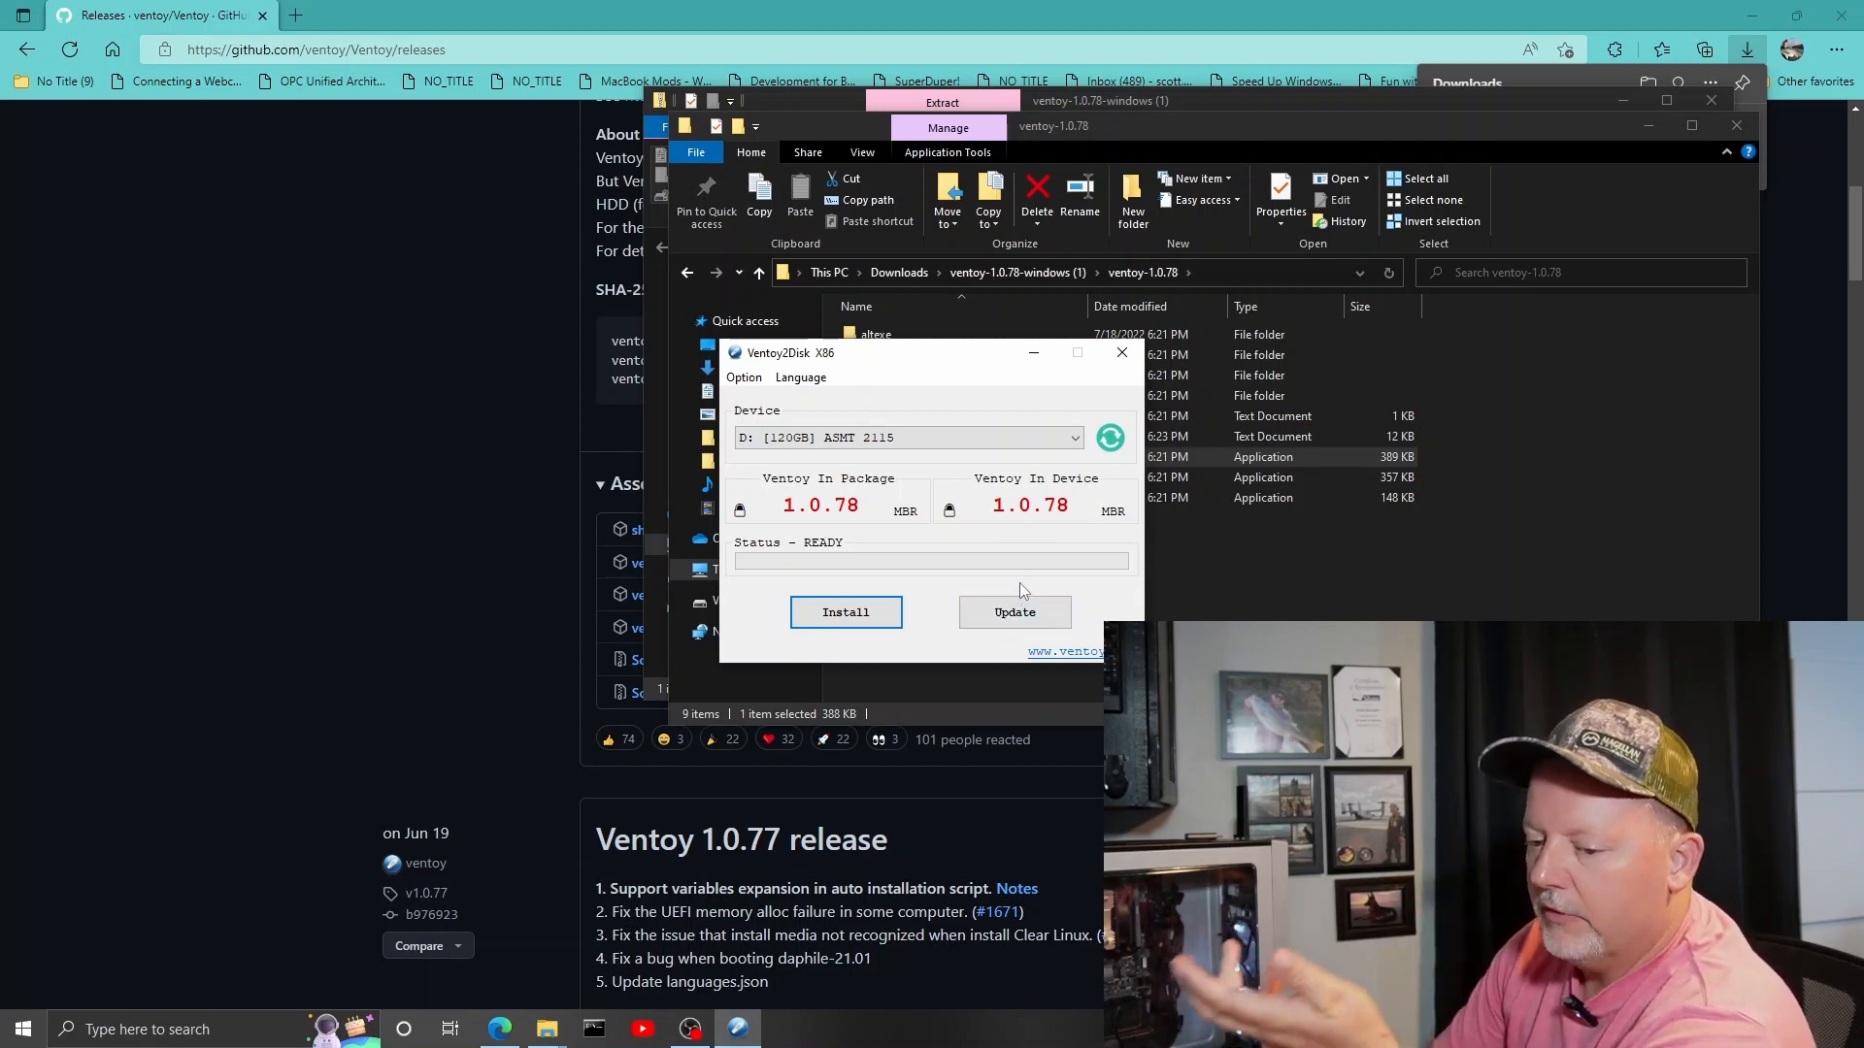
{"action": "mouse_move", "coordinate": [1014, 612]}
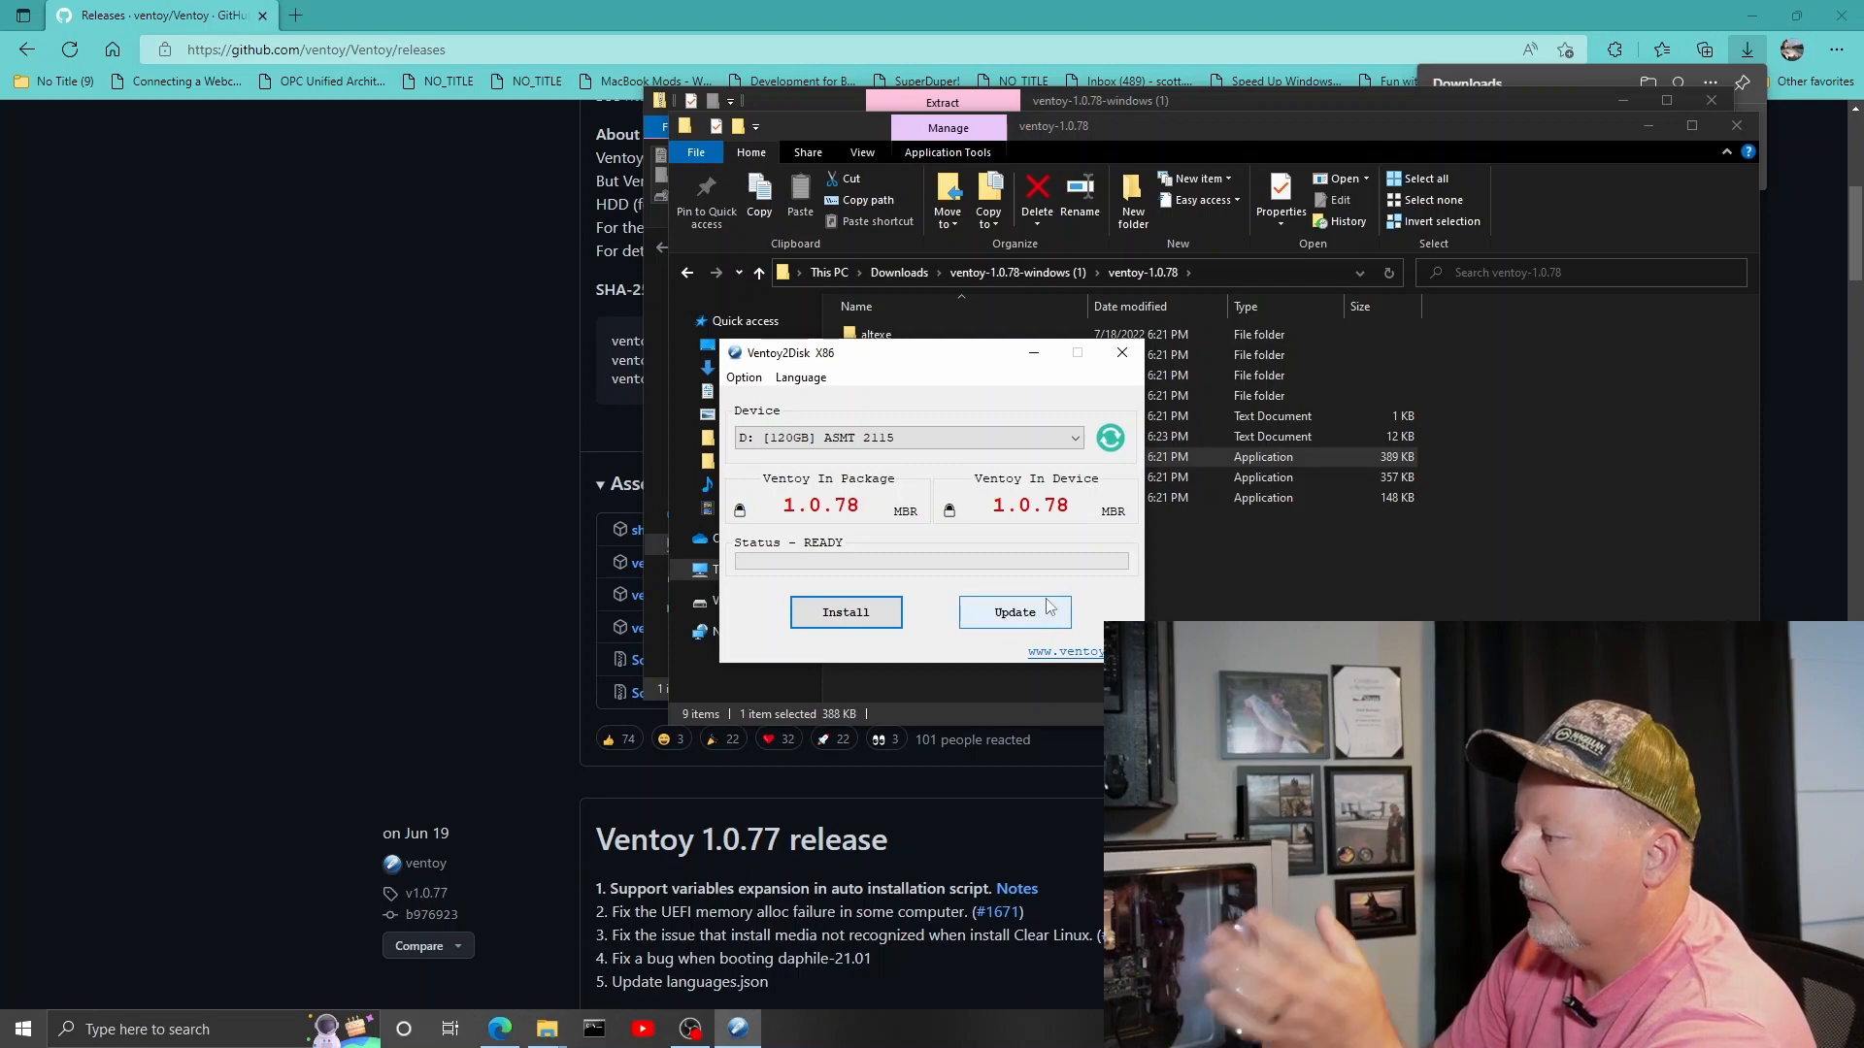
Close Ventoy2Disk after the device reports 1.0.78 installed.
{"action": "left_click", "coordinate": [1118, 353]}
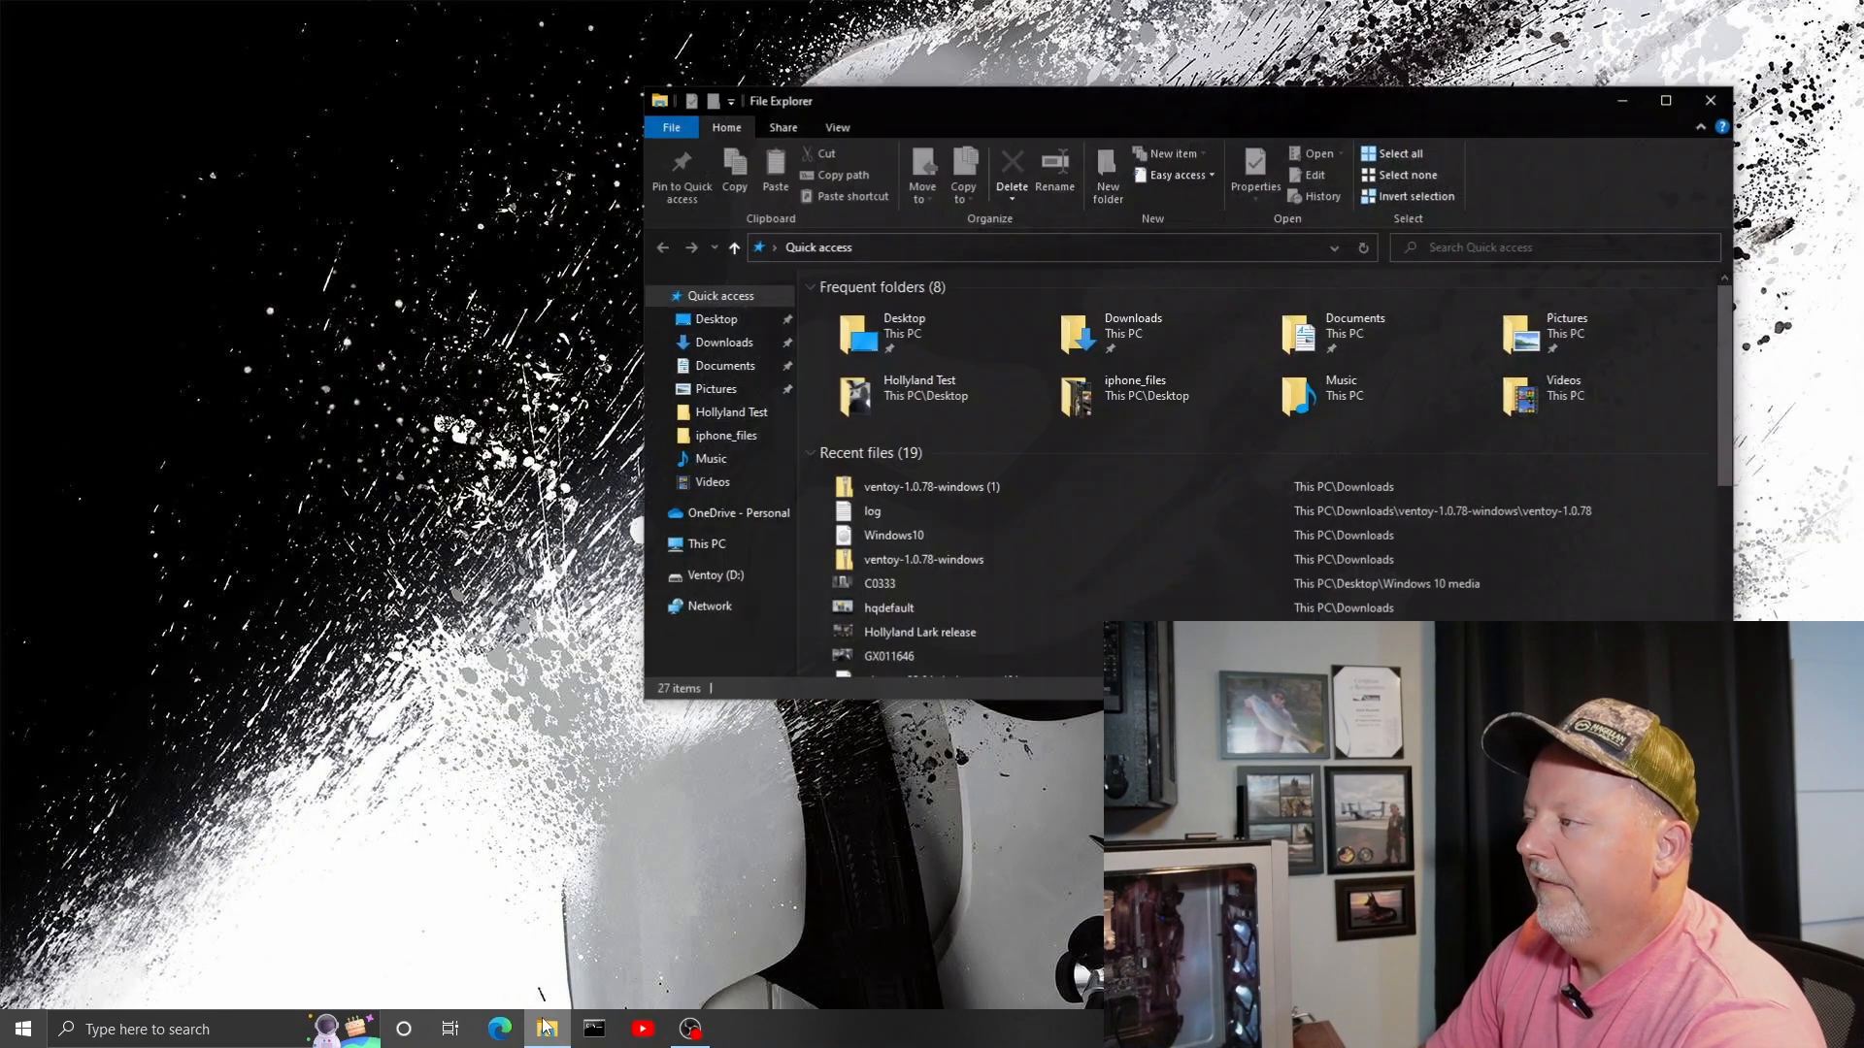
Show This PC with Ventoy (D:) at 111 GB free and bring up File Explorer's taskbar jump list.
{"action": "left_click", "coordinate": [705, 544]}
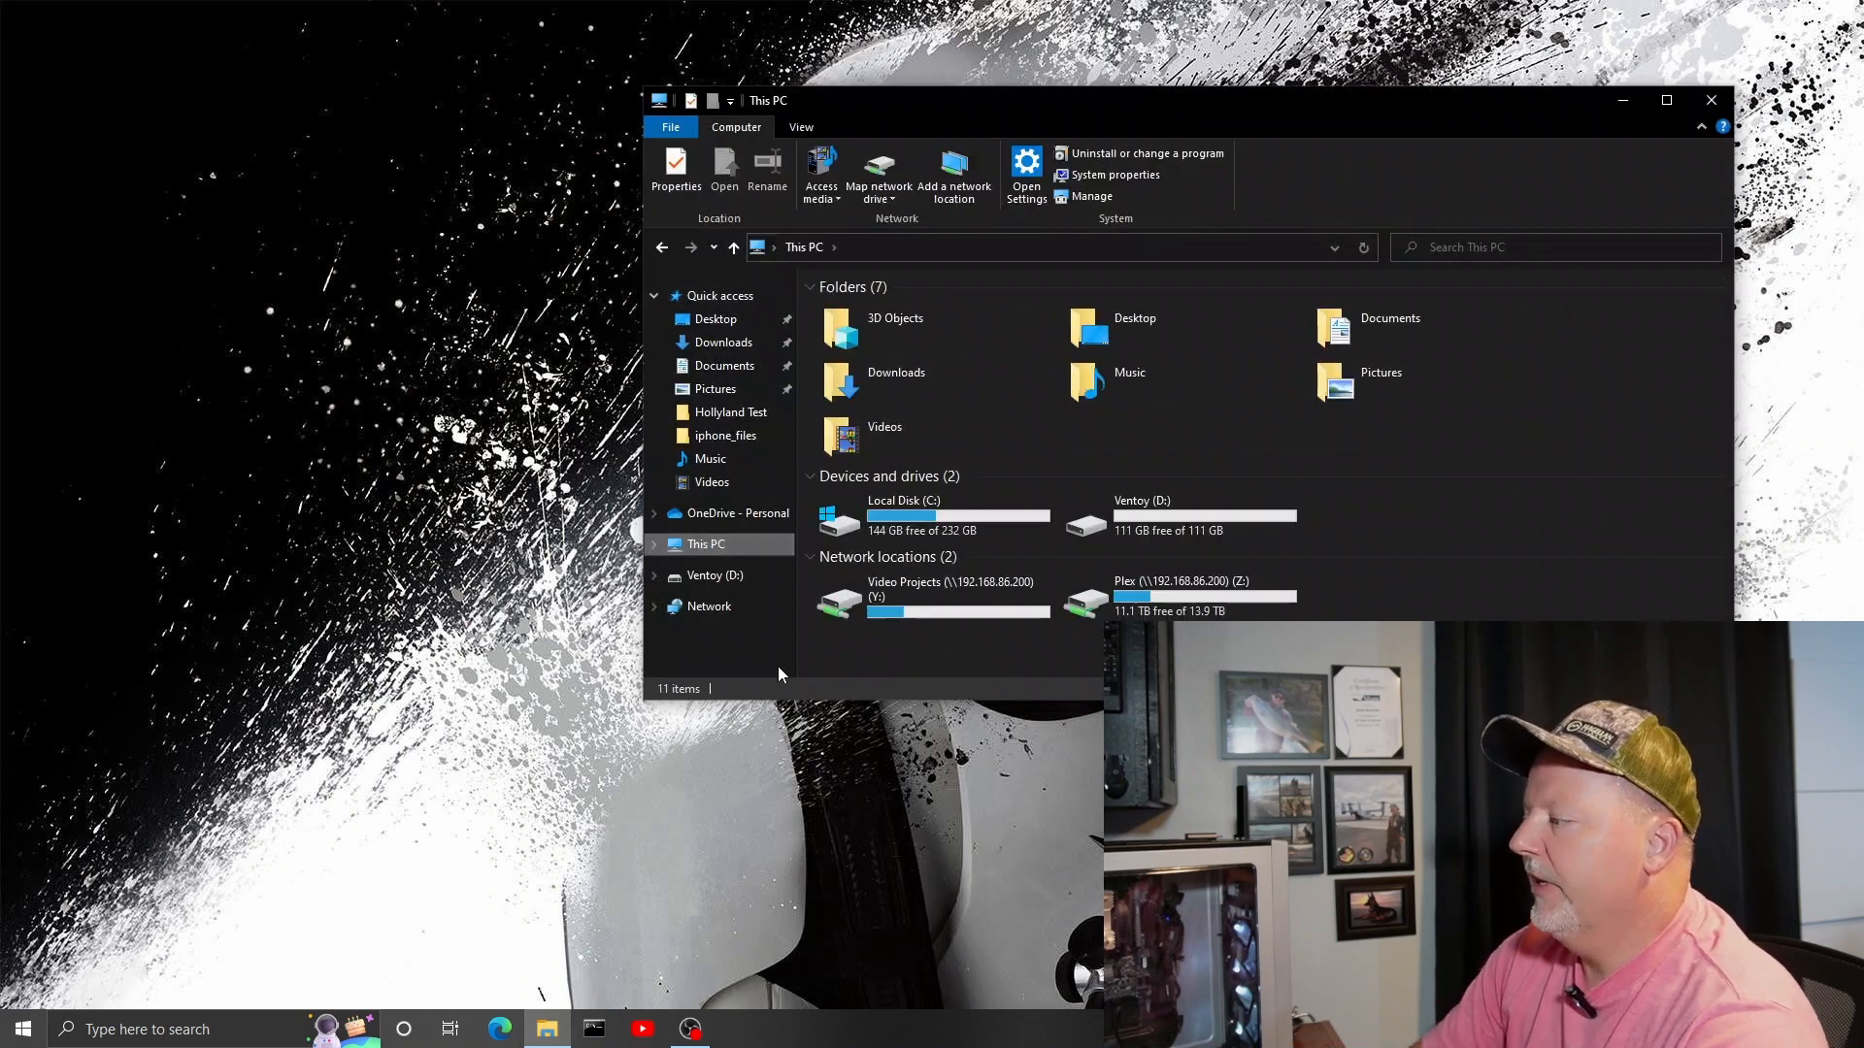
{"action": "left_click", "coordinate": [1179, 516]}
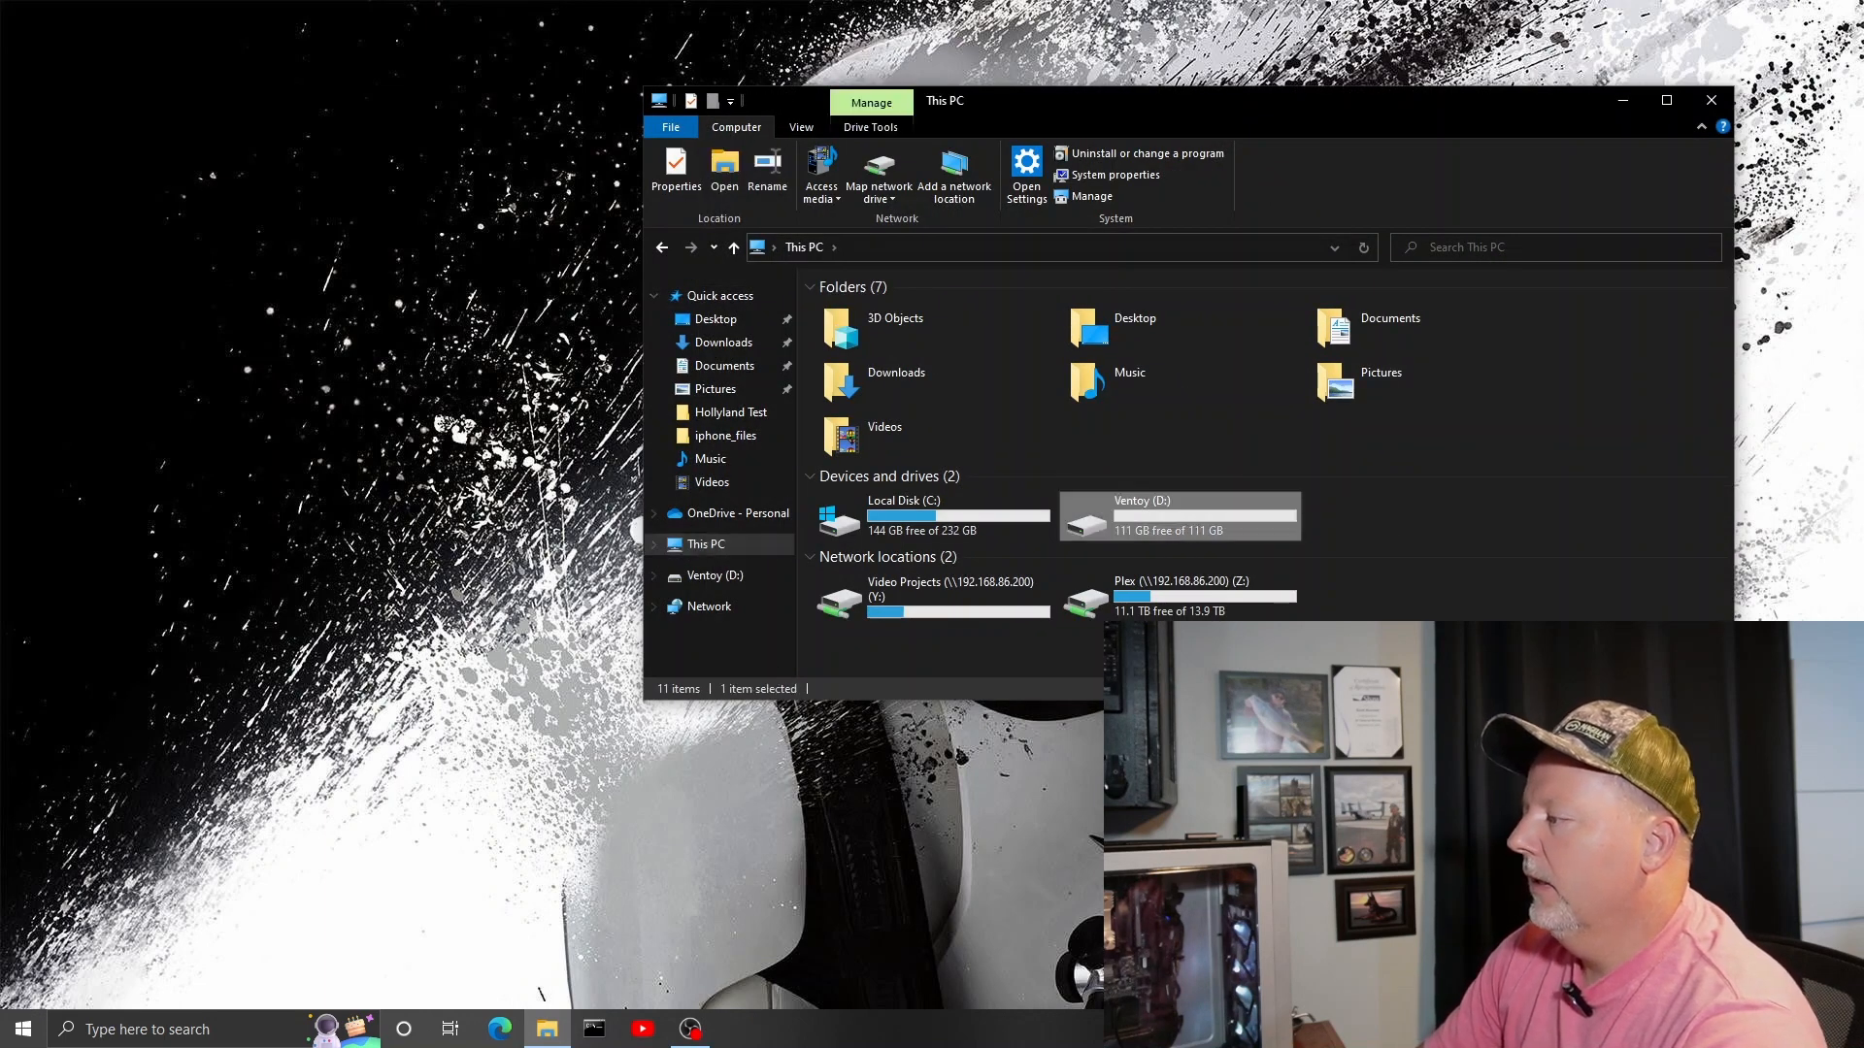
{"action": "mouse_move", "coordinate": [1231, 532]}
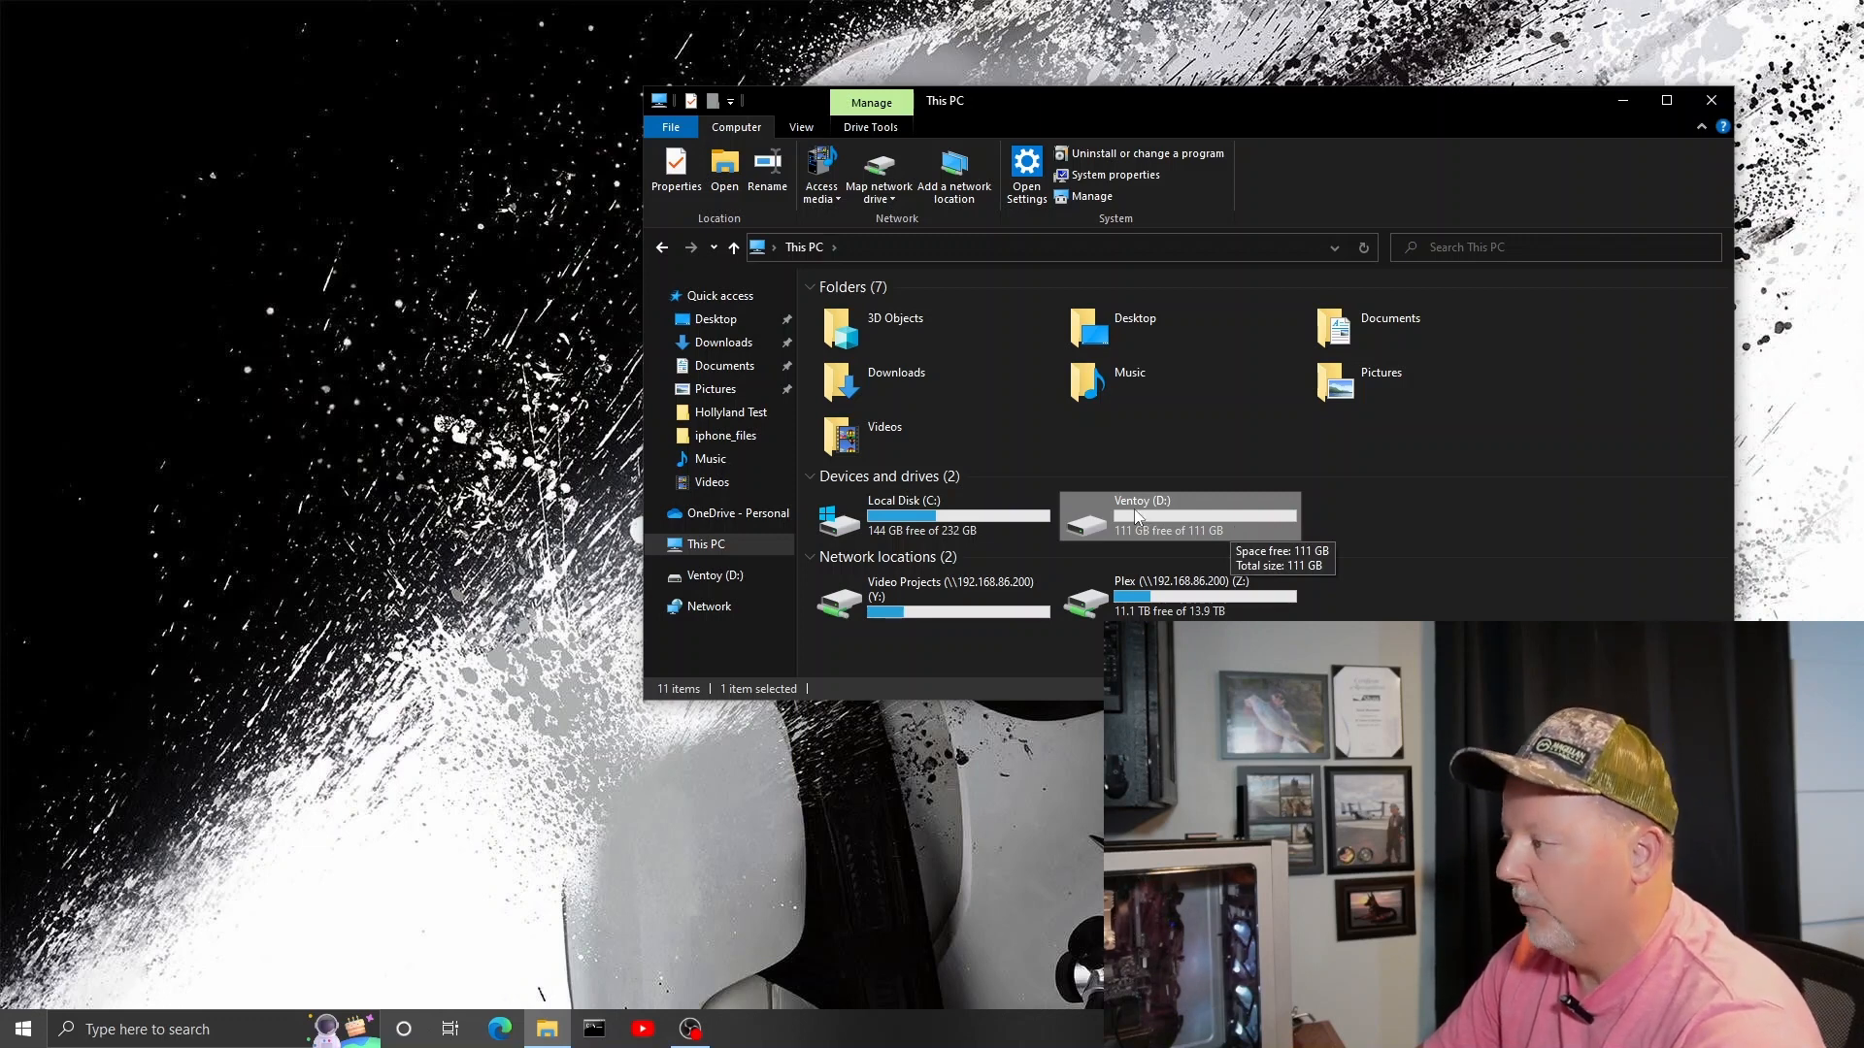
{"action": "mouse_move", "coordinate": [1197, 216]}
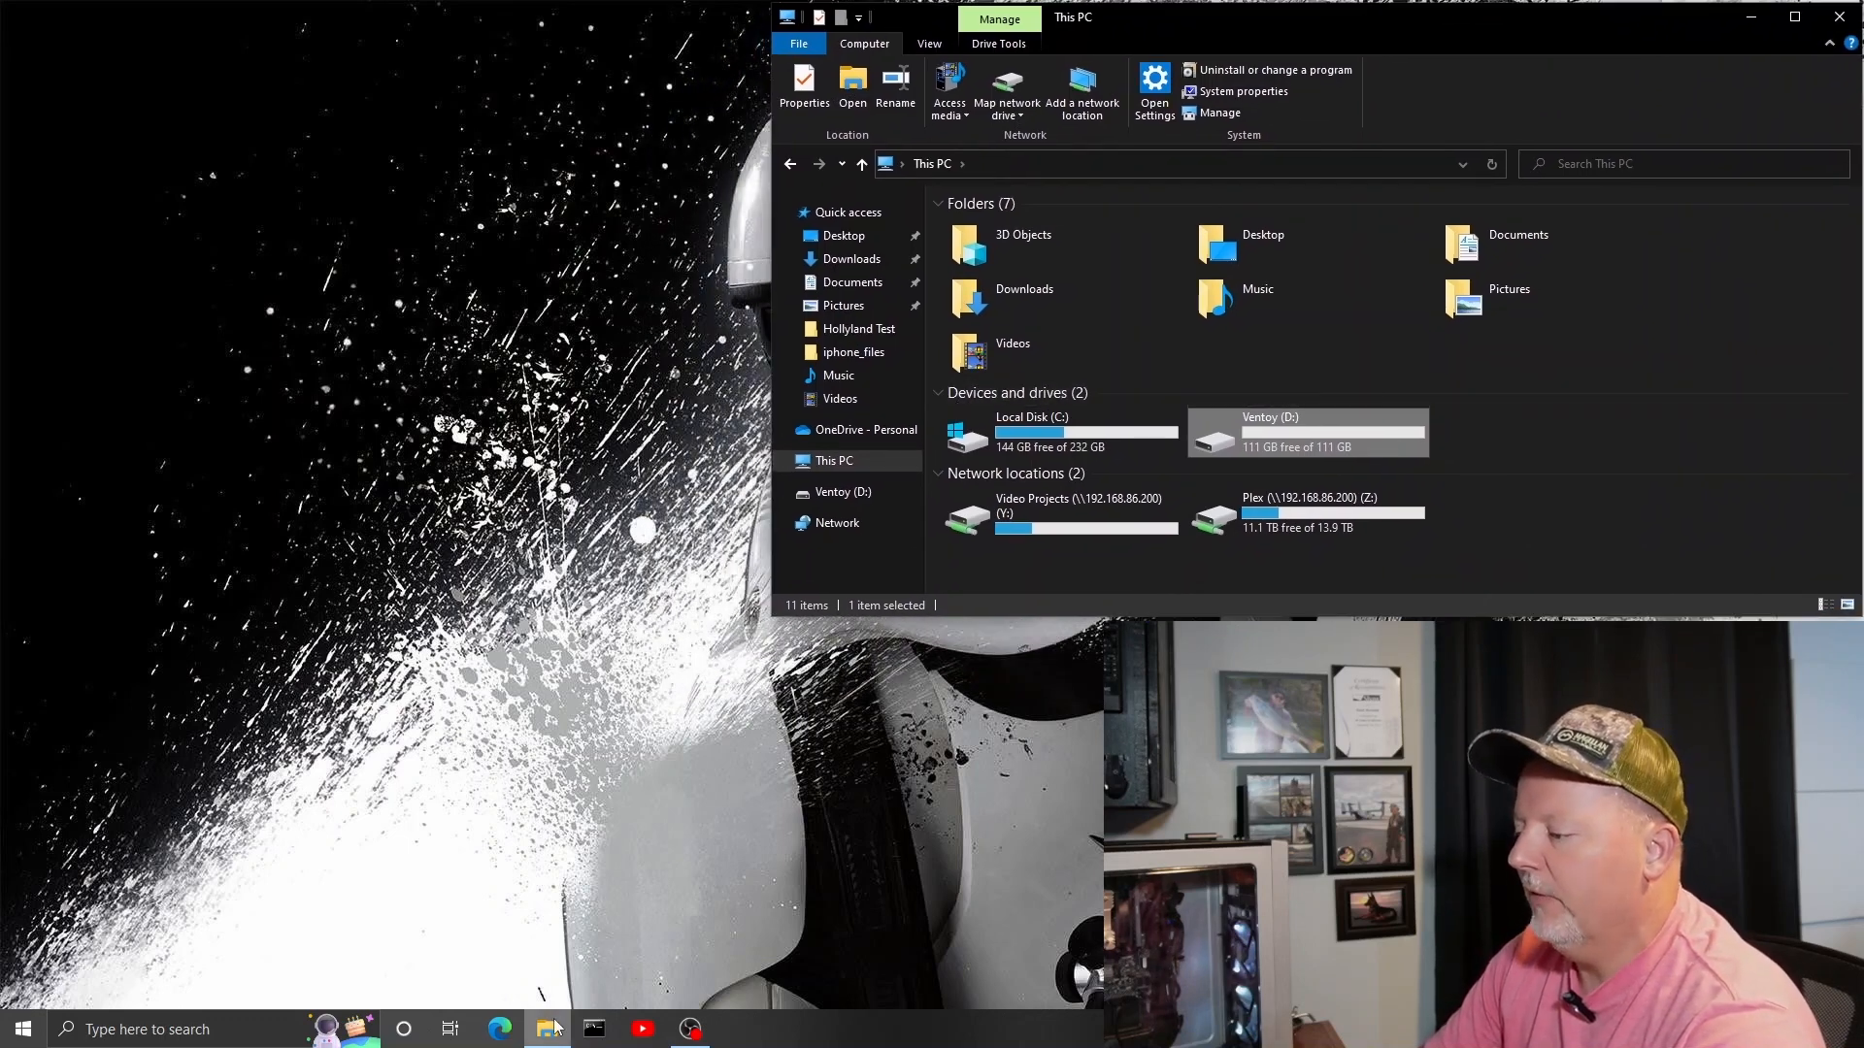
{"action": "right_click", "coordinate": [547, 1029]}
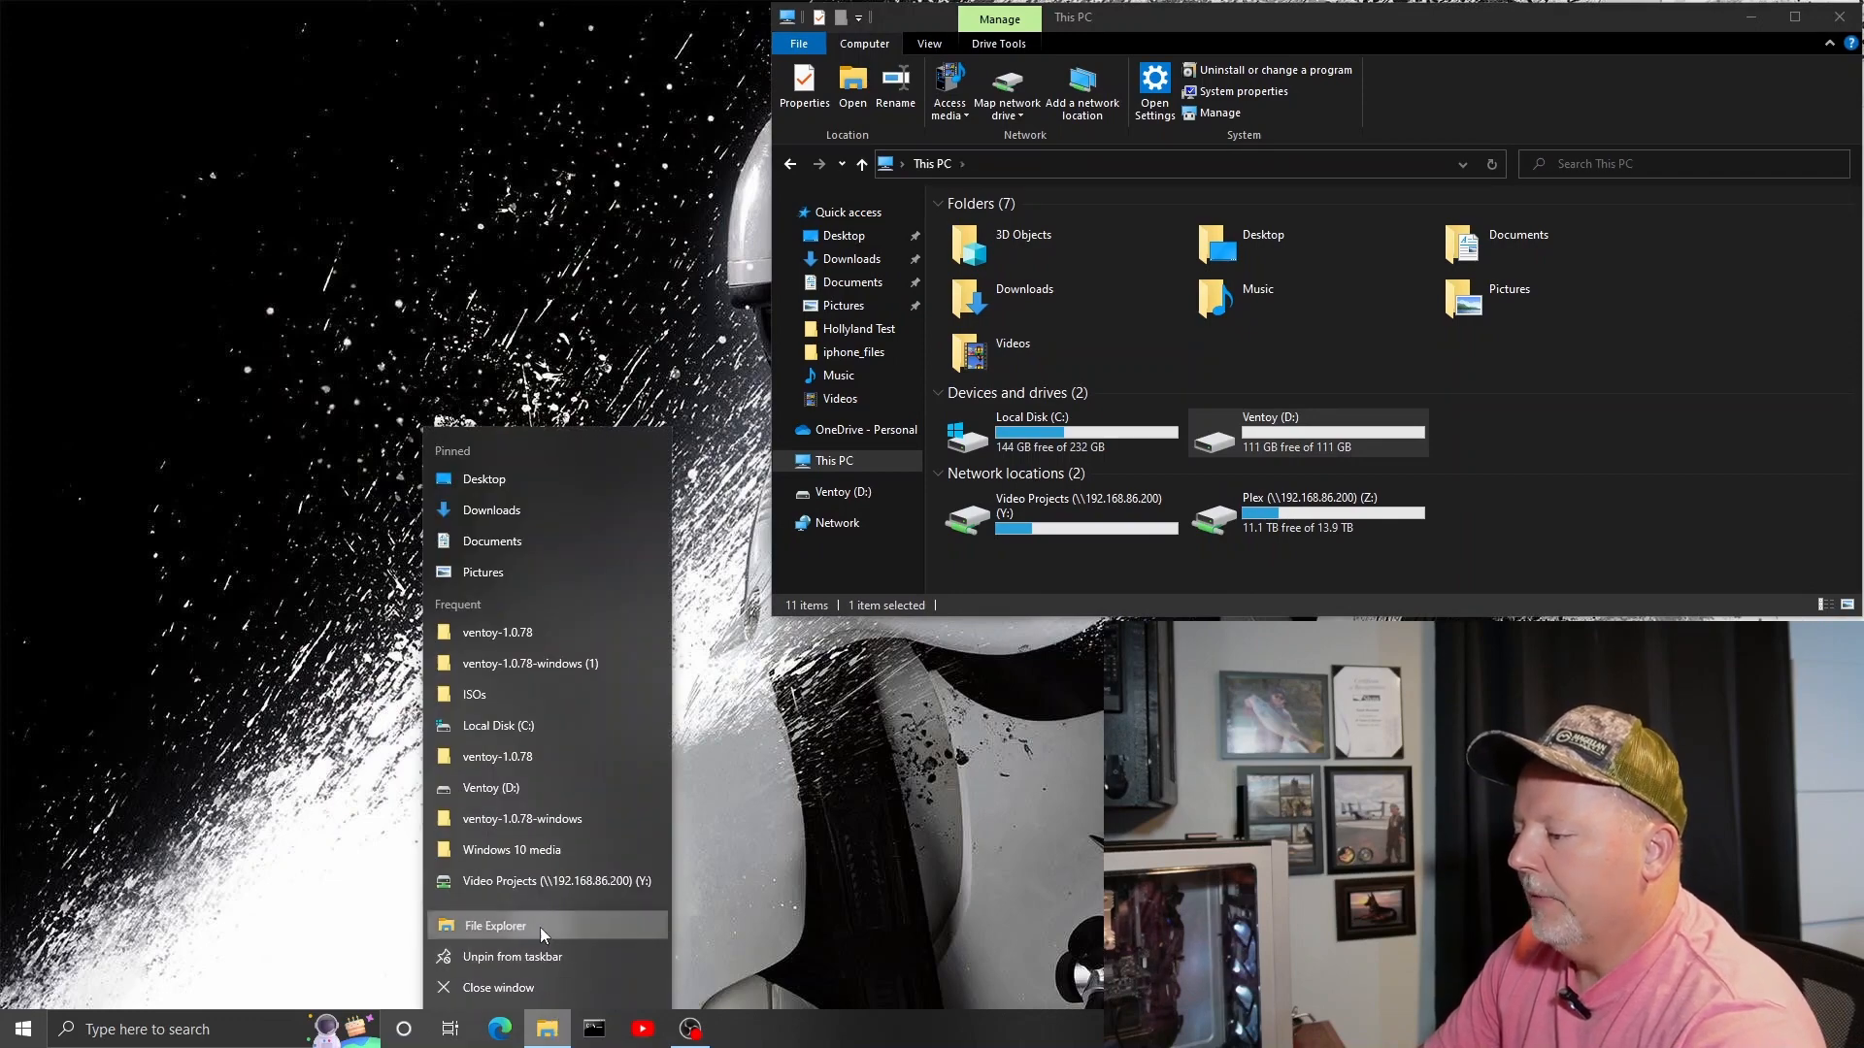
In a second window open Ventoy (D:), then drag all three ISOs from C:\ISOs onto it.
{"action": "left_click", "coordinate": [505, 926]}
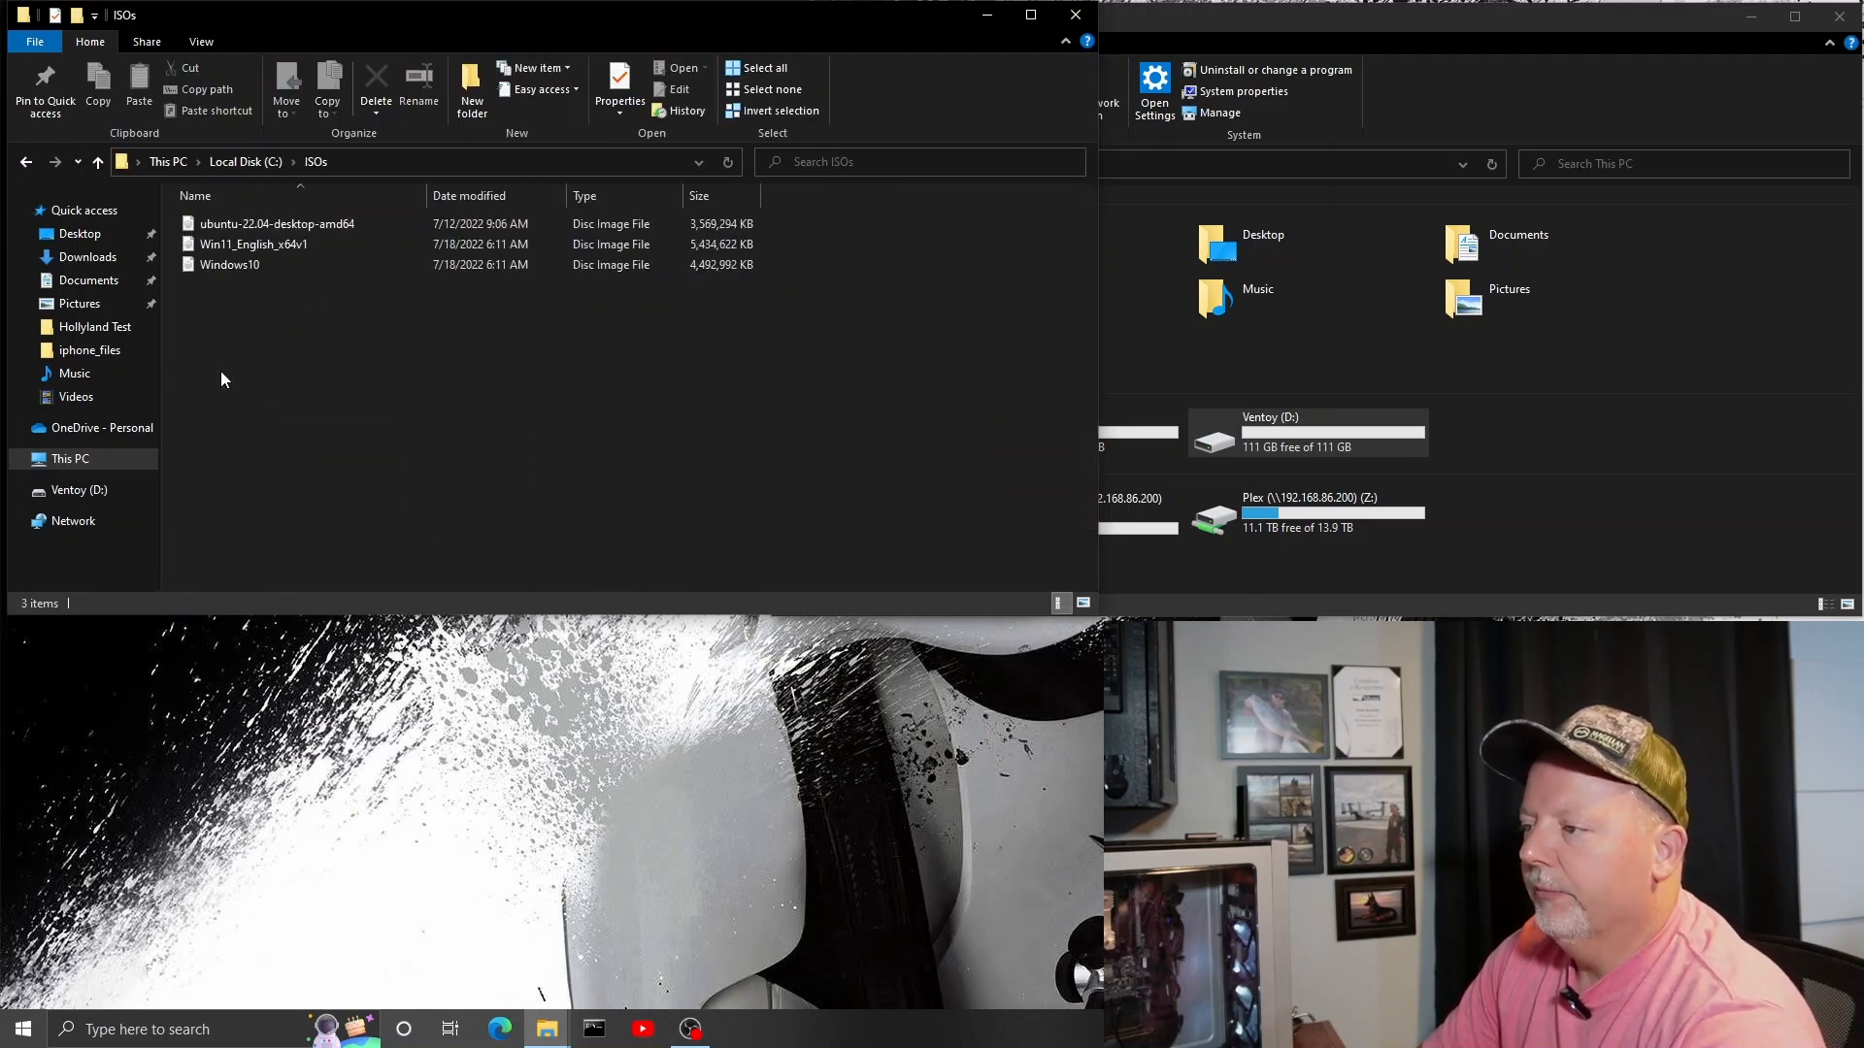
{"action": "mouse_move", "coordinate": [299, 451]}
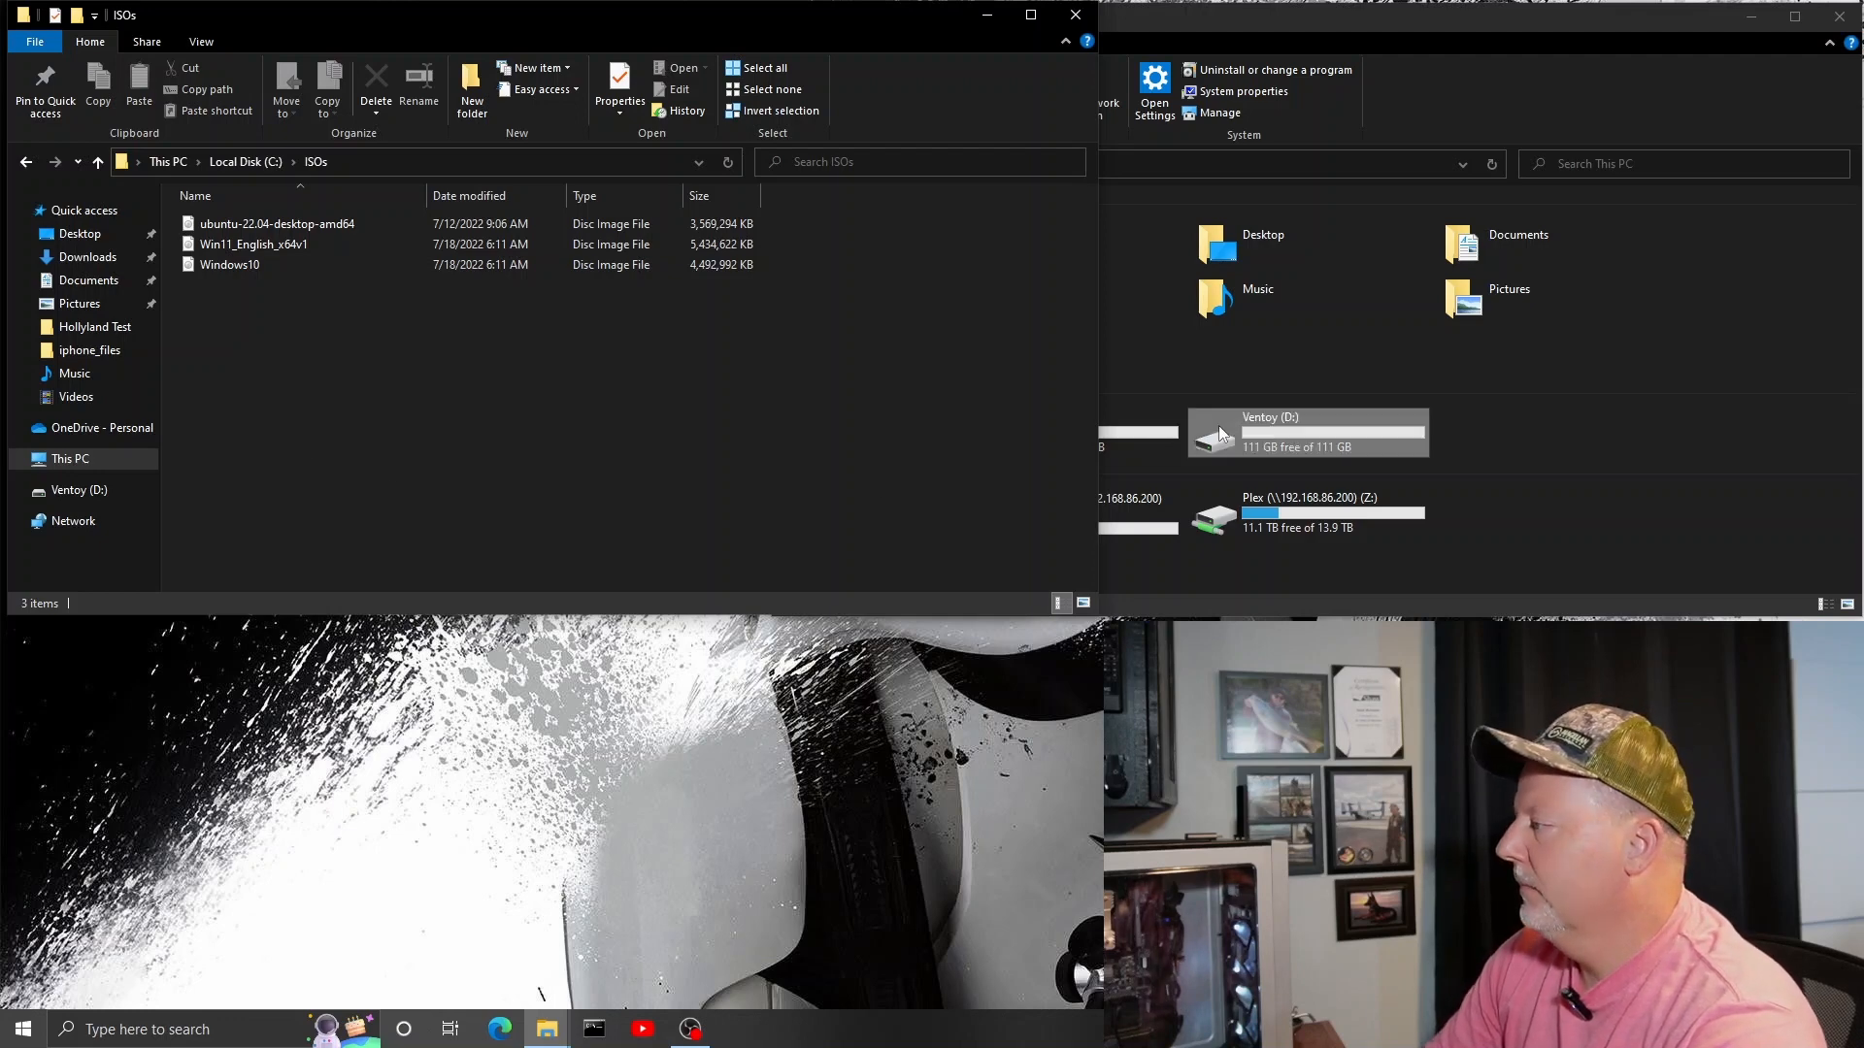
{"action": "double_click", "coordinate": [1268, 431]}
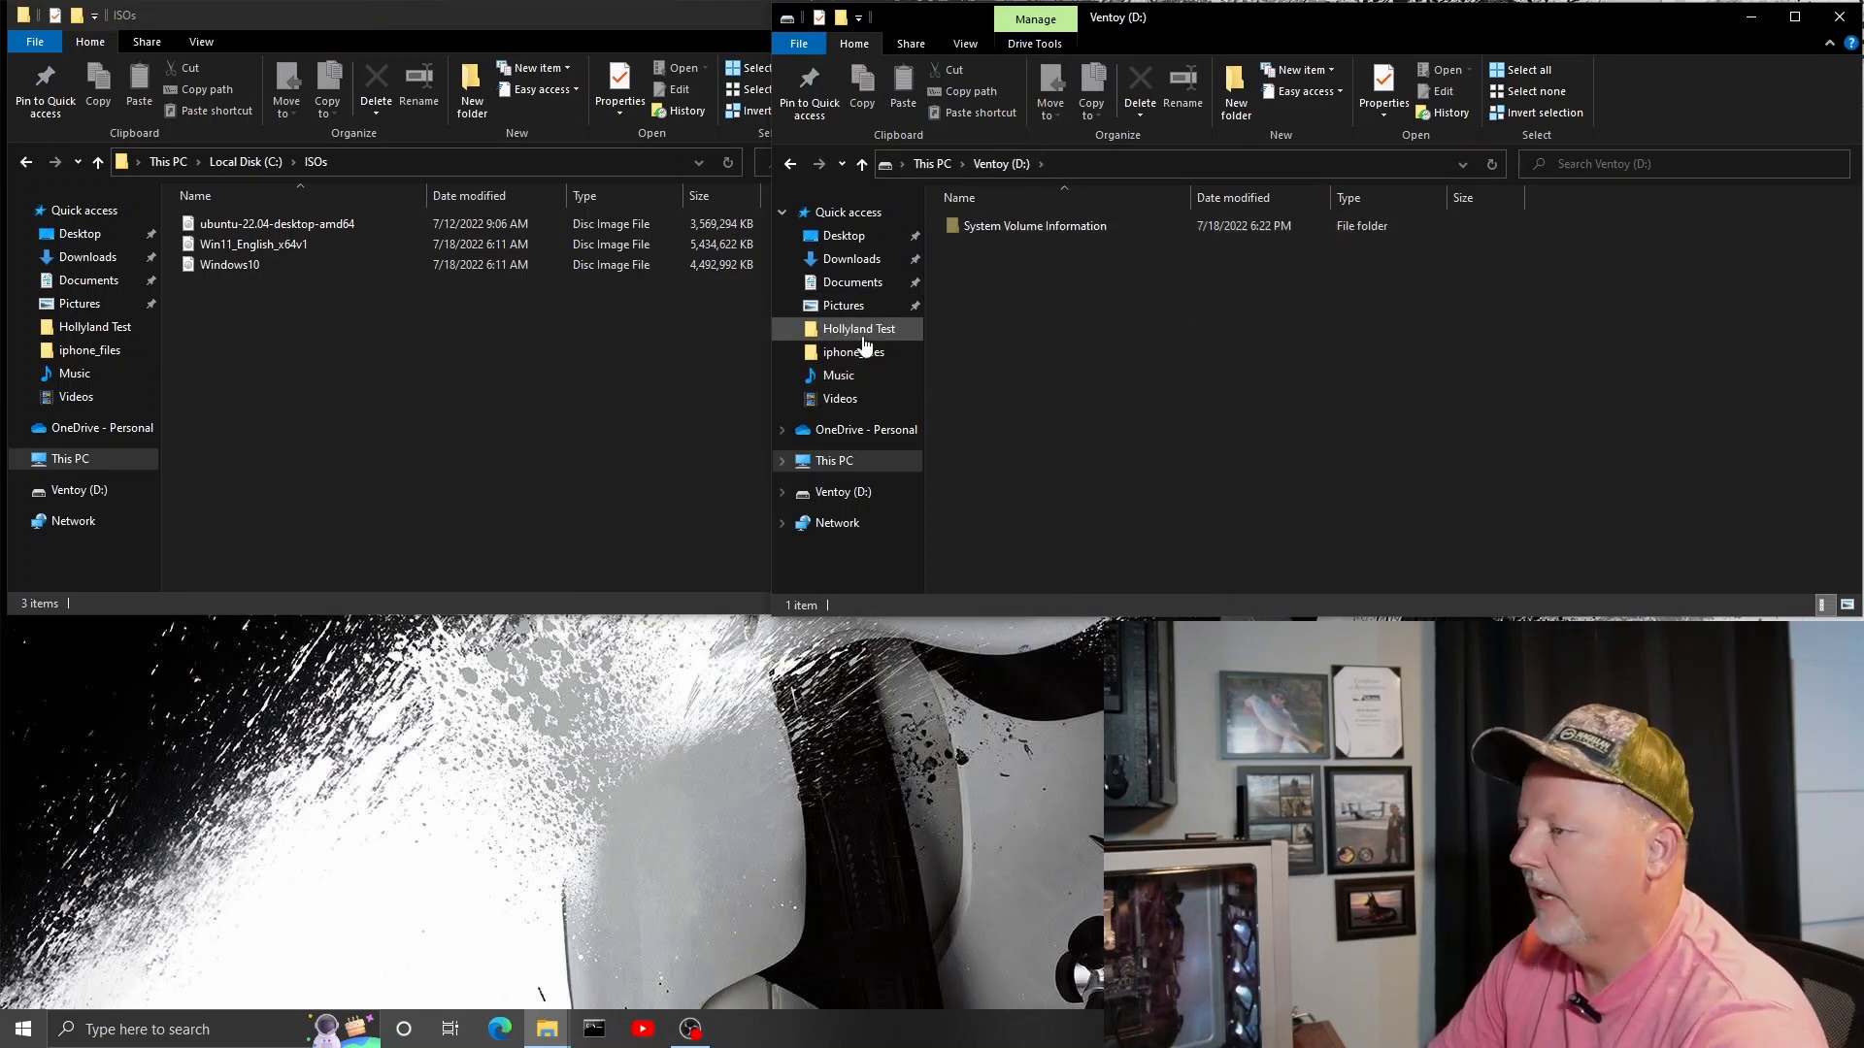
{"action": "left_click", "coordinate": [229, 264]}
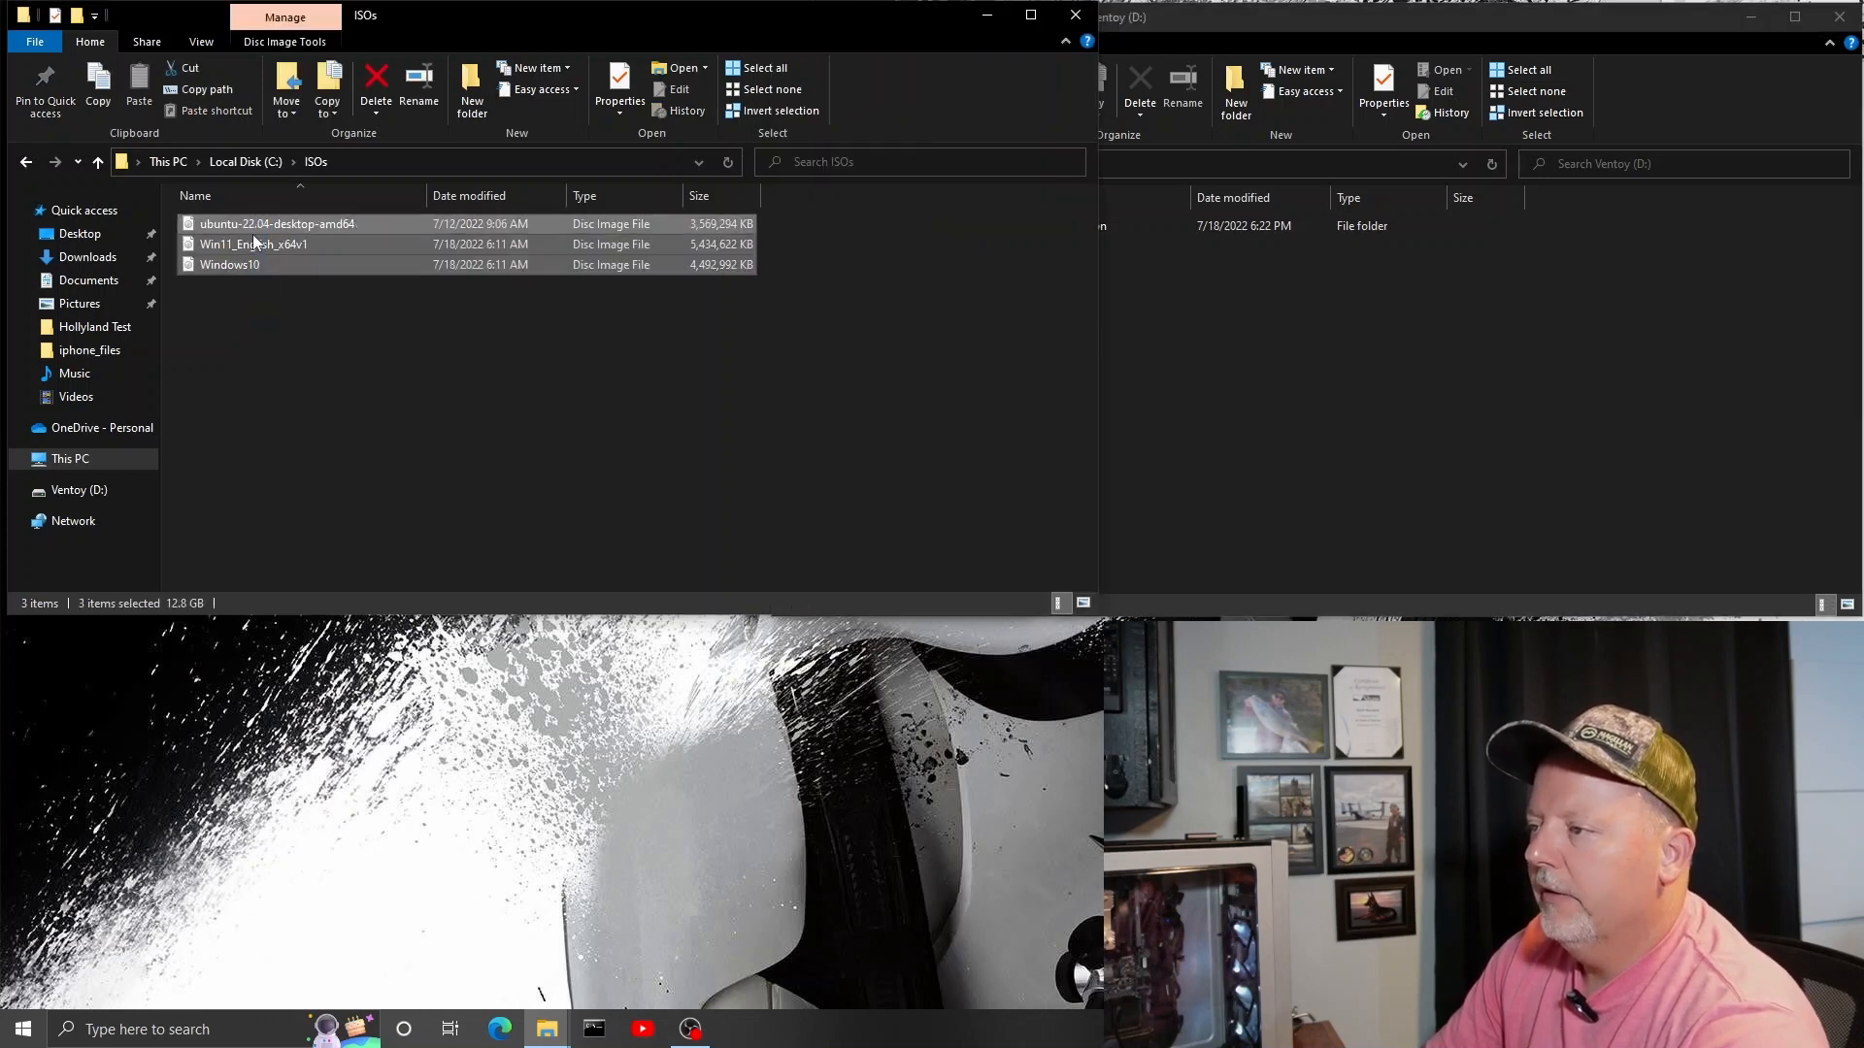
{"action": "left_click_drag", "start_coordinate": [253, 223], "coordinate": [1501, 320]}
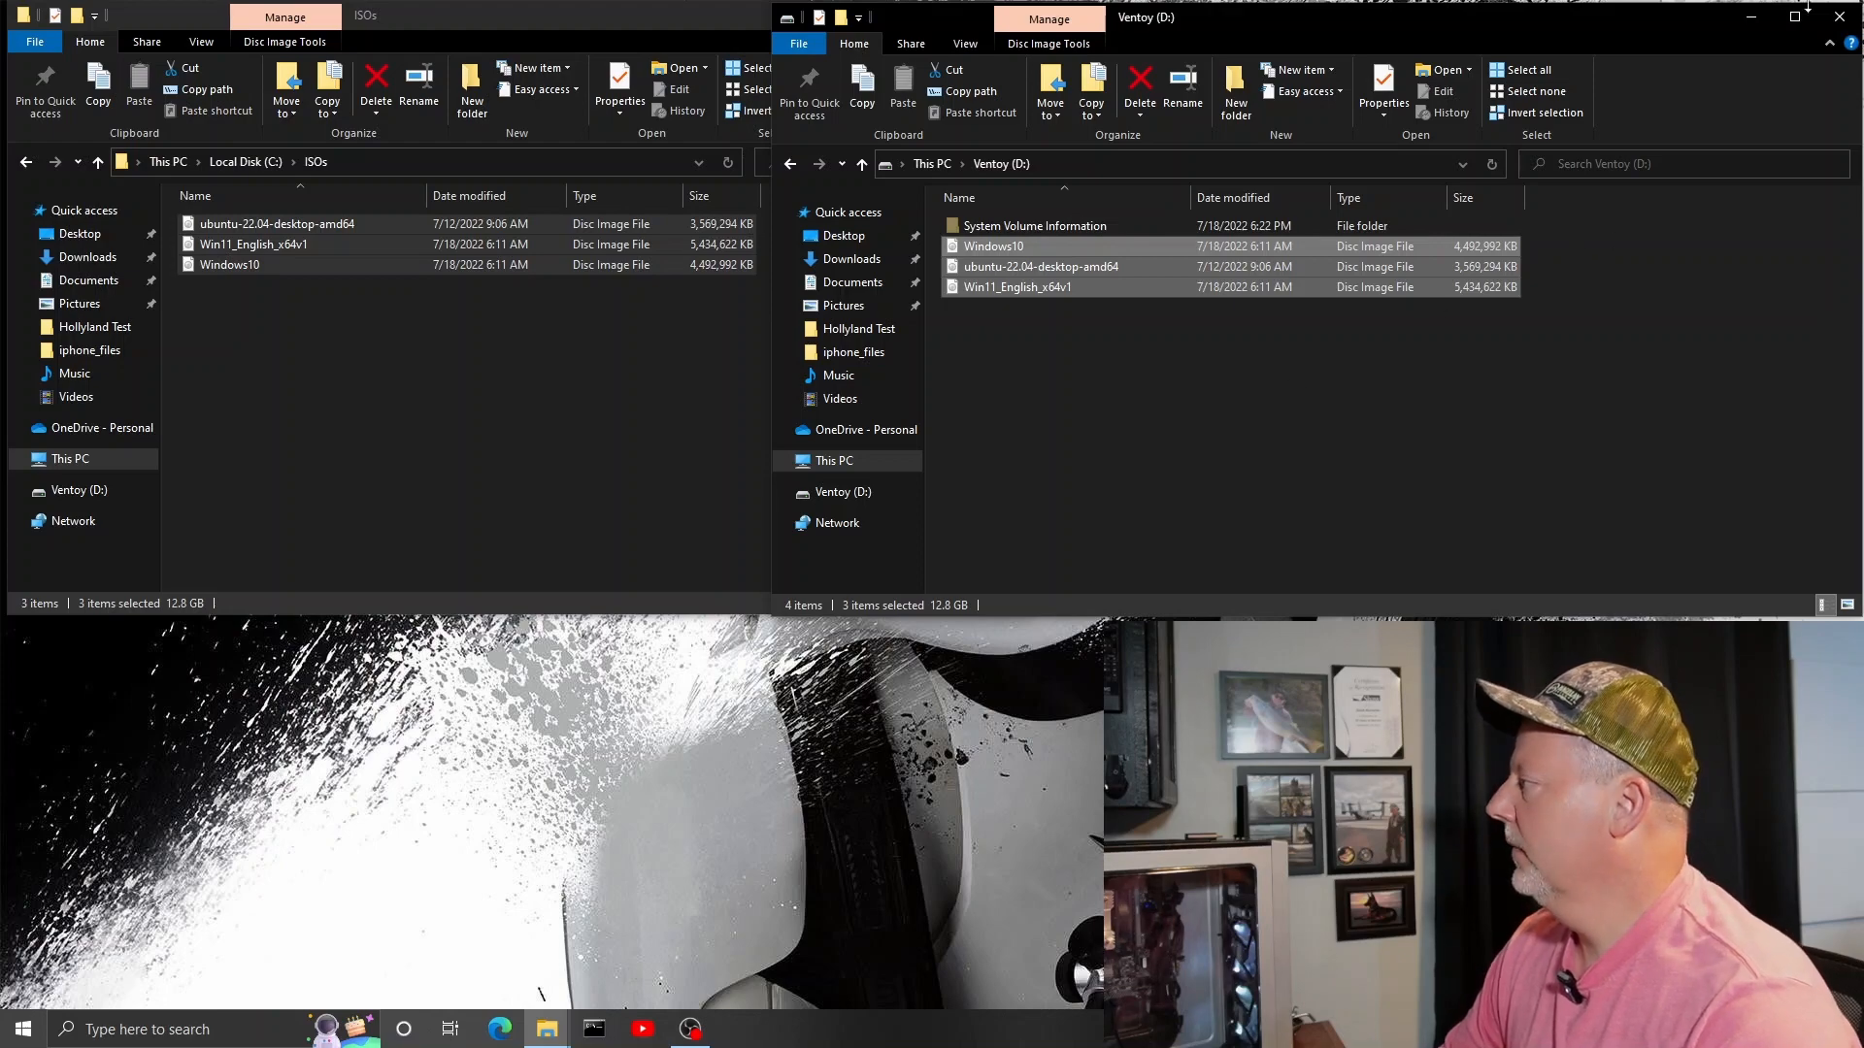
Close the File Explorer windows now that the ISOs are copied onto Ventoy (D:).
{"action": "left_click", "coordinate": [1840, 17]}
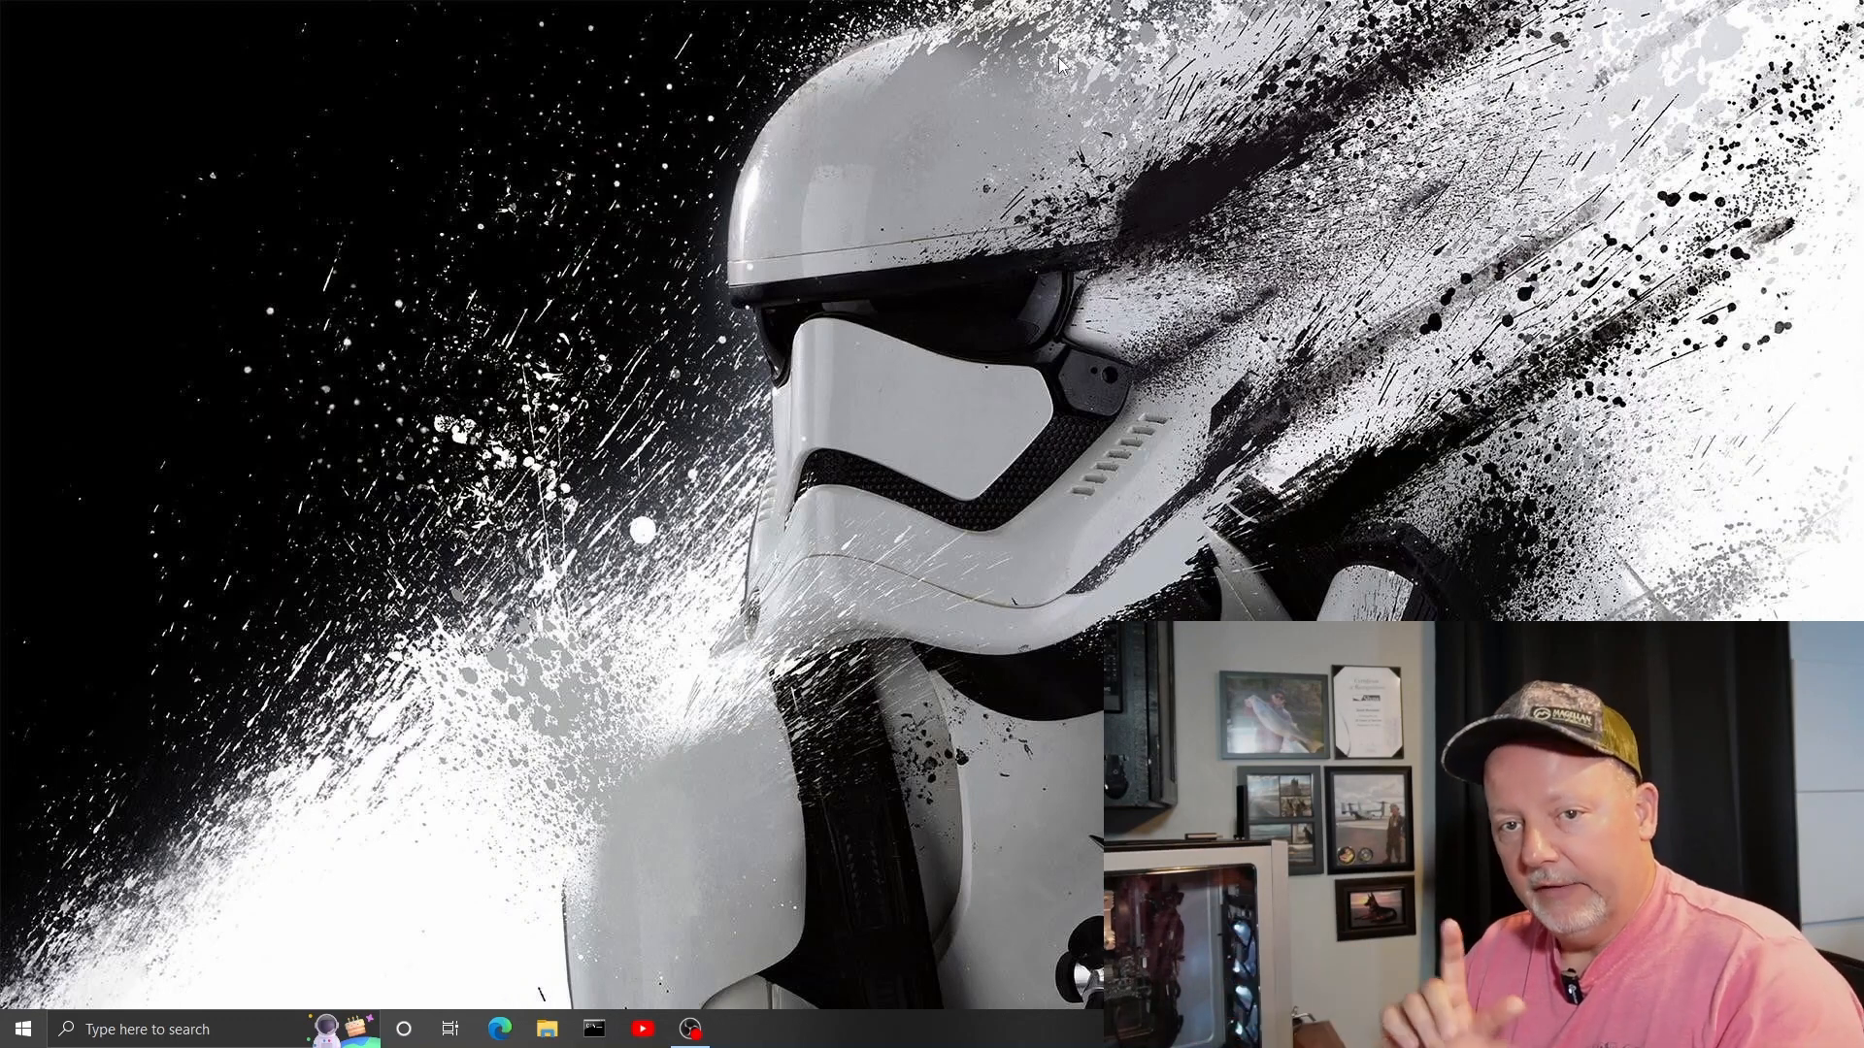
{"action": "mouse_move", "coordinate": [881, 571]}
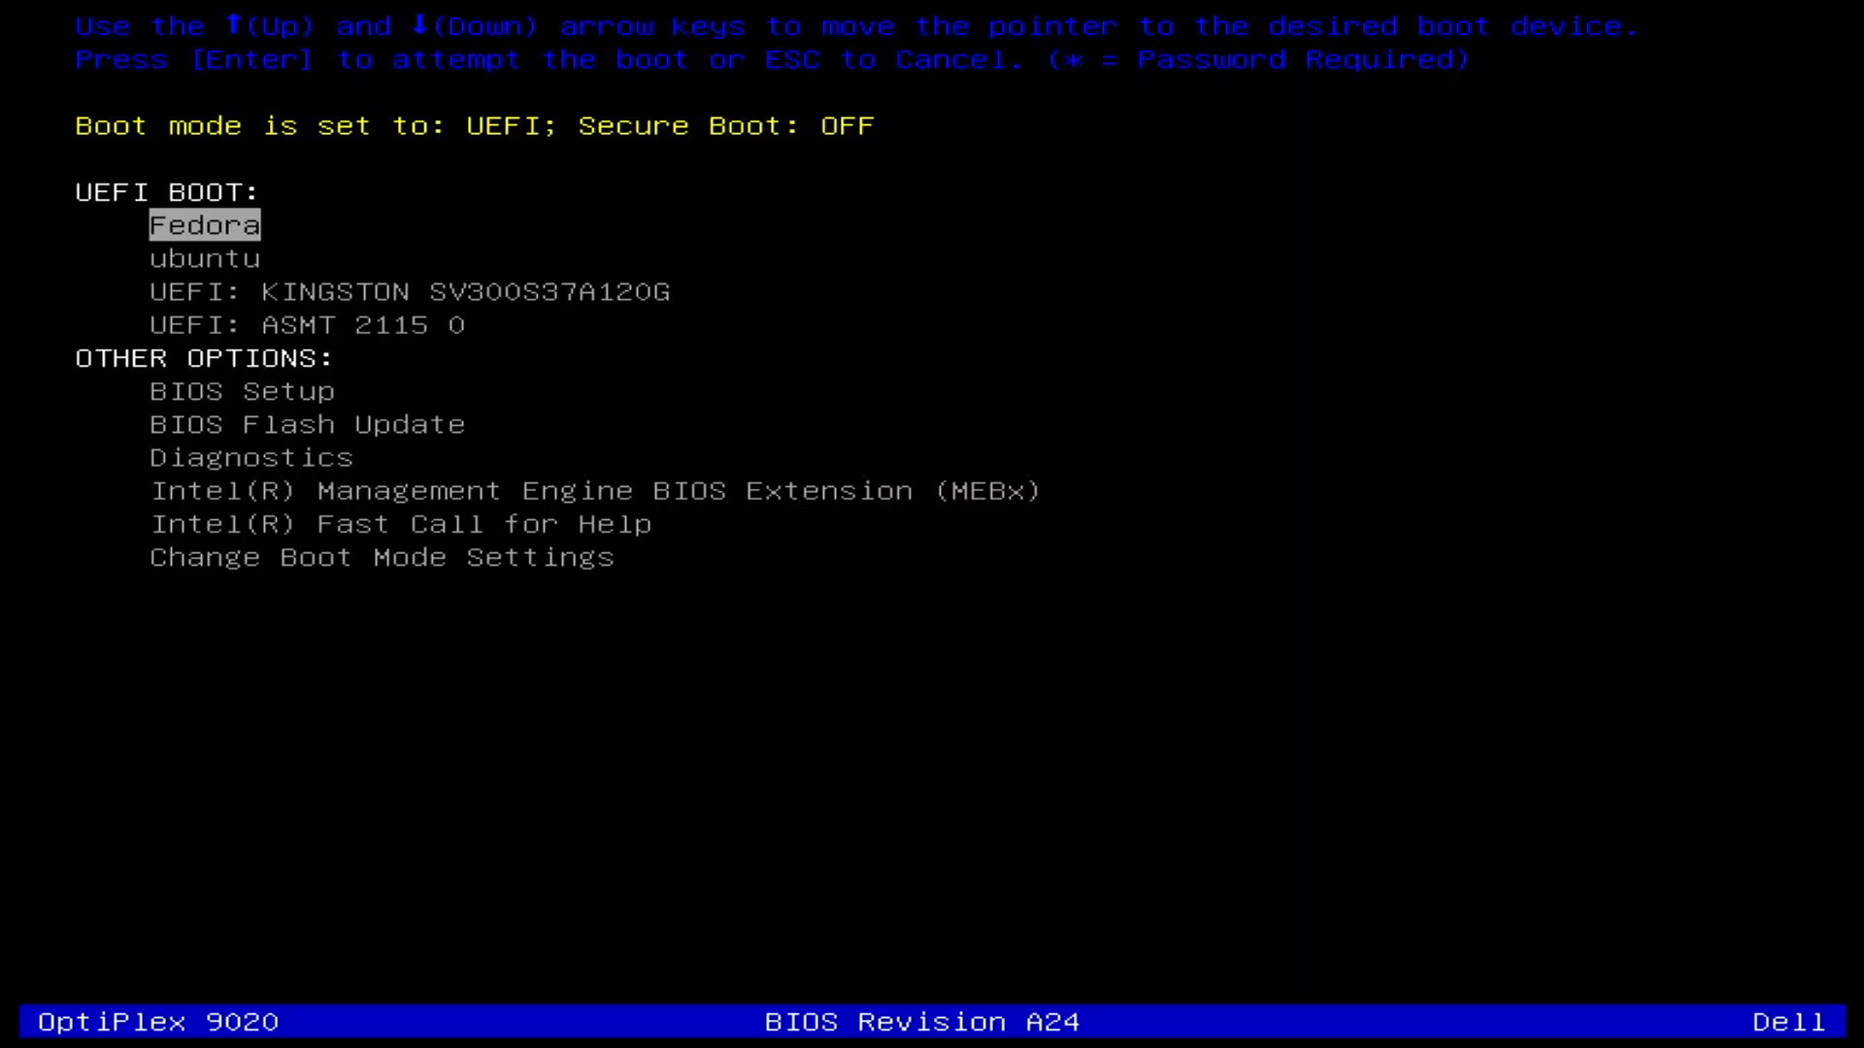
Boot from the UEFI: ASMT 2115 USB entry in the Dell F12 boot menu.
{"action": "key", "text": "Down"}
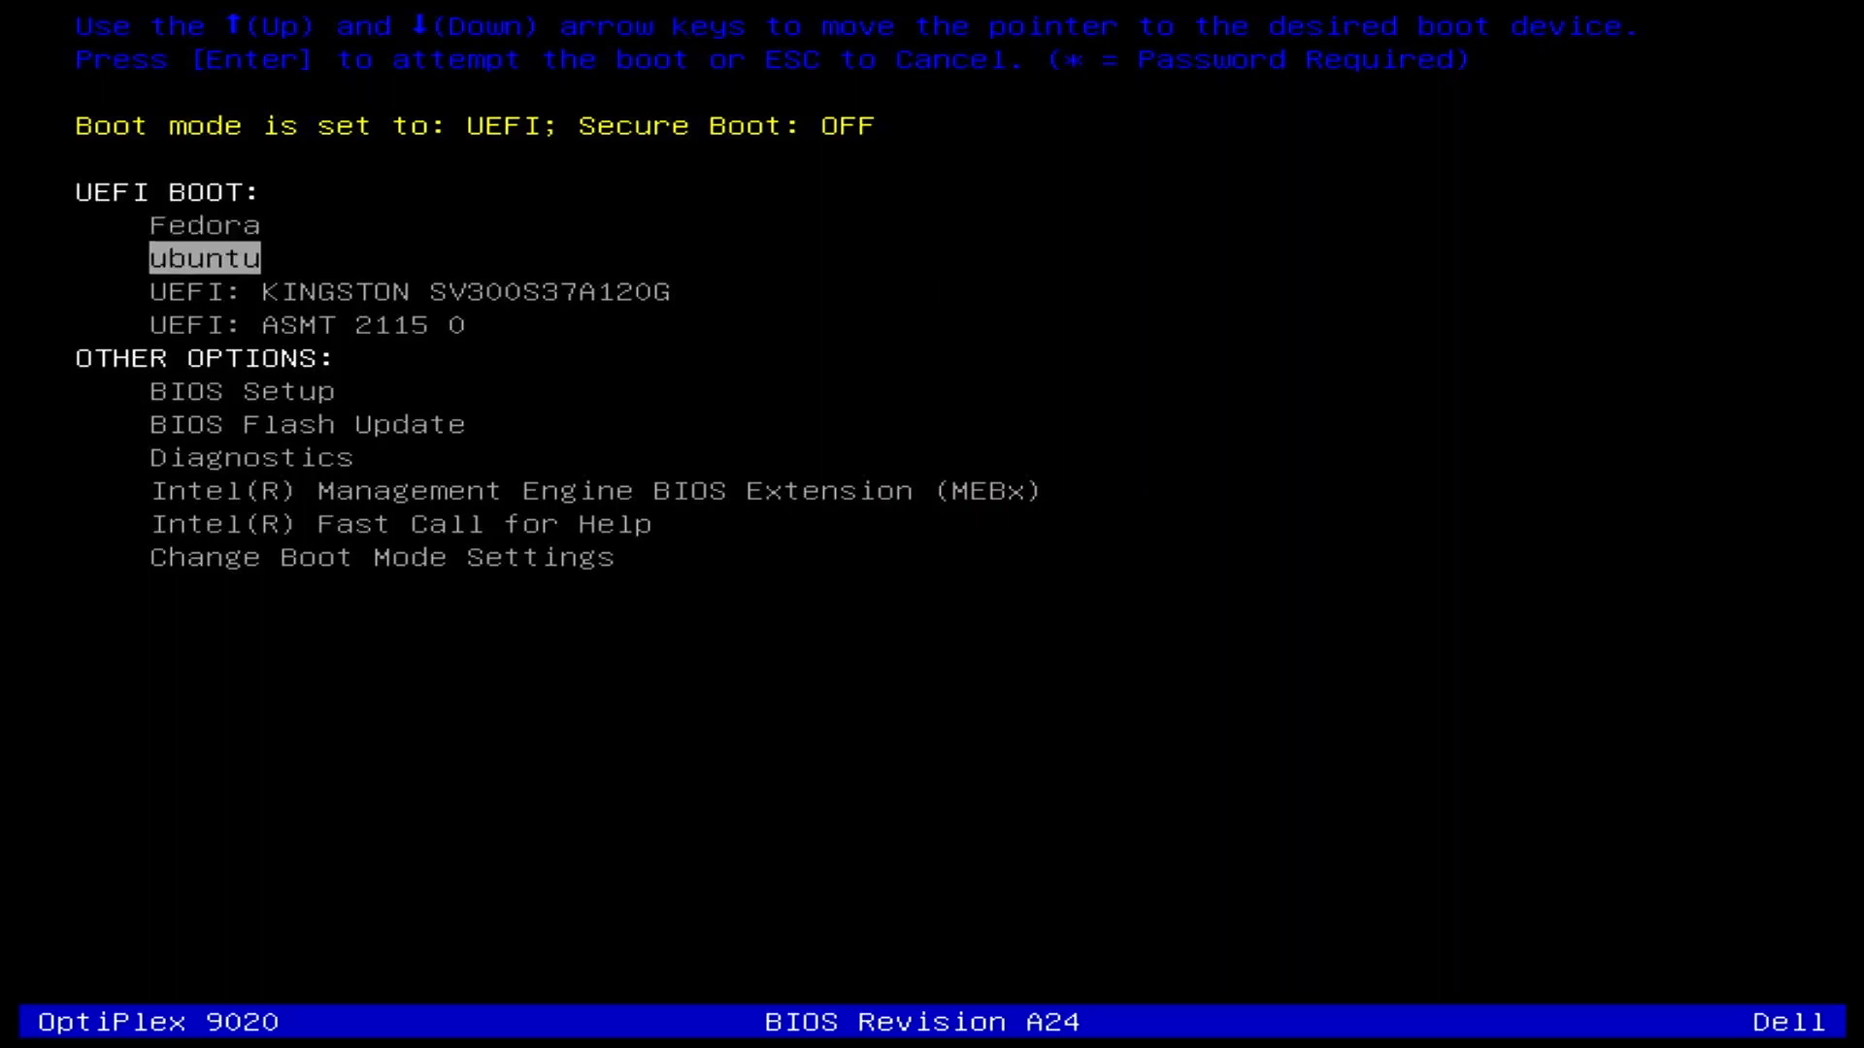
{"action": "key", "text": "Up"}
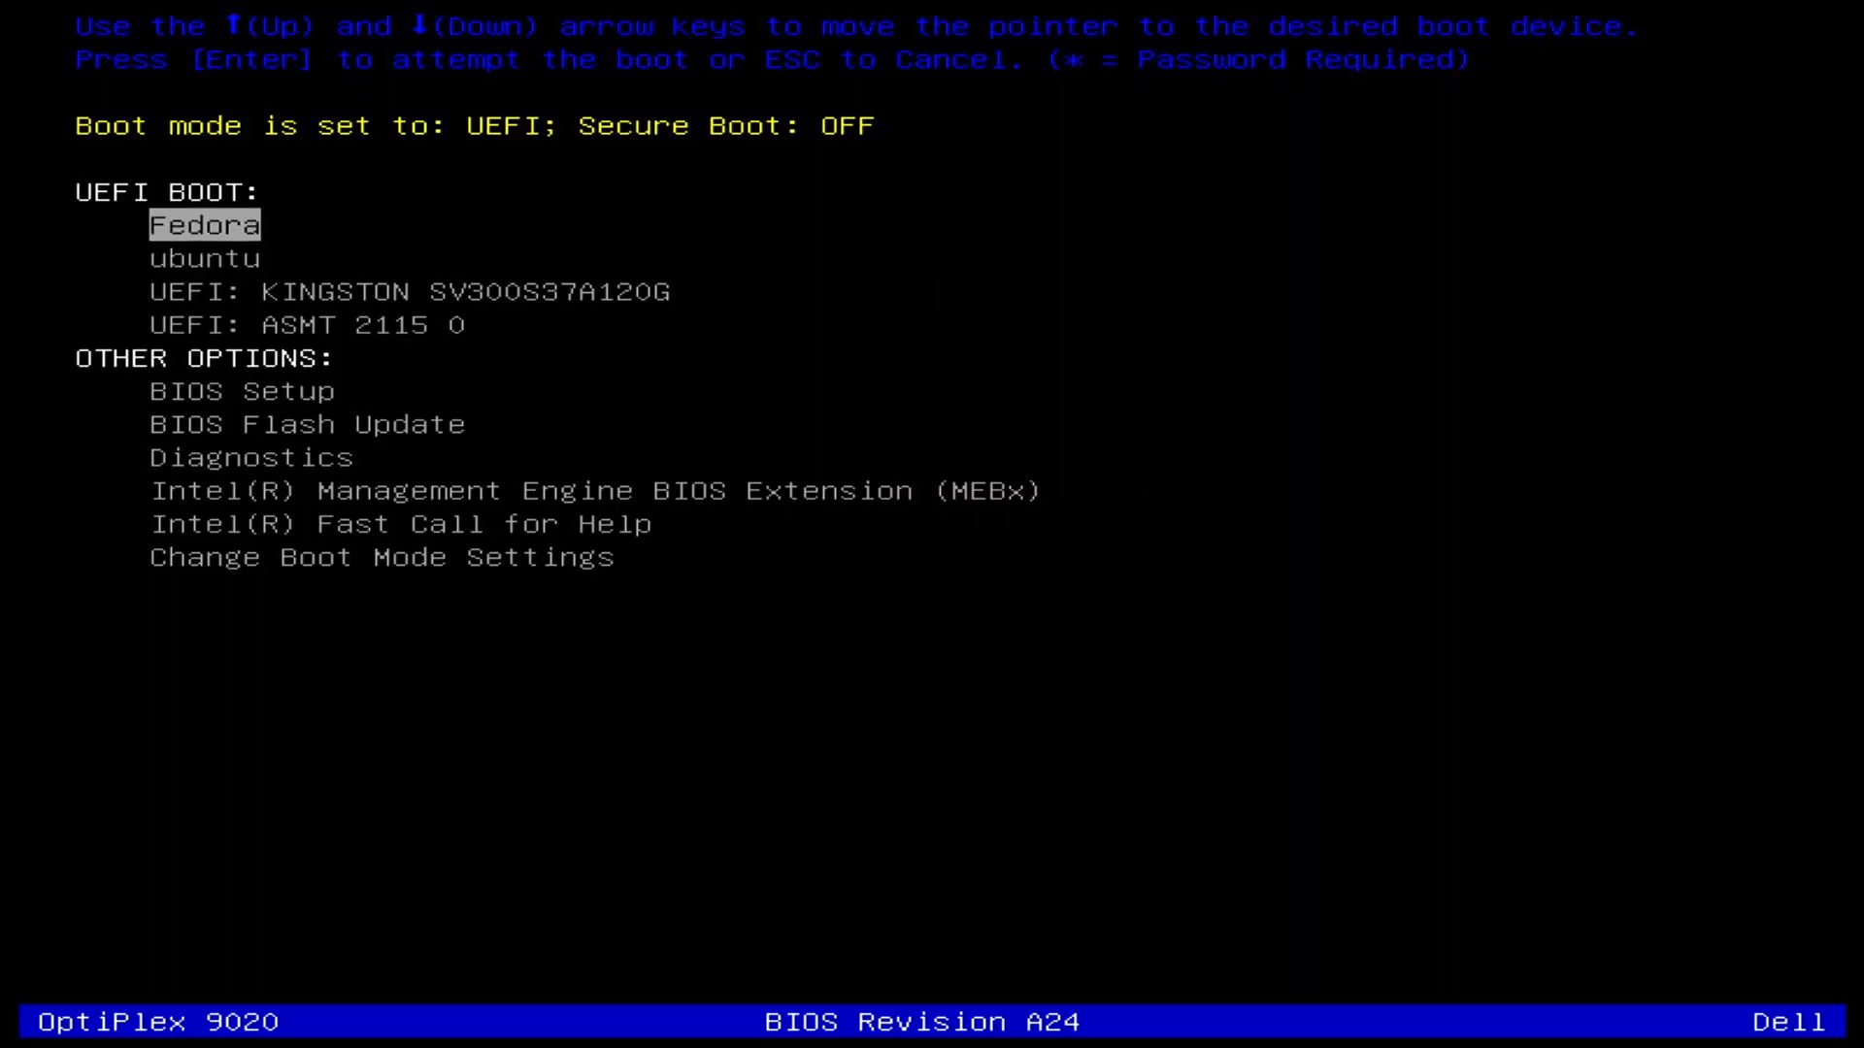
{"action": "key", "text": "Down"}
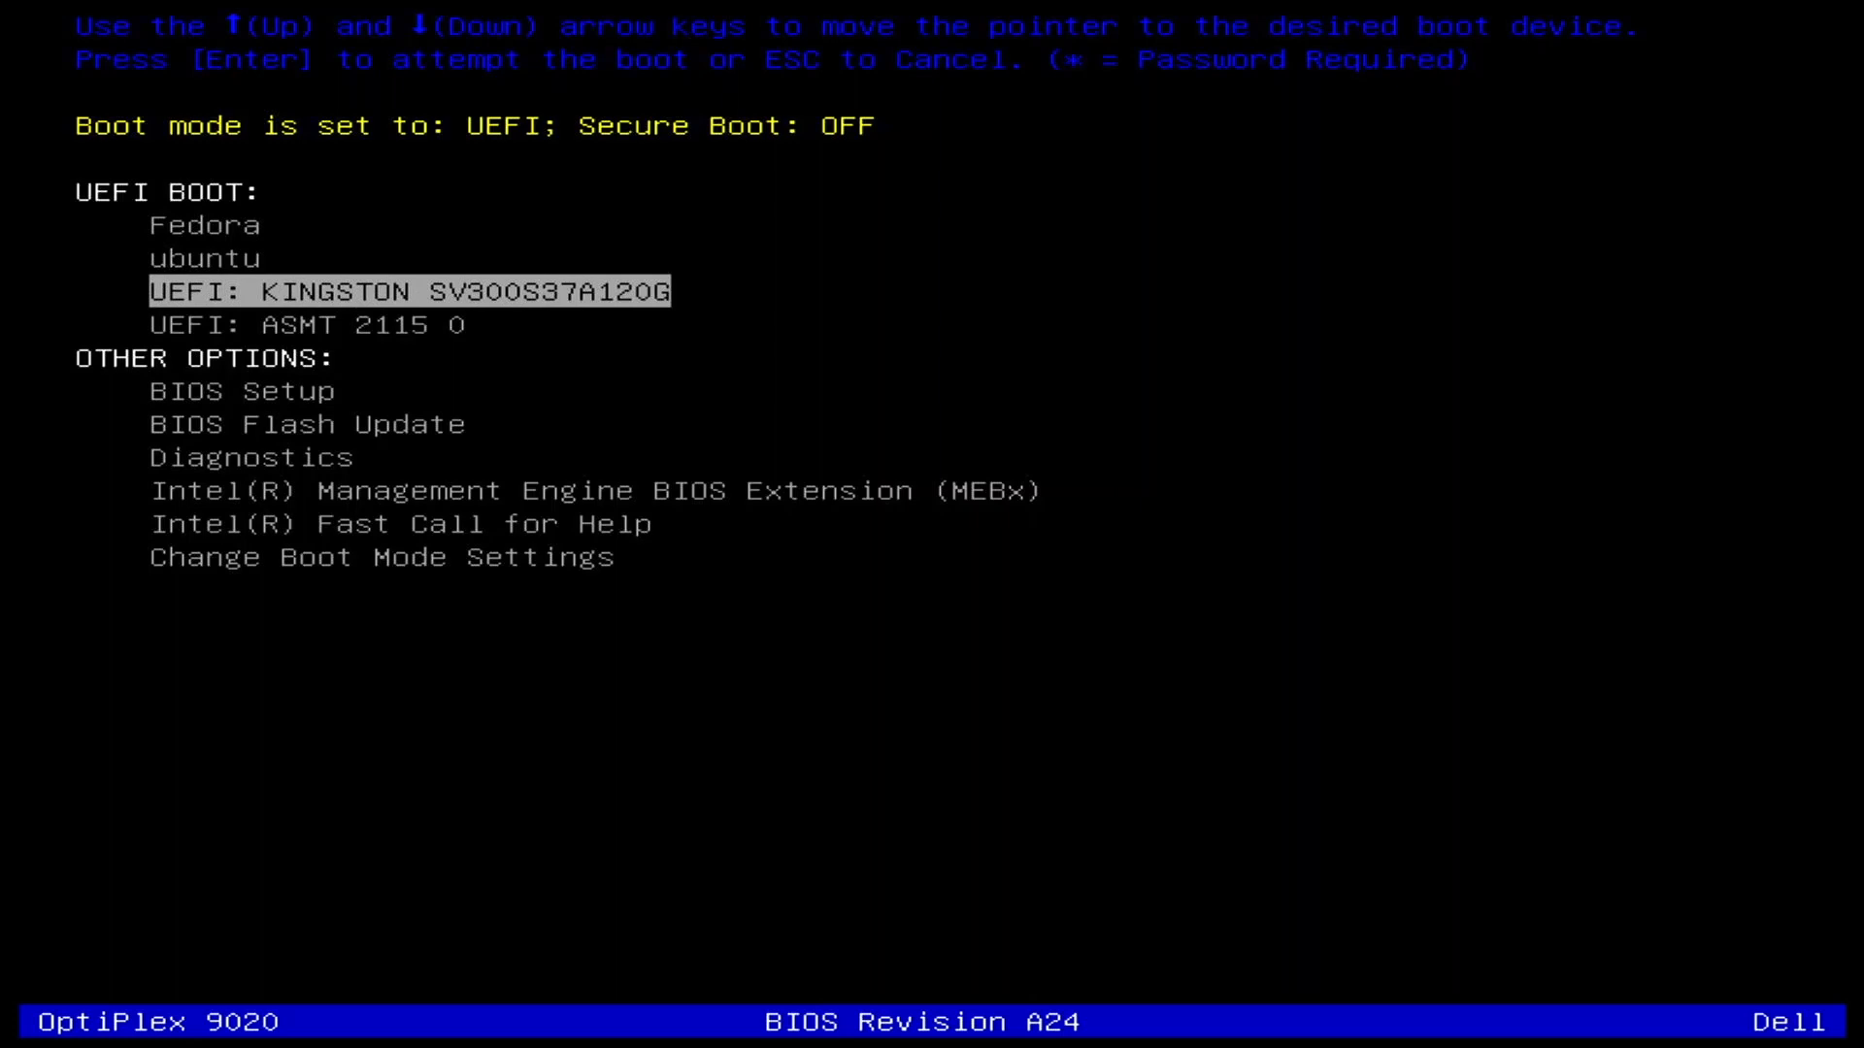
{"action": "key", "text": "Down"}
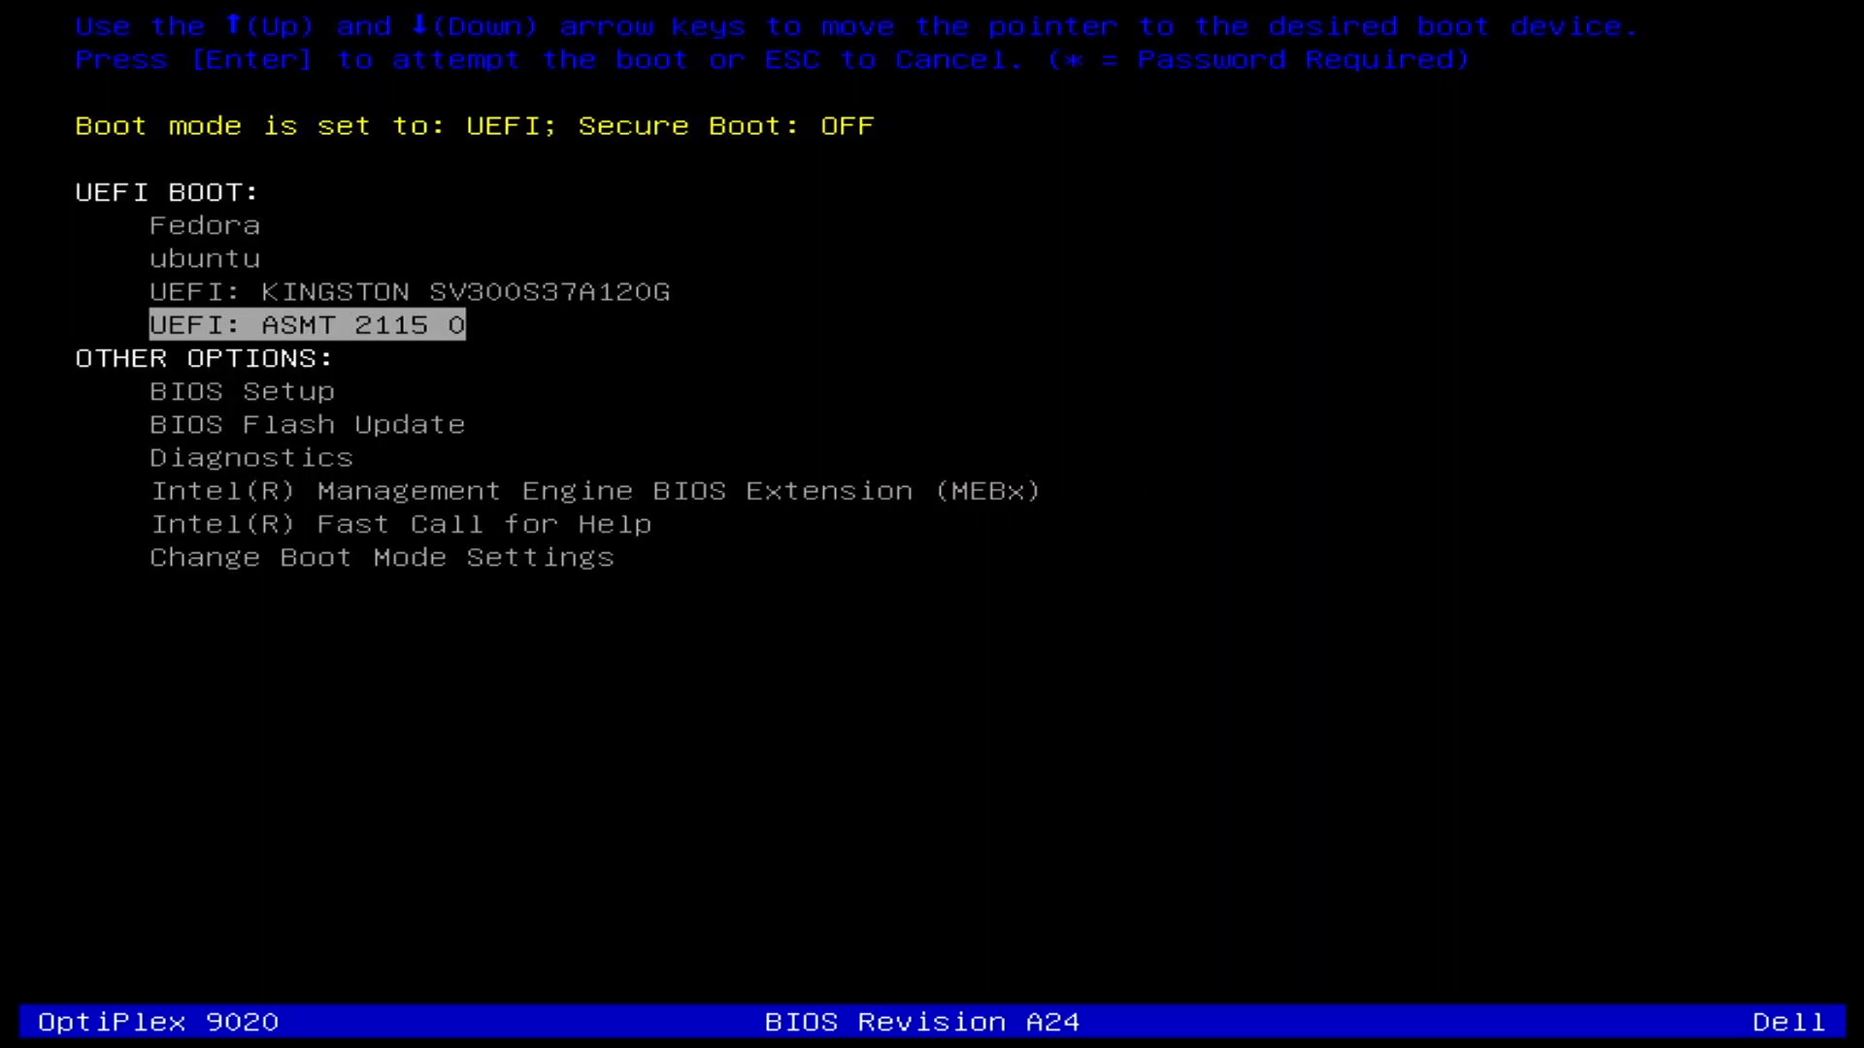
{"action": "key", "text": "Enter"}
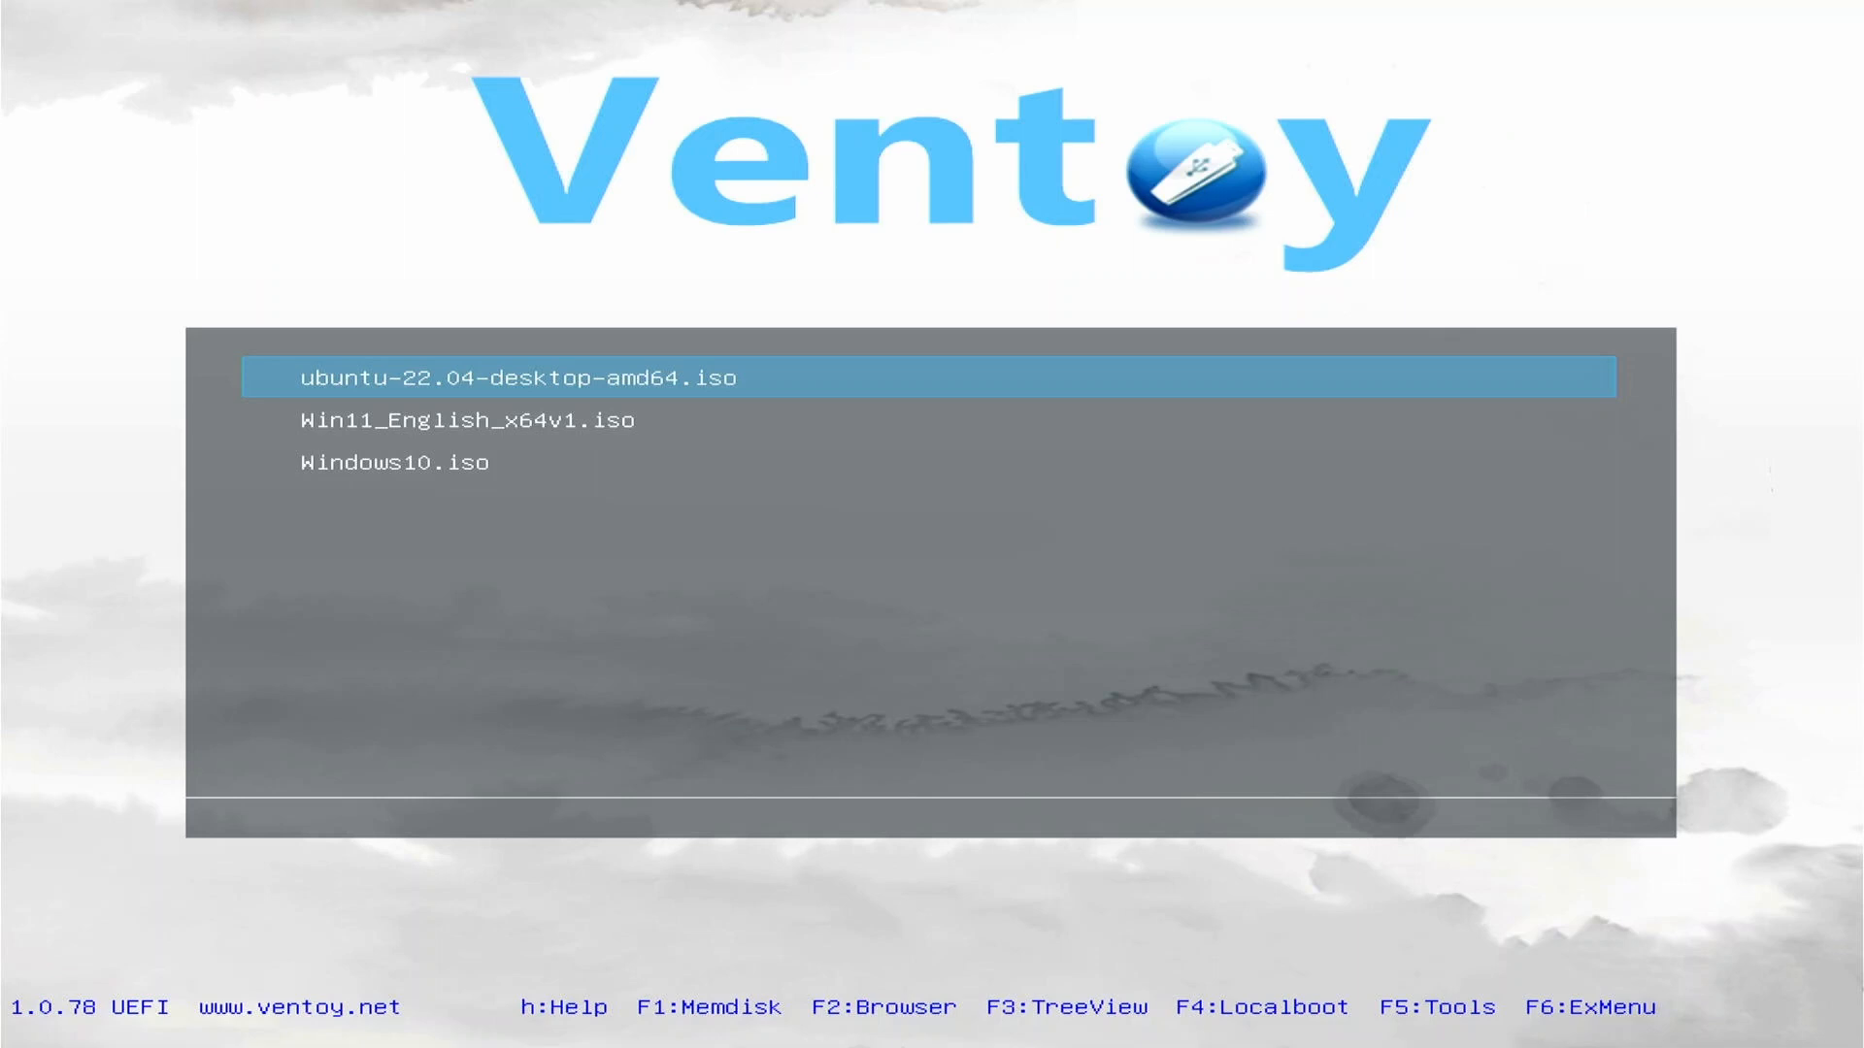
Browse the three ISOs, return to Ubuntu 22.04 and enable Memdisk mode with F1.
{"action": "key", "text": "Down"}
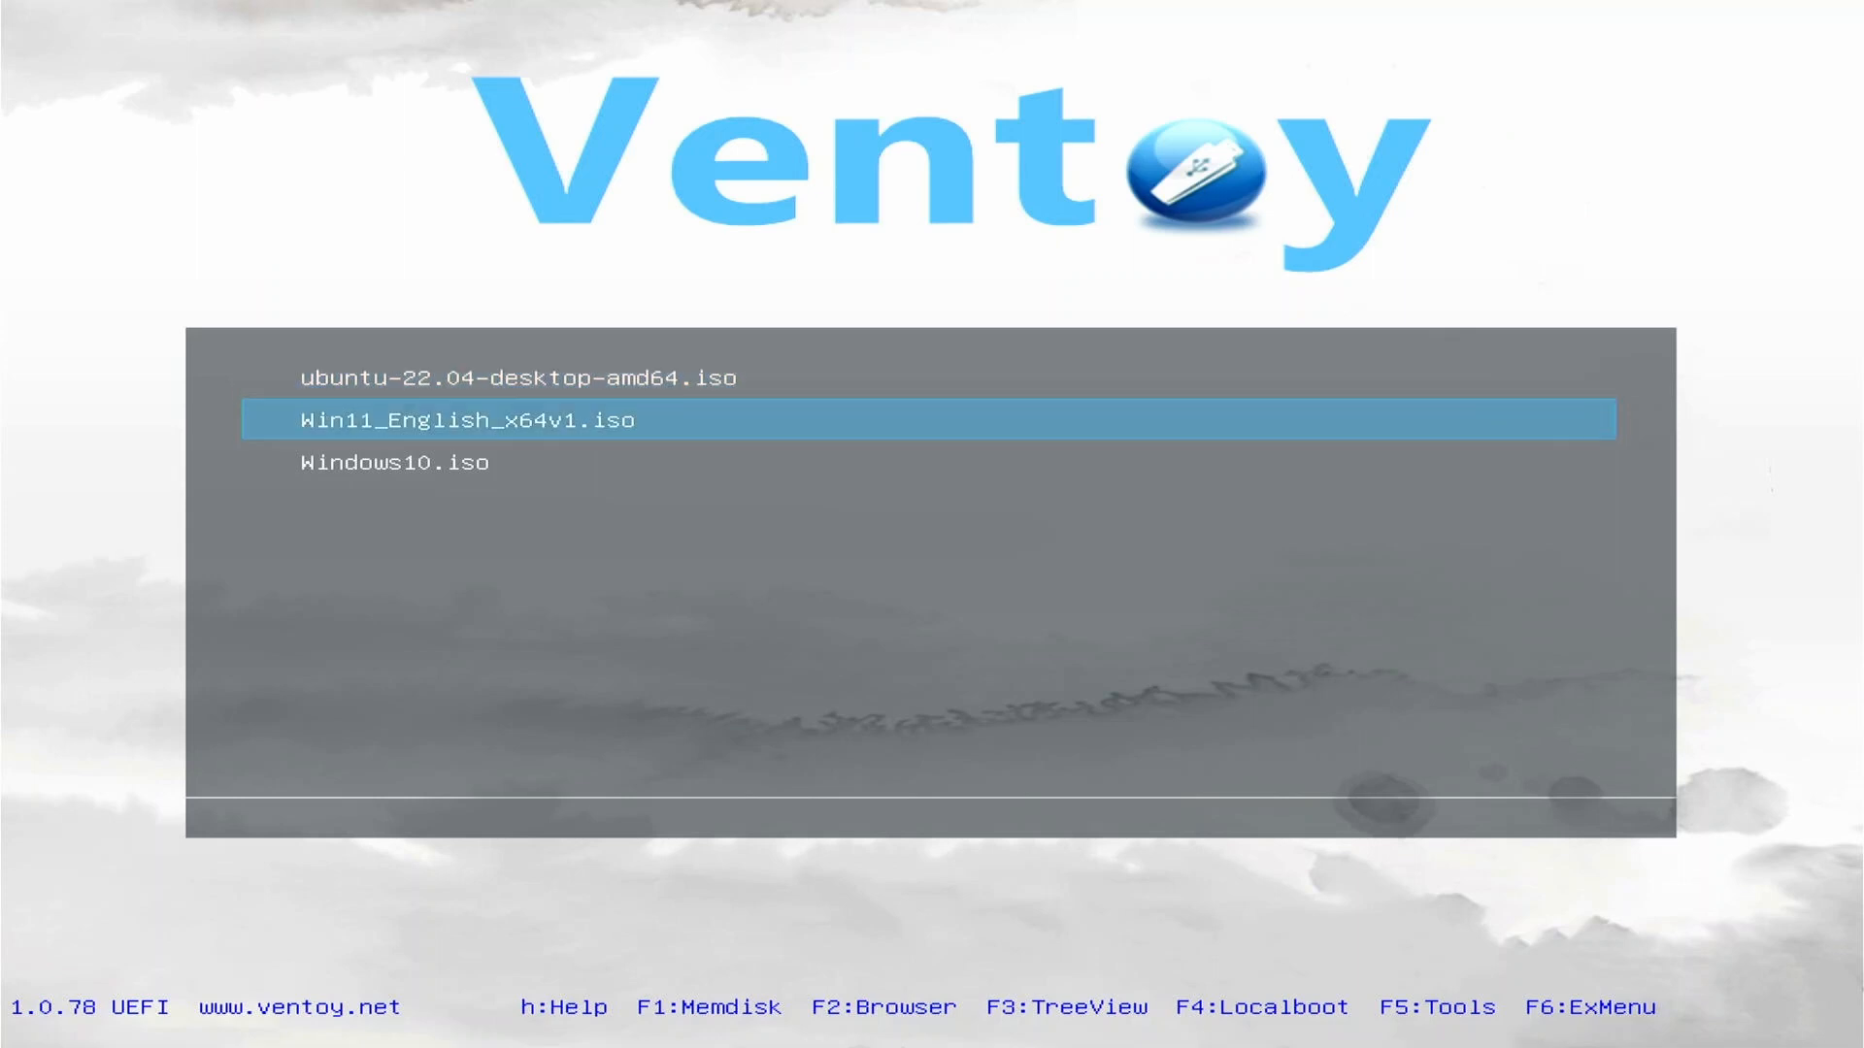
{"action": "key", "text": "Down"}
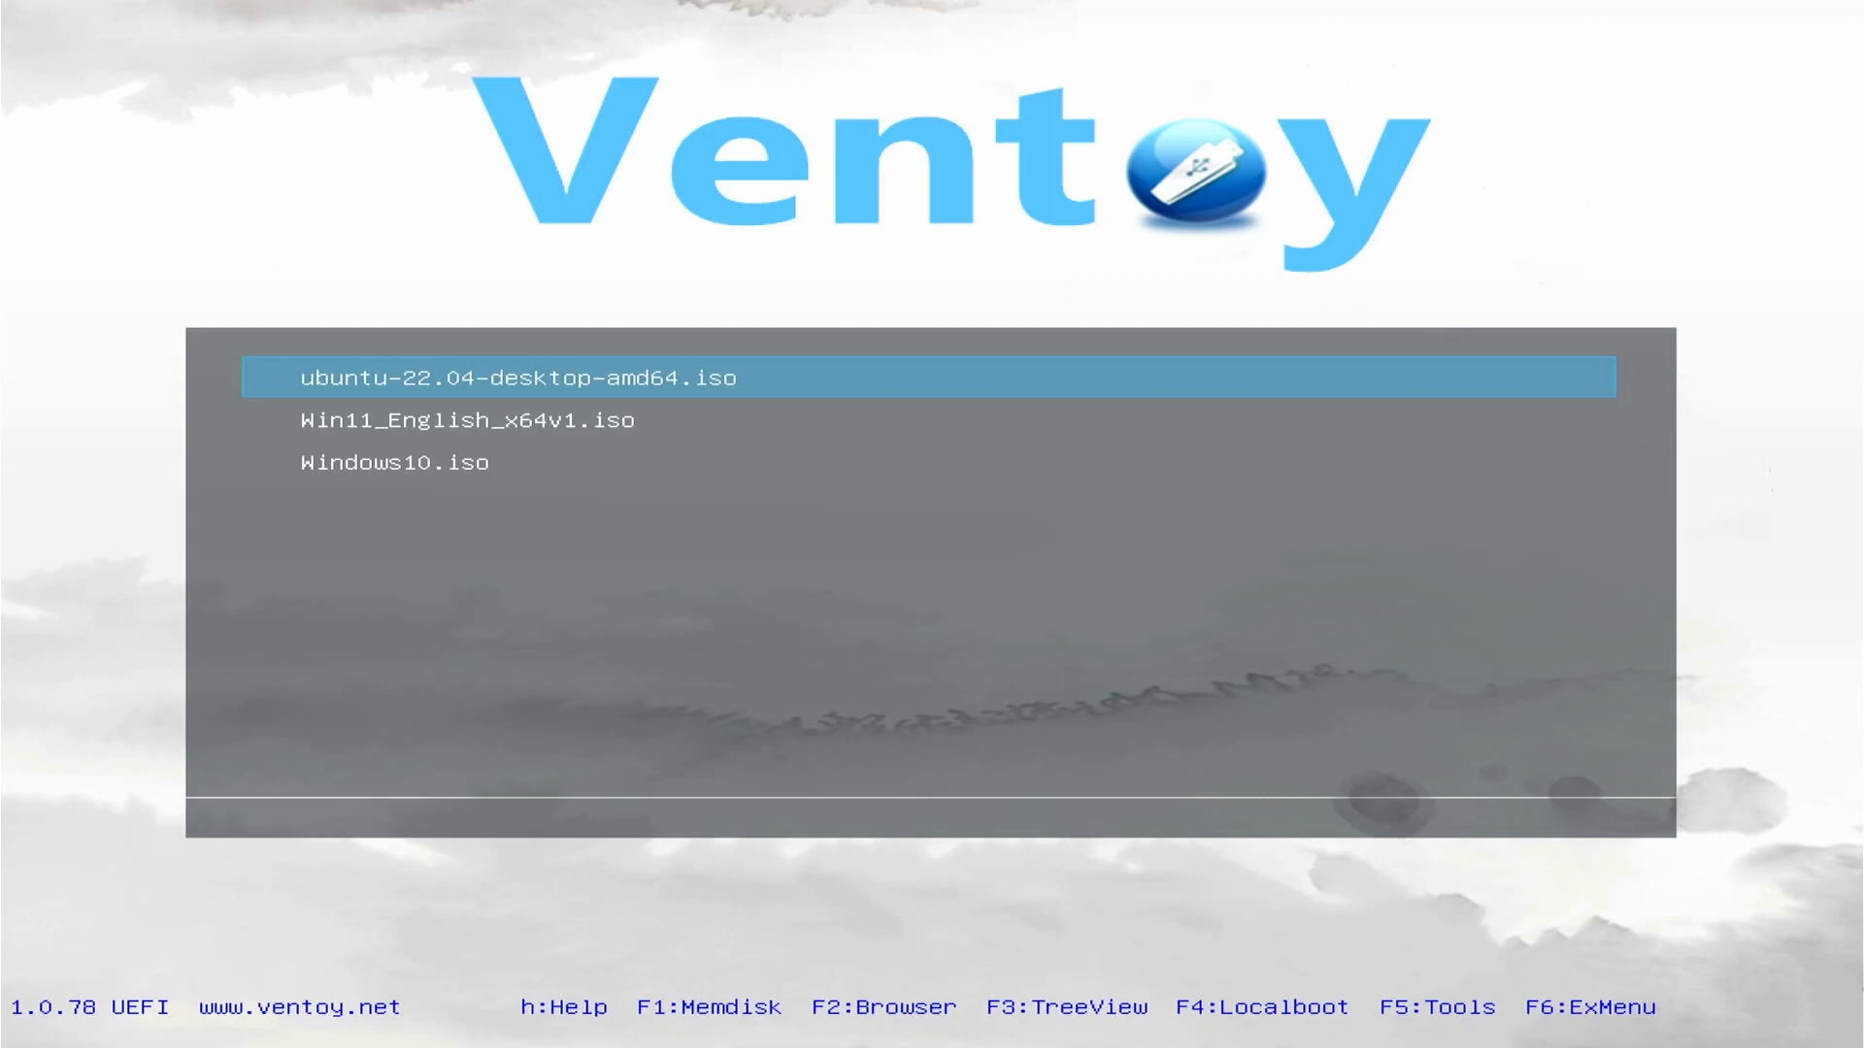
{"action": "key", "text": "F1"}
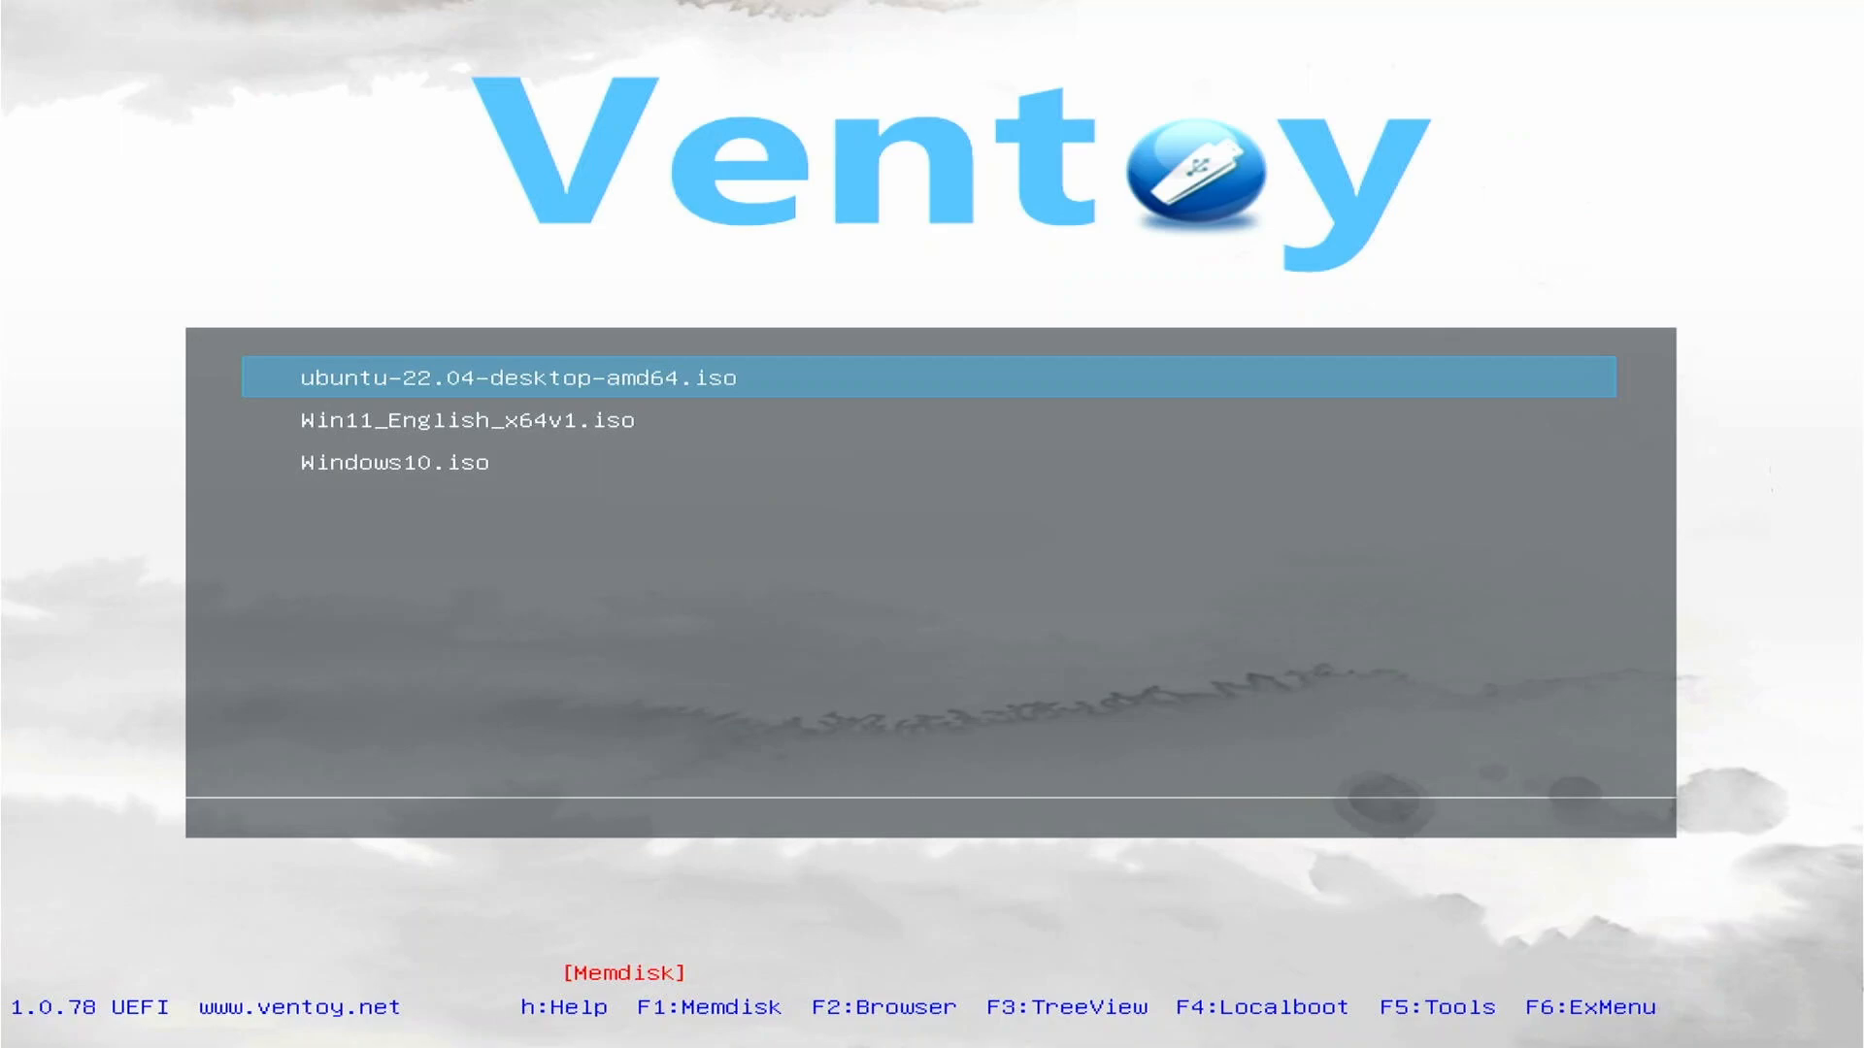
Bring up Ventoy's Tools menu (F5) with Power, Hardware Information, Keyboard Layouts and Theme Select.
{"action": "key", "text": "F3"}
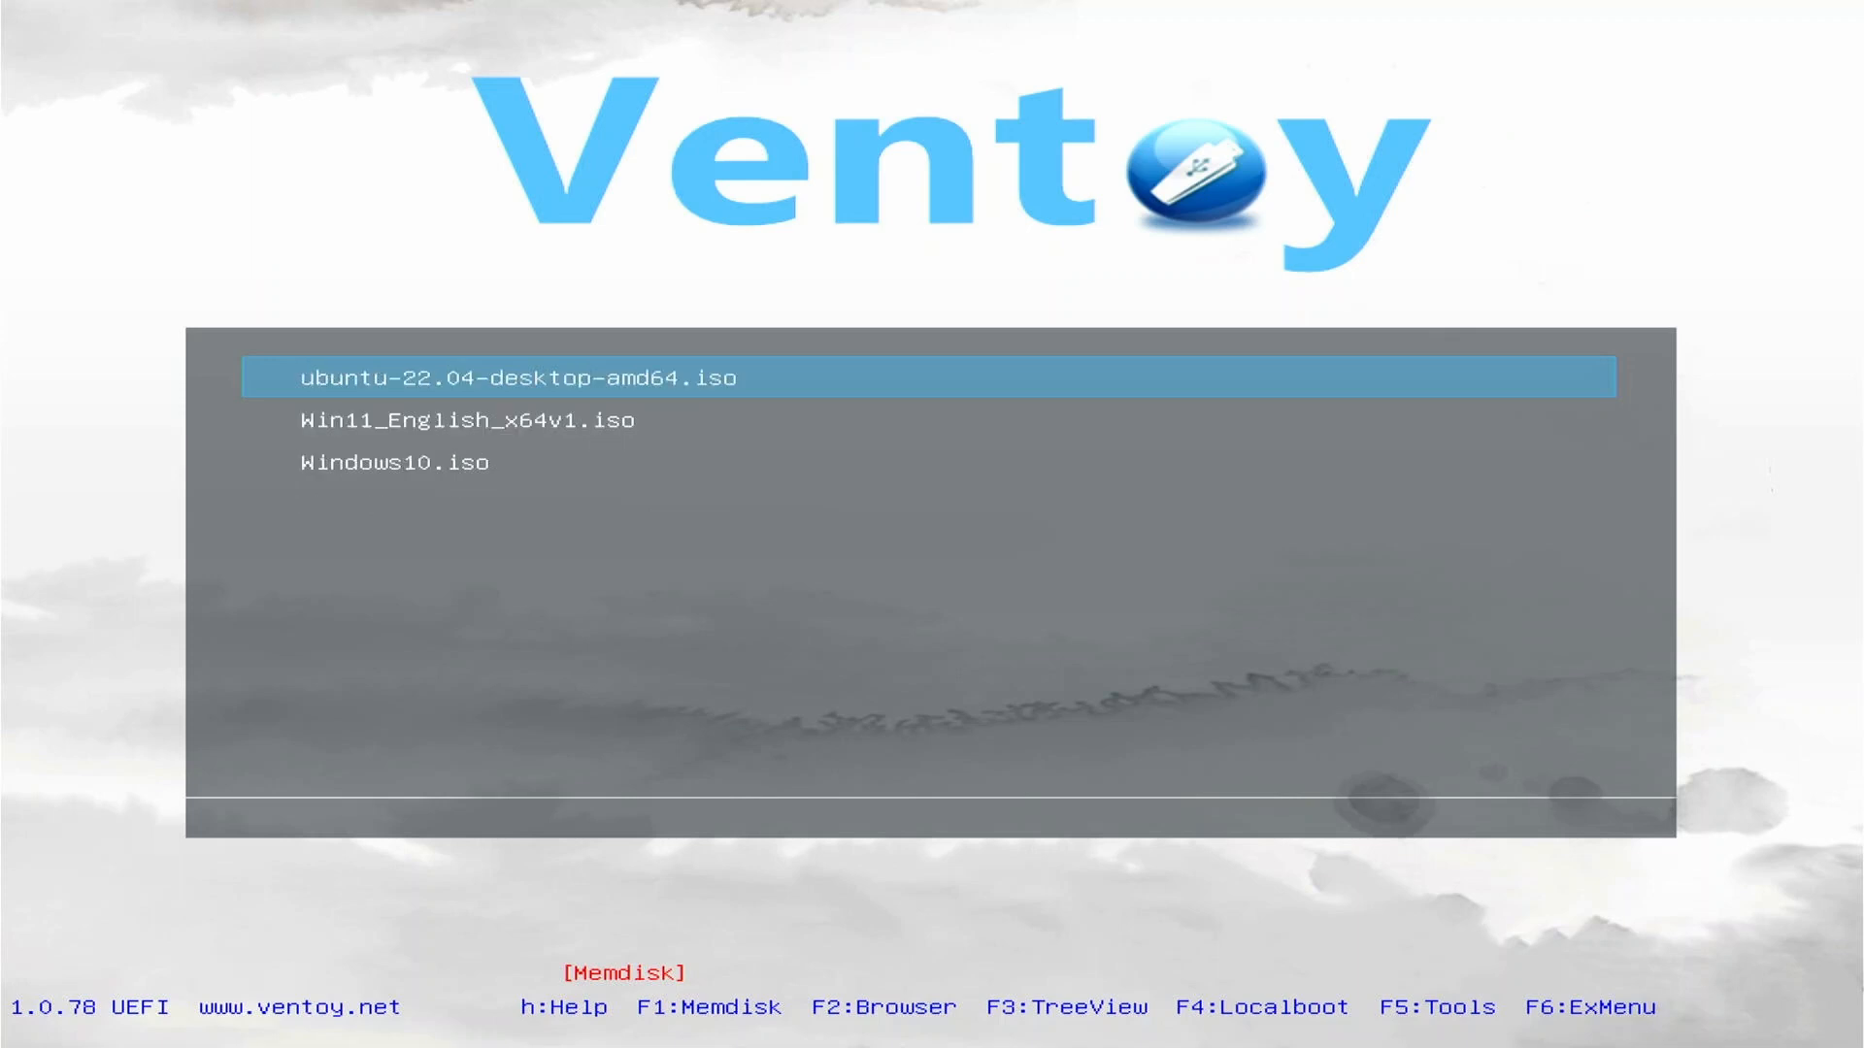
{"action": "key", "text": "f5"}
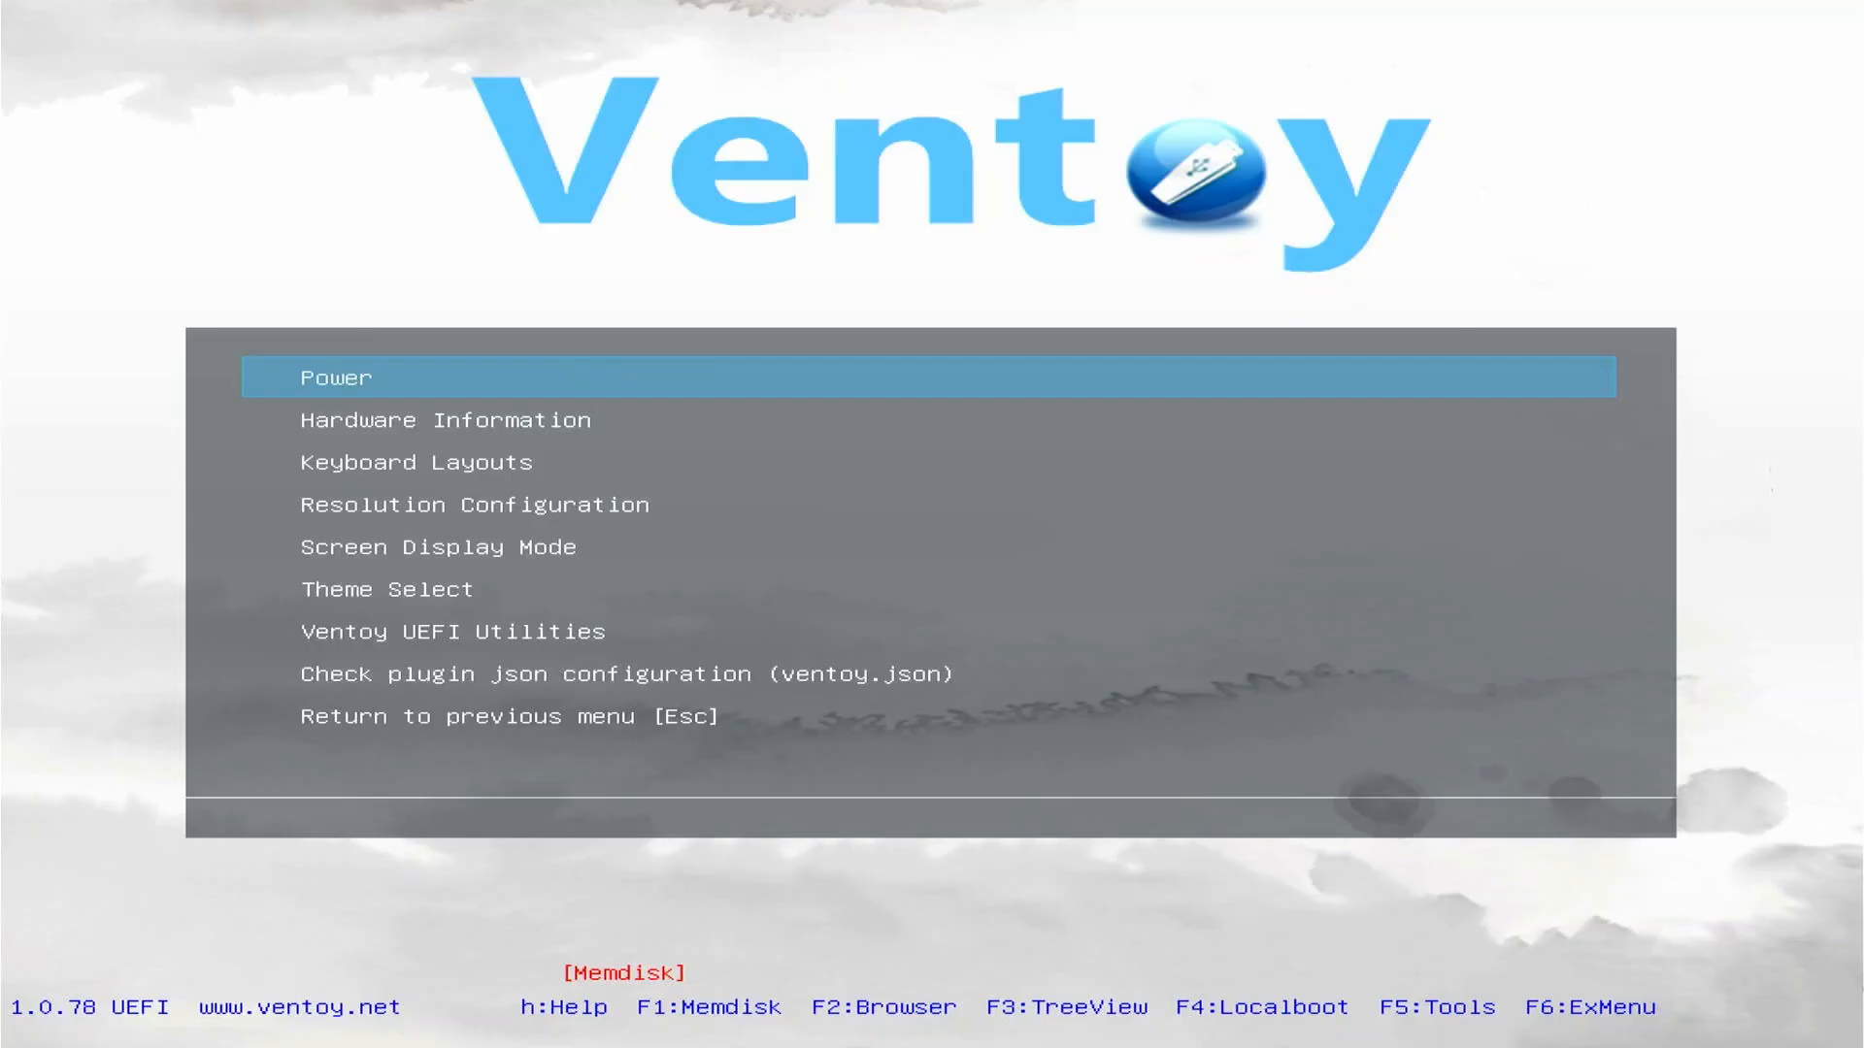